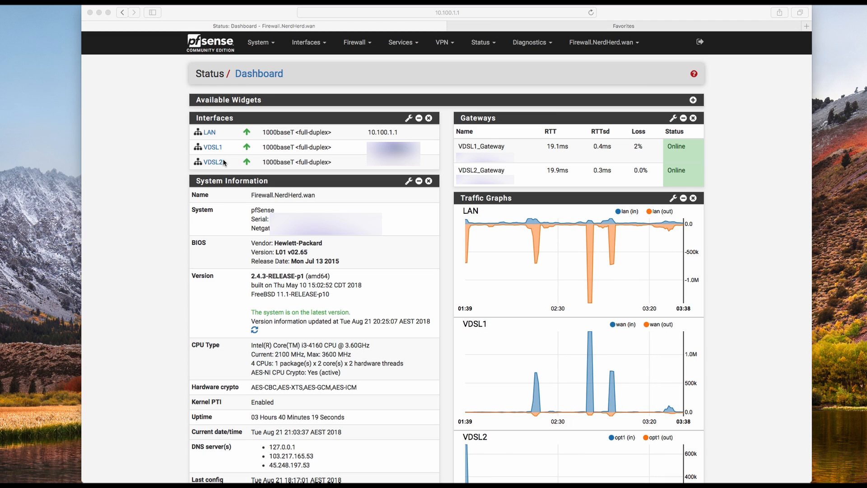
pyautogui.moveTo(587, 207)
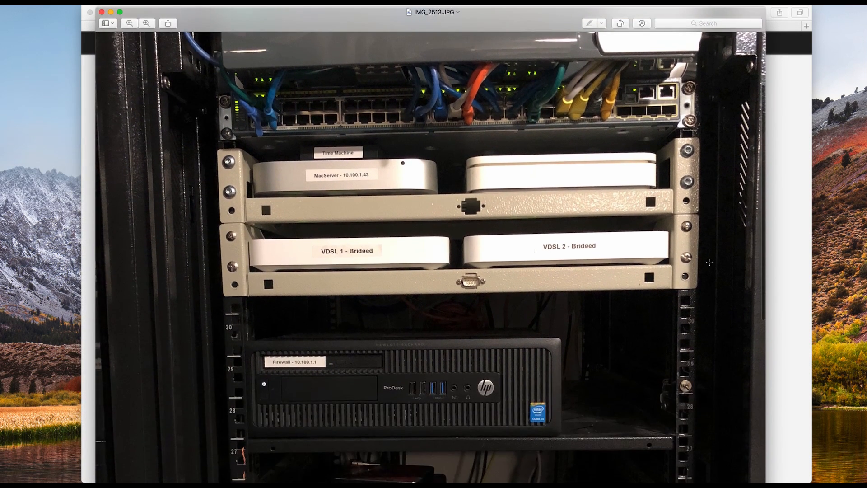
# Scroll the rack photo from the VDSL 1 and VDSL 2 modems down to the HP ProDesk firewall at 10.100.1.1.
pyautogui.scroll(3)
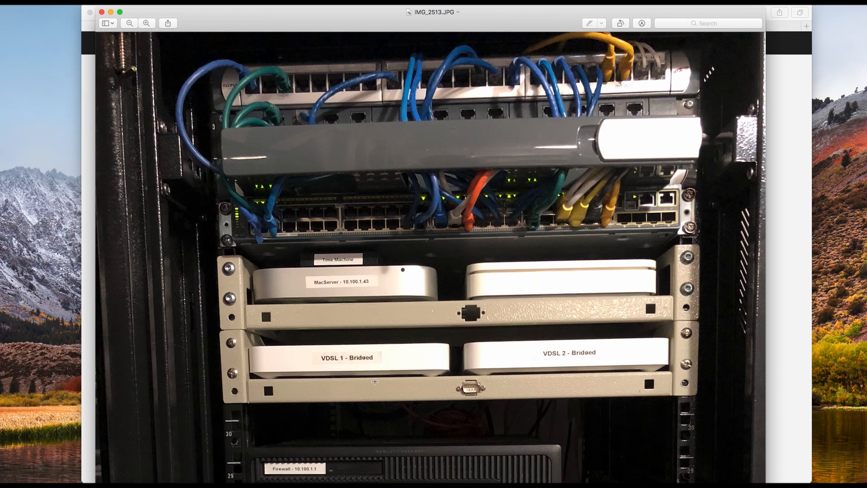
pyautogui.moveTo(349, 344)
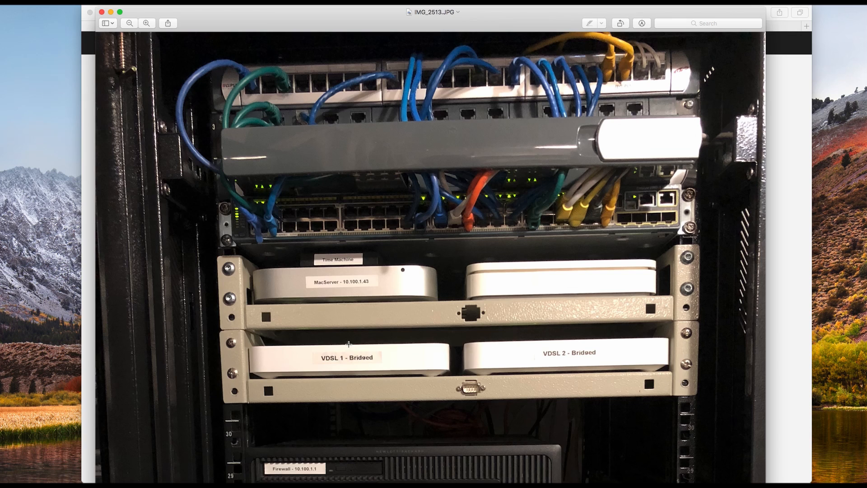
pyautogui.moveTo(380, 368)
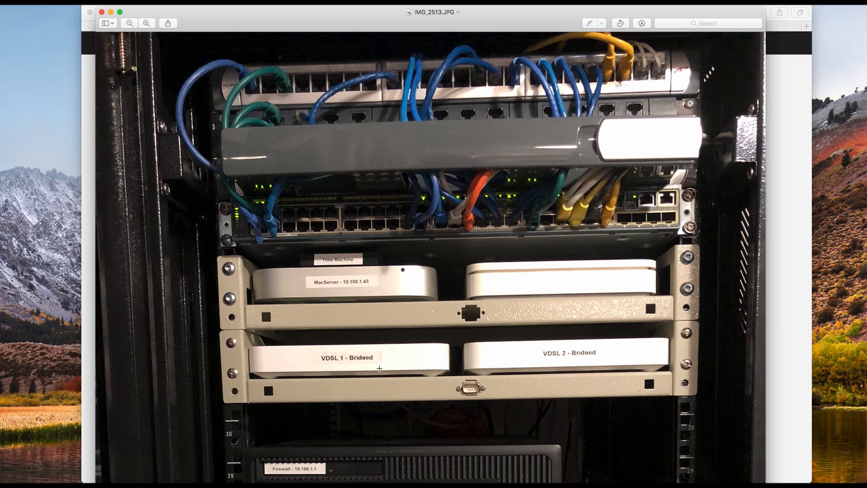
pyautogui.moveTo(638, 383)
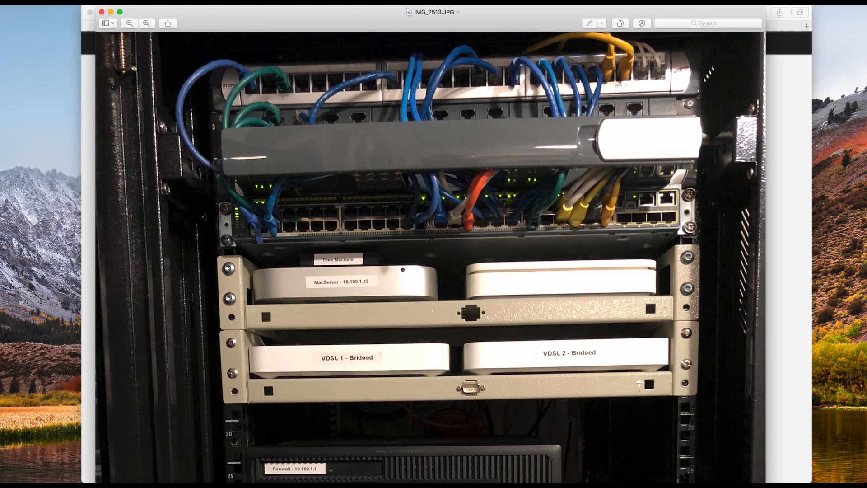
pyautogui.scroll(-3)
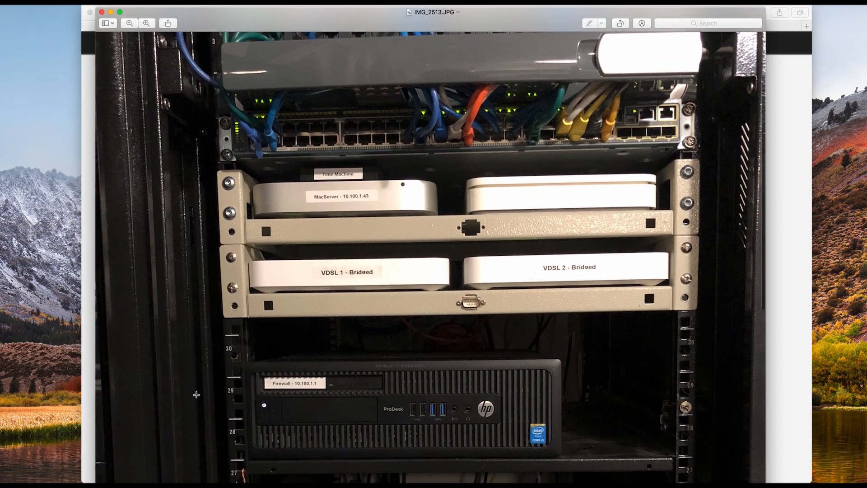
pyautogui.moveTo(229, 423)
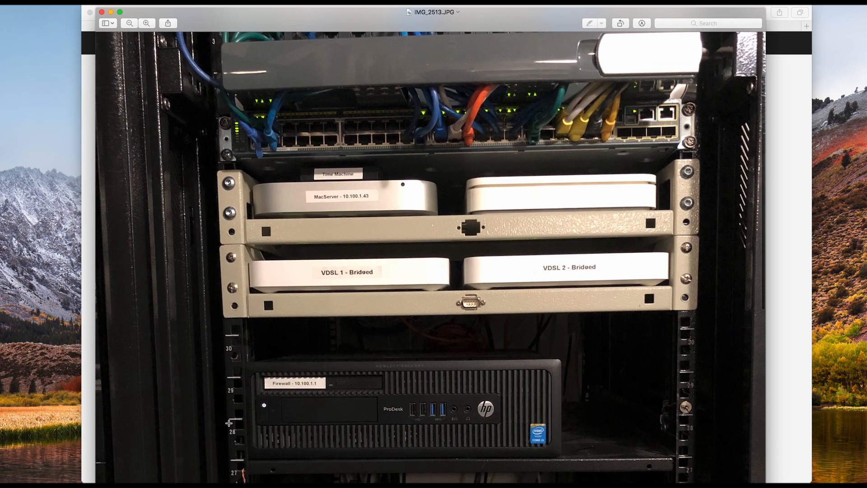
pyautogui.moveTo(368, 423)
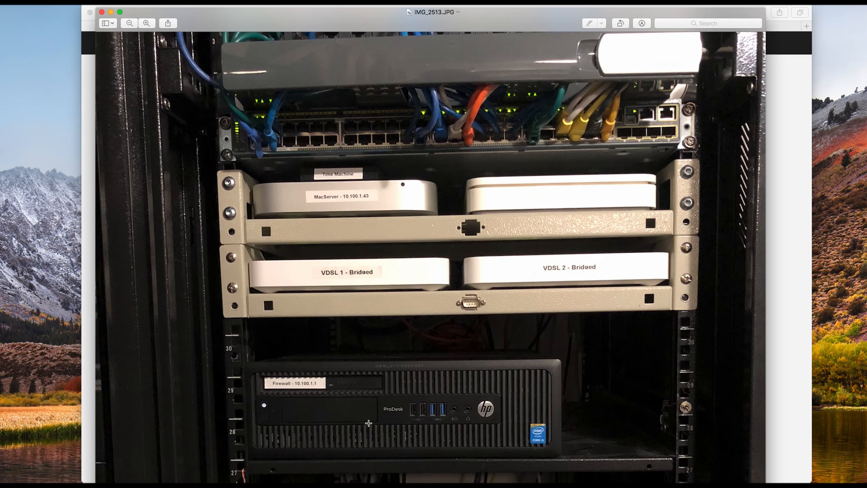
pyautogui.moveTo(470, 425)
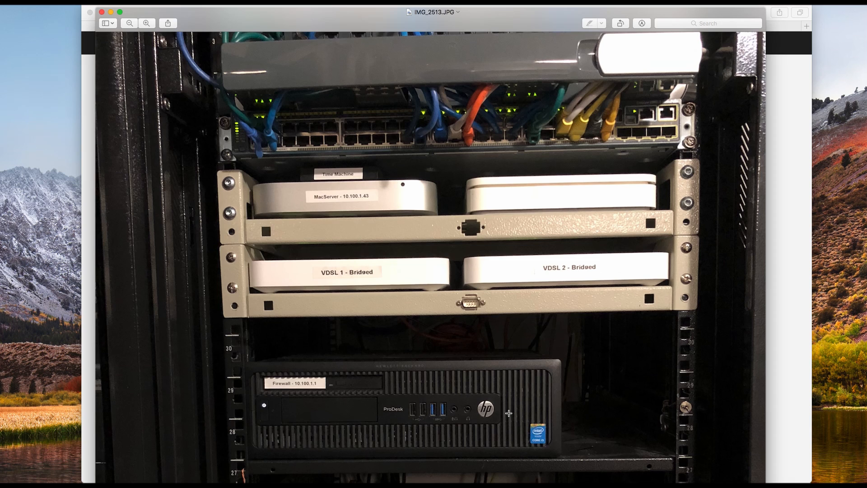
pyautogui.scroll(-3)
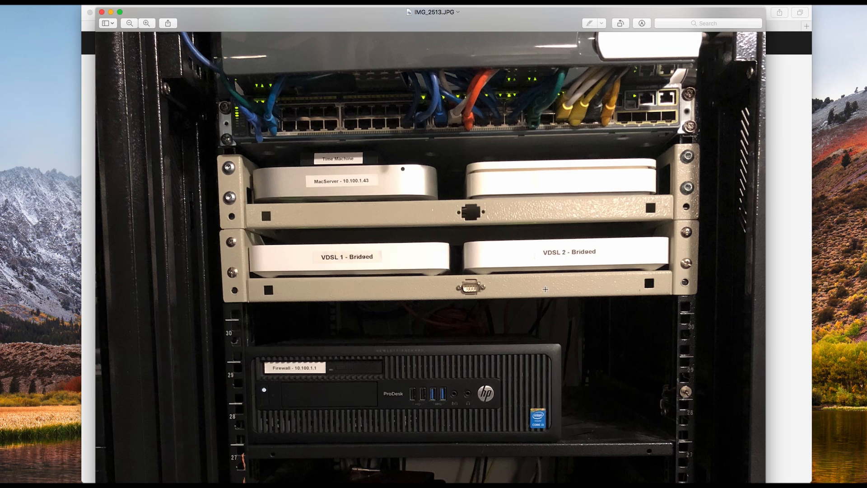
pyautogui.moveTo(359, 262)
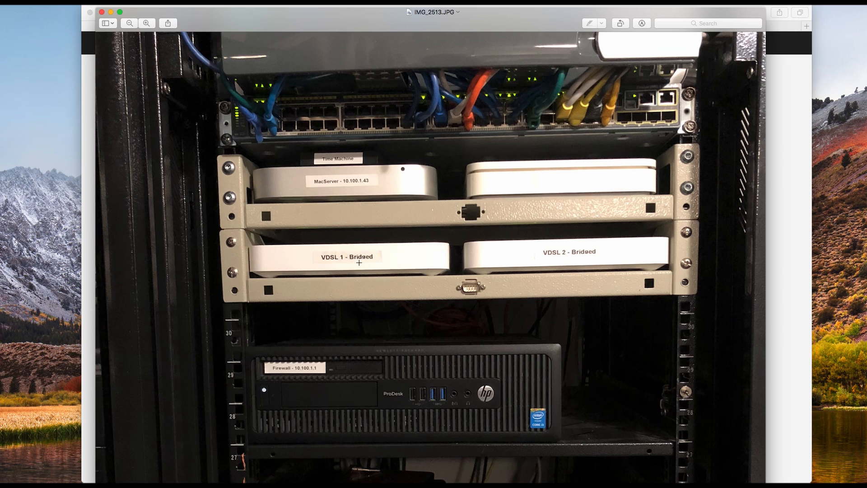
pyautogui.moveTo(492, 372)
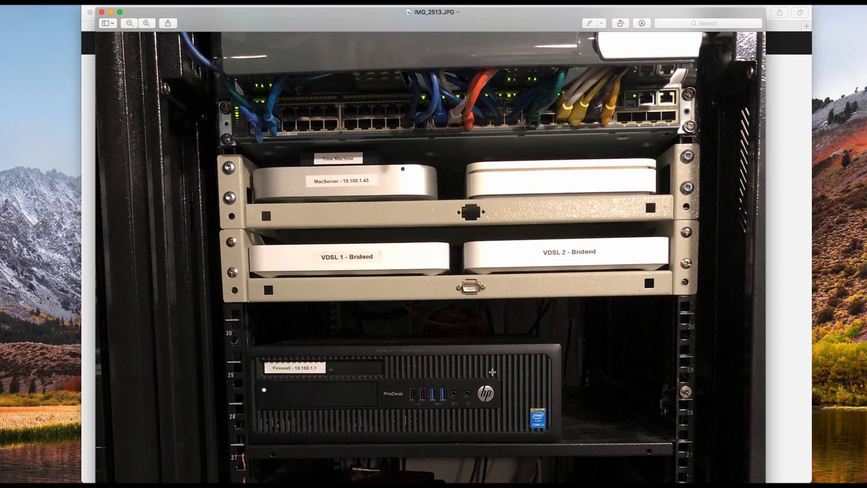
pyautogui.moveTo(400, 362)
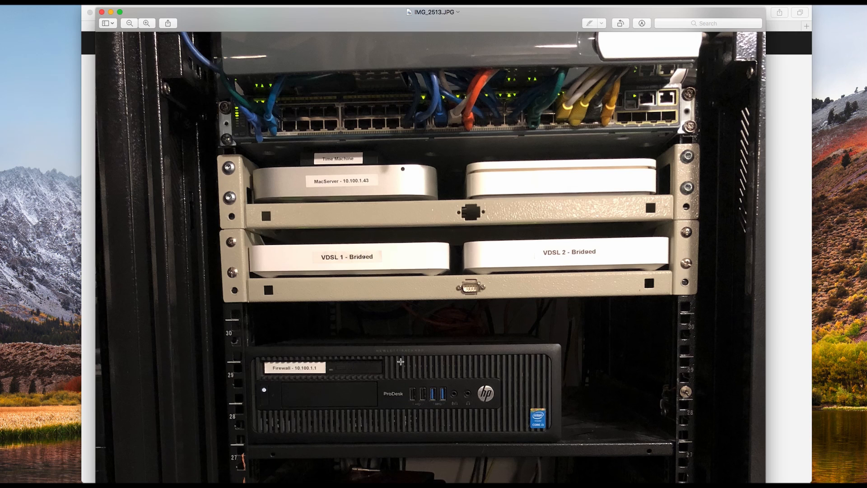
pyautogui.moveTo(390, 361)
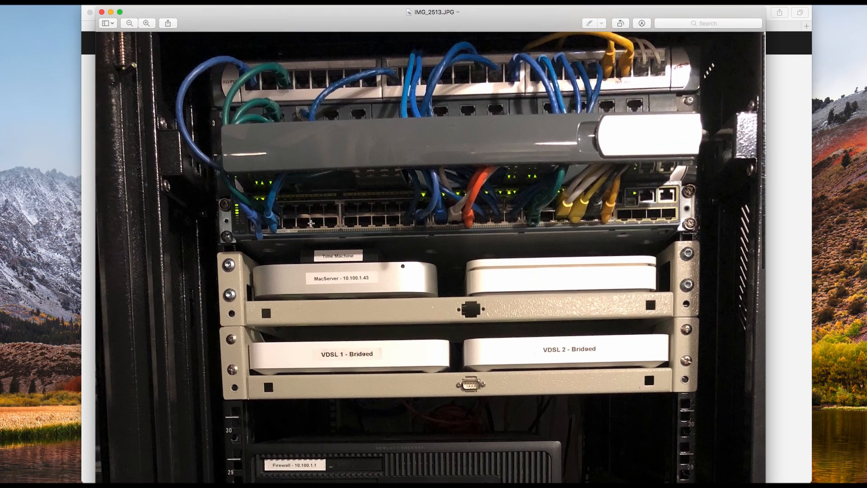
pyautogui.moveTo(272, 73)
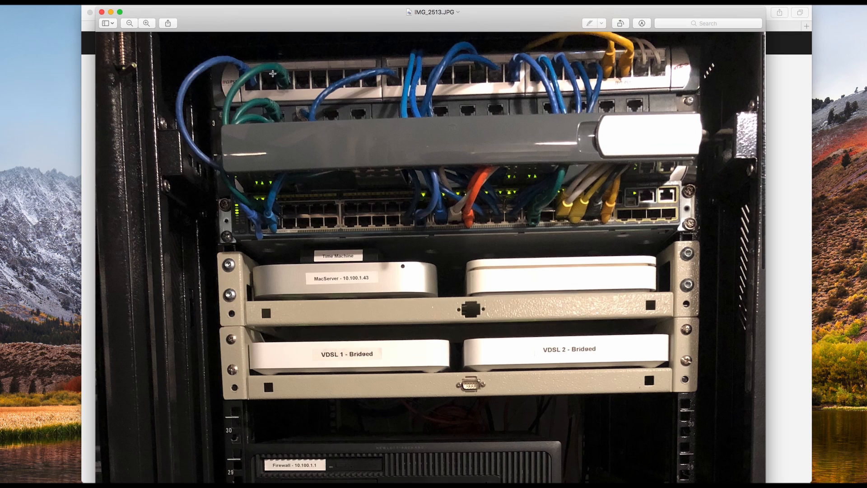
pyautogui.moveTo(590, 210)
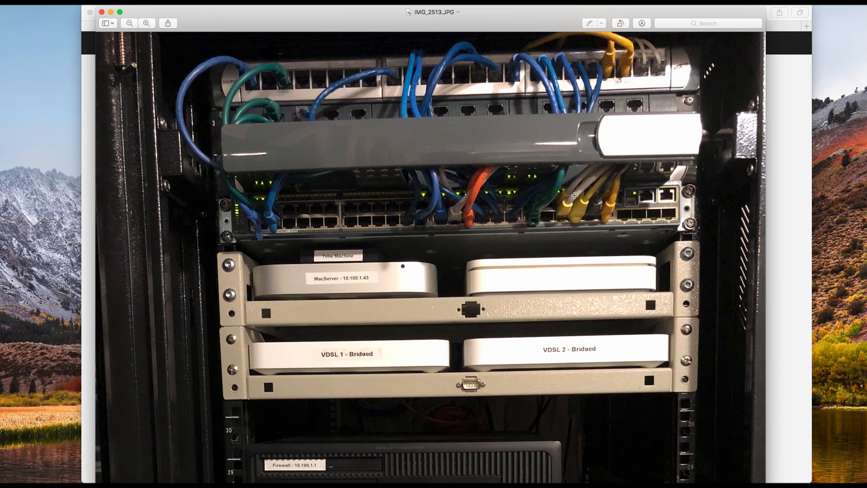
pyautogui.moveTo(625, 48)
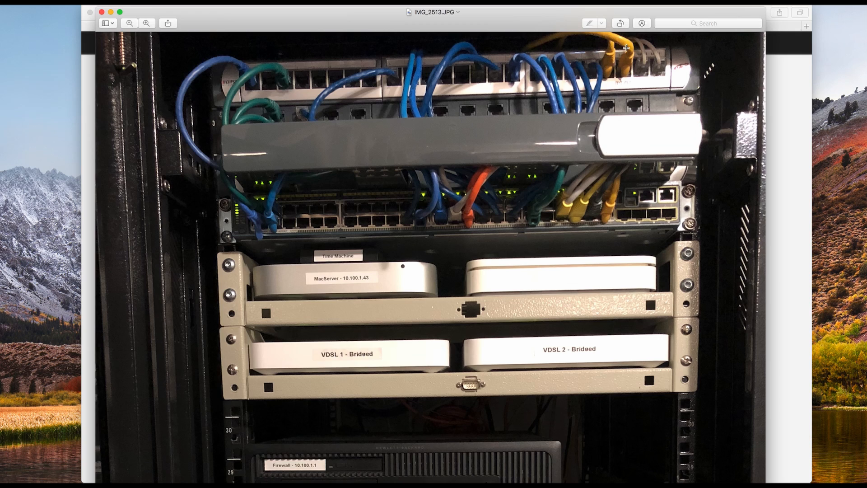
pyautogui.moveTo(622, 86)
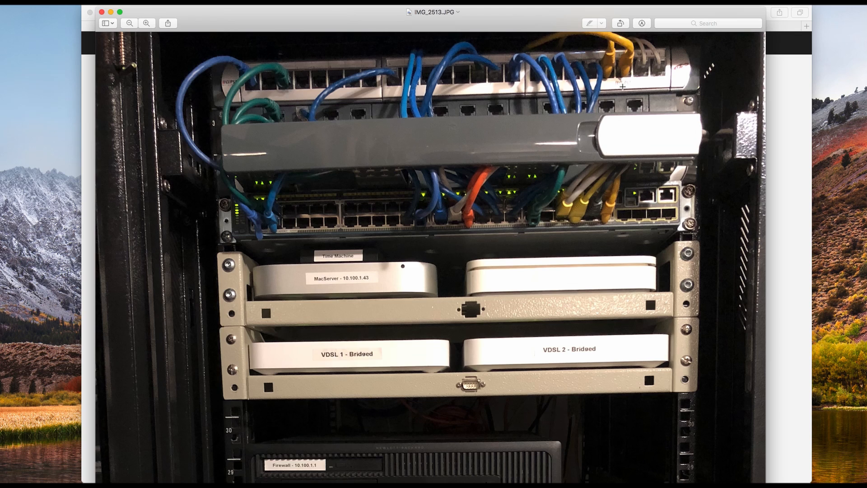
pyautogui.moveTo(662, 49)
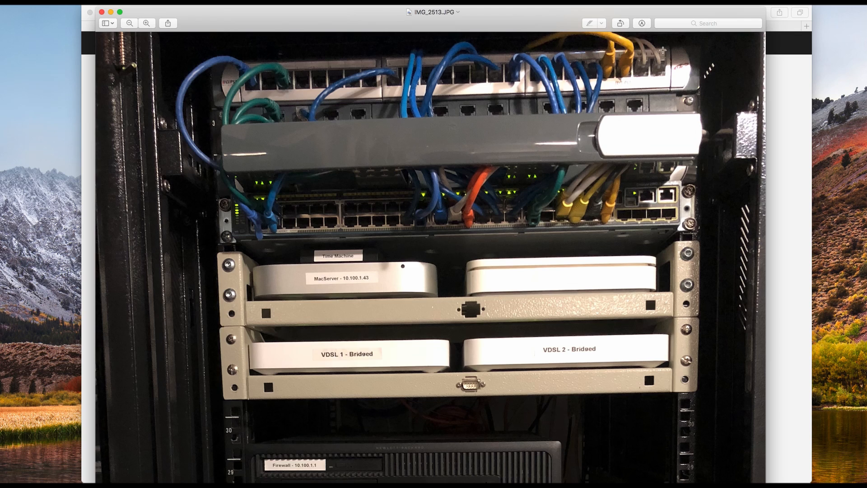
pyautogui.moveTo(647, 78)
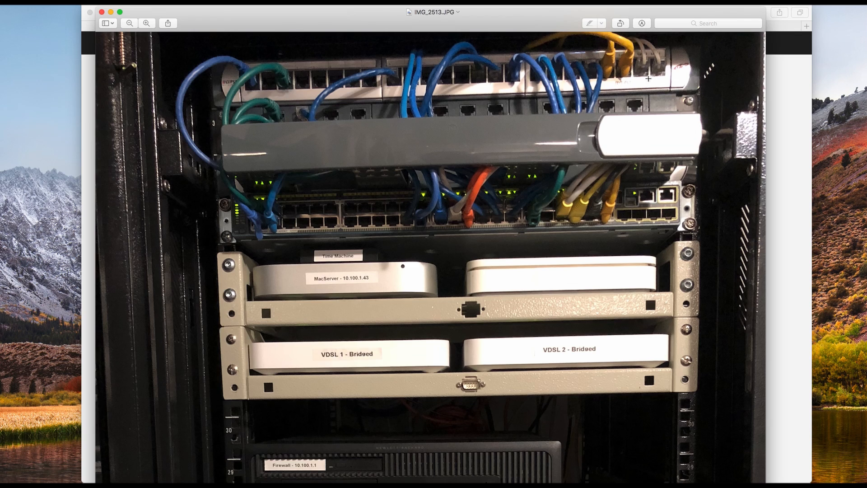
pyautogui.moveTo(661, 56)
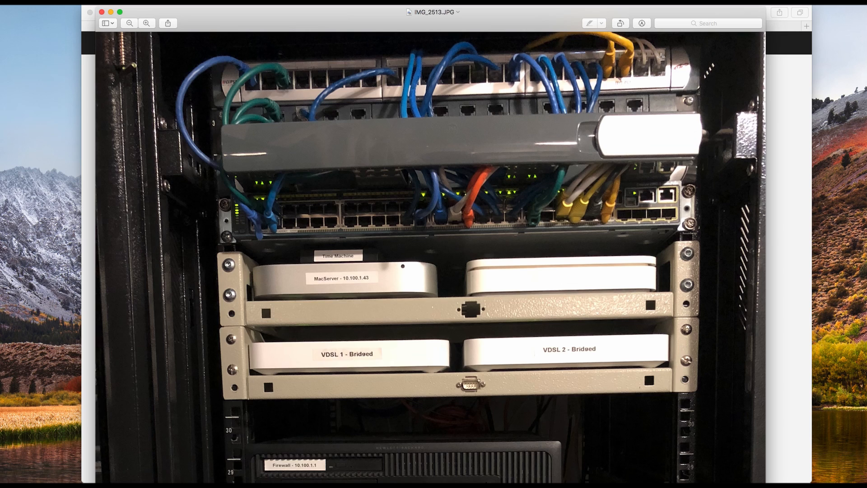
pyautogui.moveTo(639, 56)
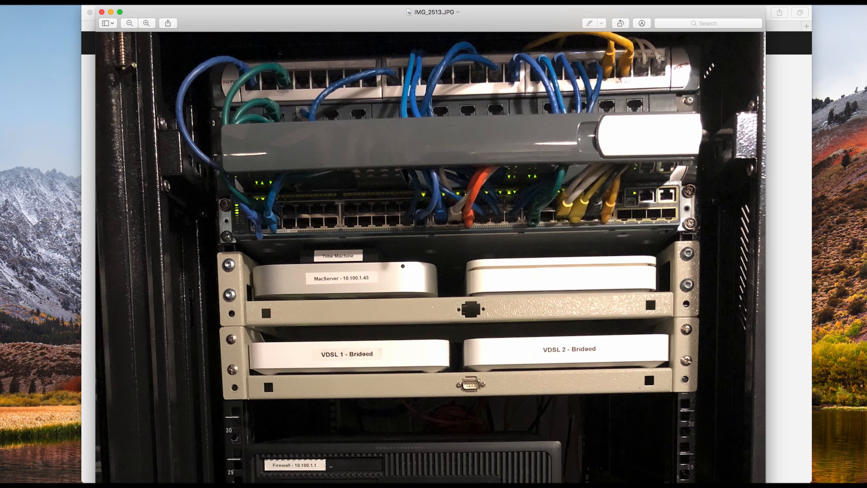
pyautogui.moveTo(642, 71)
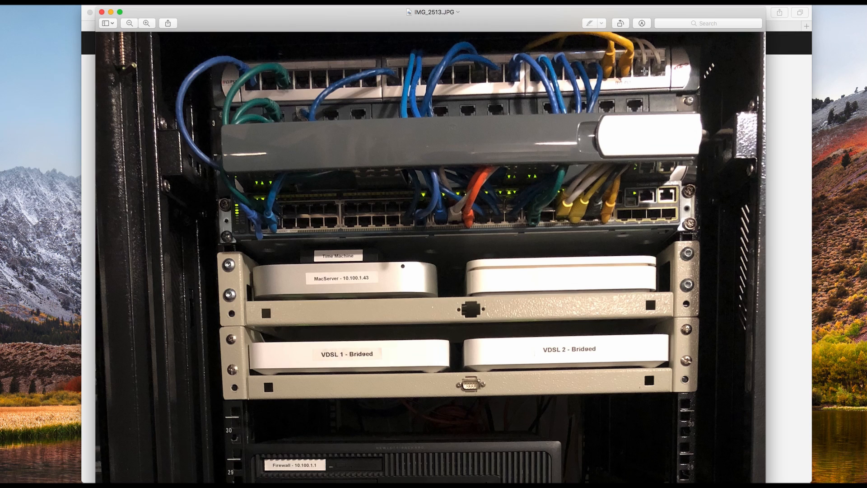
pyautogui.moveTo(668, 68)
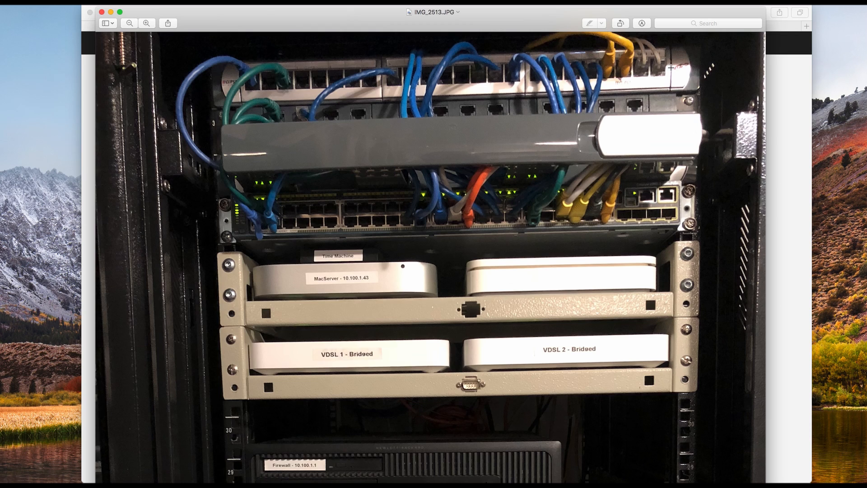
pyautogui.moveTo(345, 366)
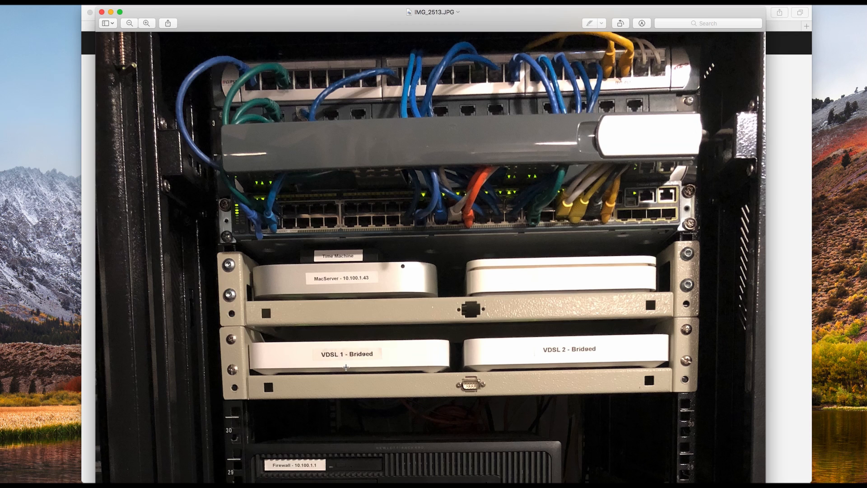
pyautogui.moveTo(603, 354)
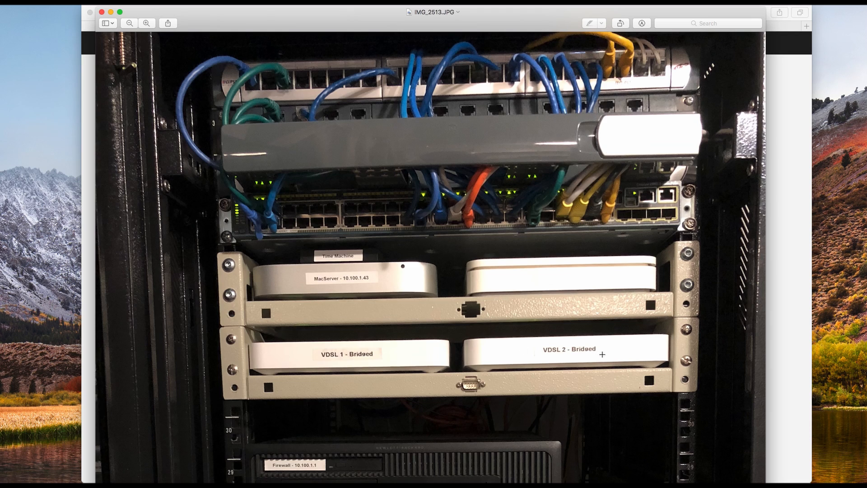
pyautogui.moveTo(610, 362)
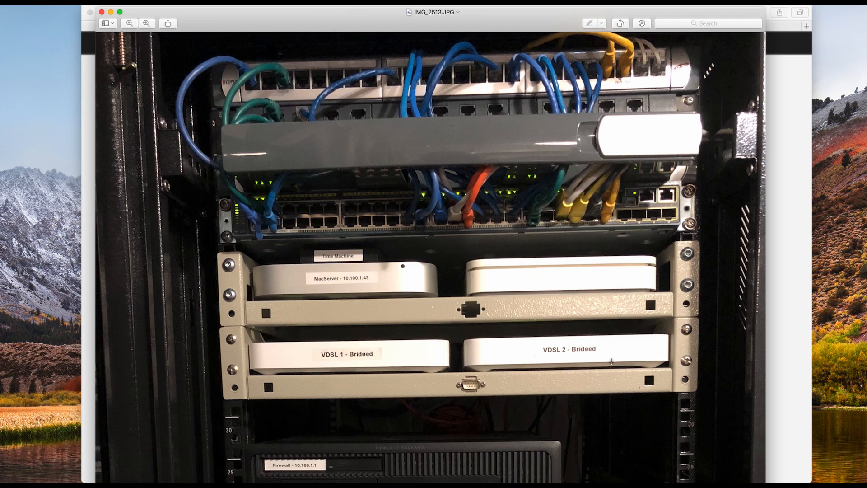
pyautogui.moveTo(659, 369)
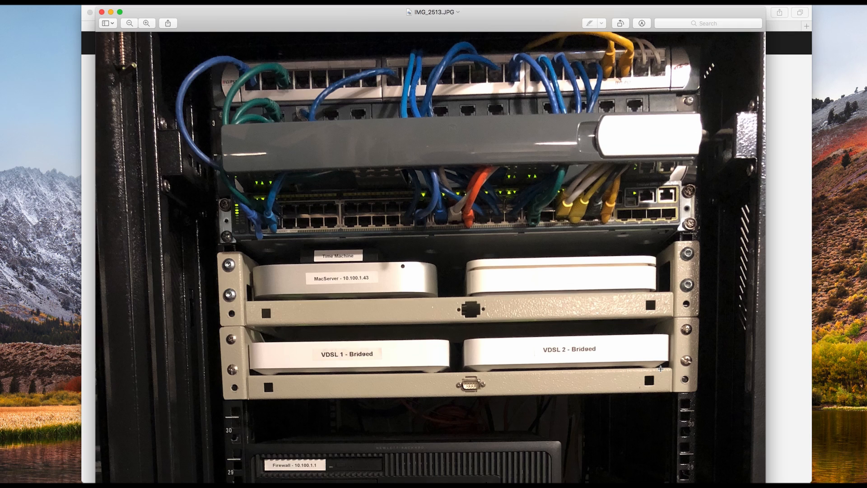
pyautogui.moveTo(662, 369)
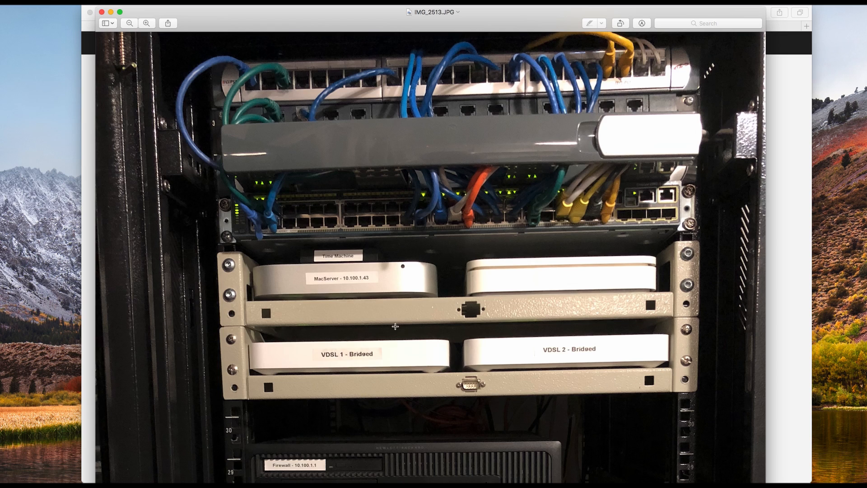
pyautogui.moveTo(362, 362)
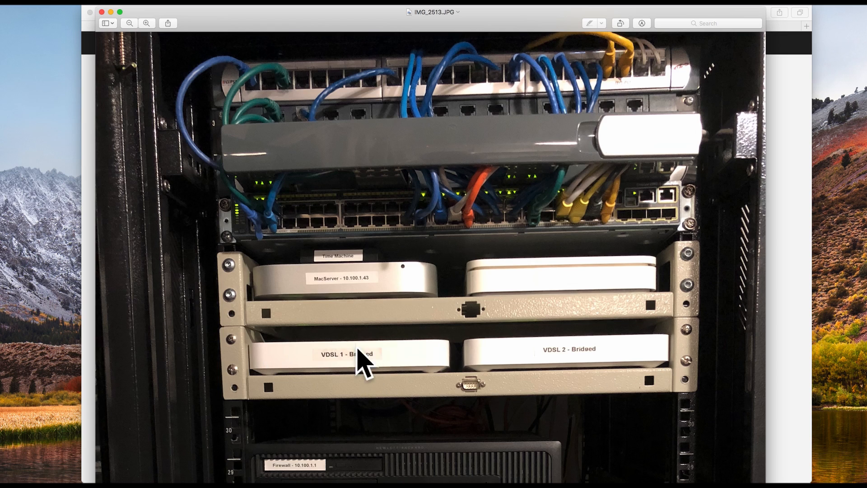
pyautogui.moveTo(358, 358)
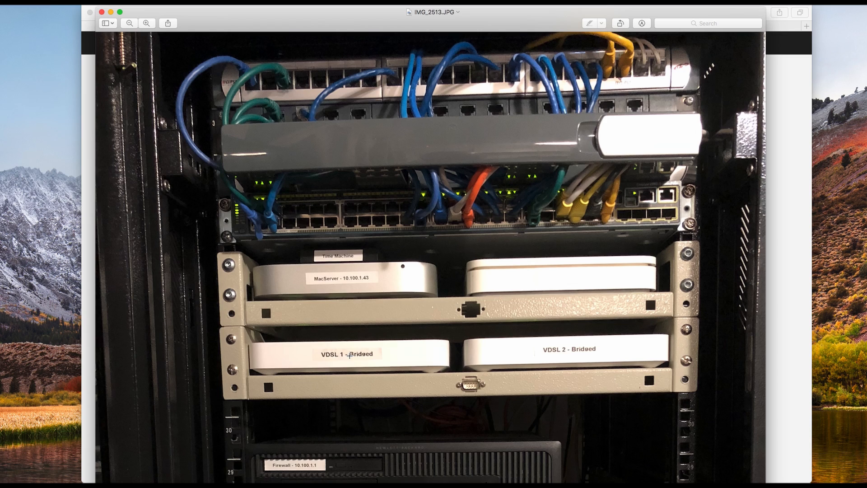
pyautogui.moveTo(341, 366)
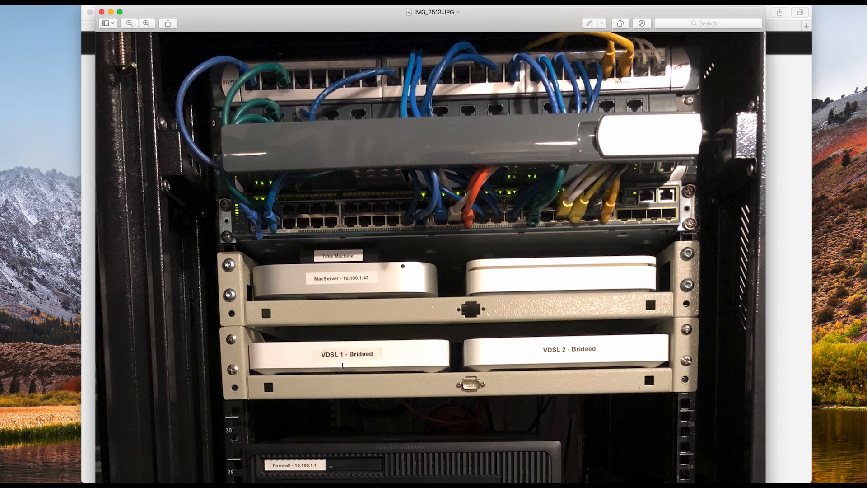
pyautogui.moveTo(354, 364)
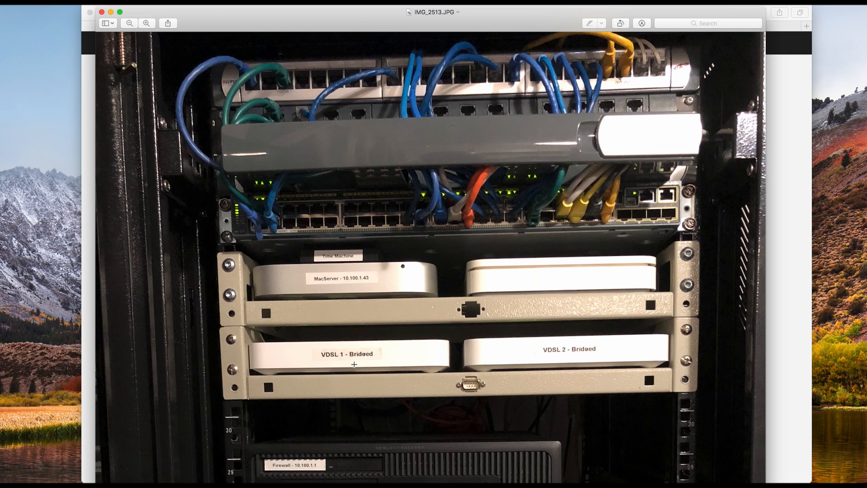
pyautogui.moveTo(379, 371)
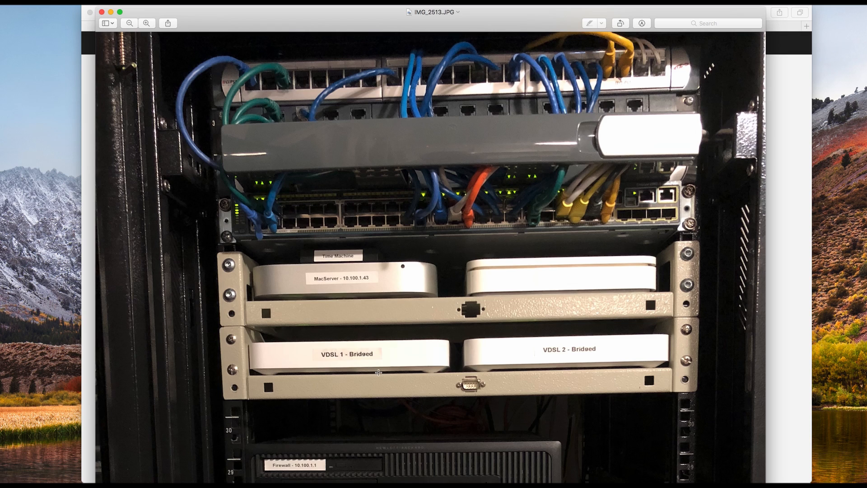
pyautogui.moveTo(752, 352)
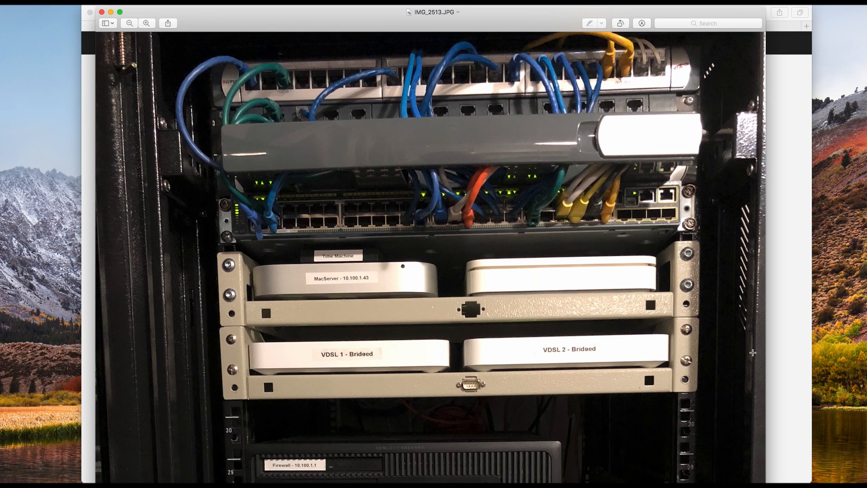
pyautogui.moveTo(722, 382)
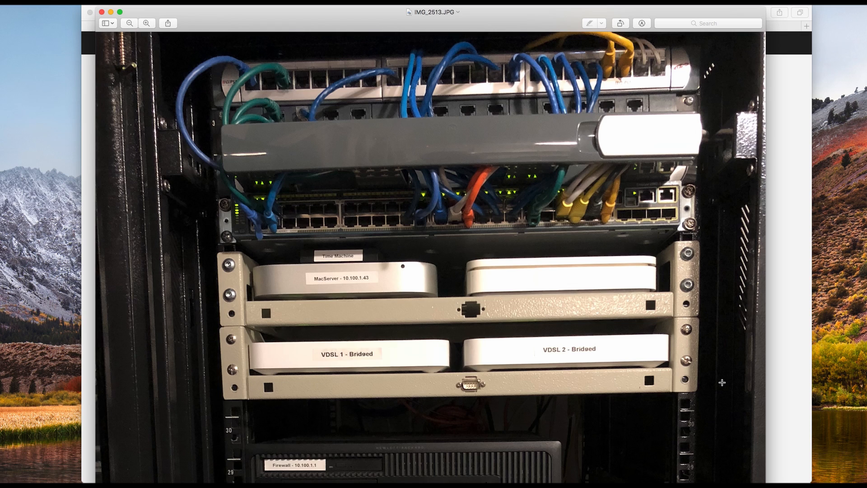
pyautogui.moveTo(689, 384)
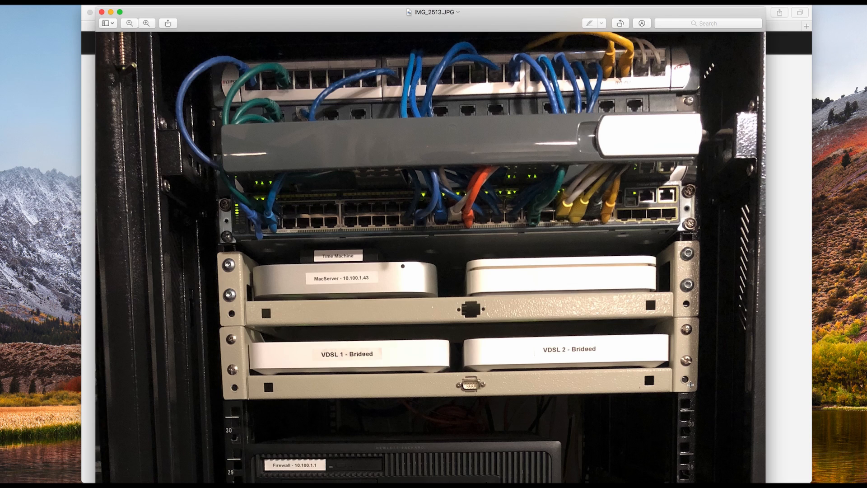
pyautogui.moveTo(703, 342)
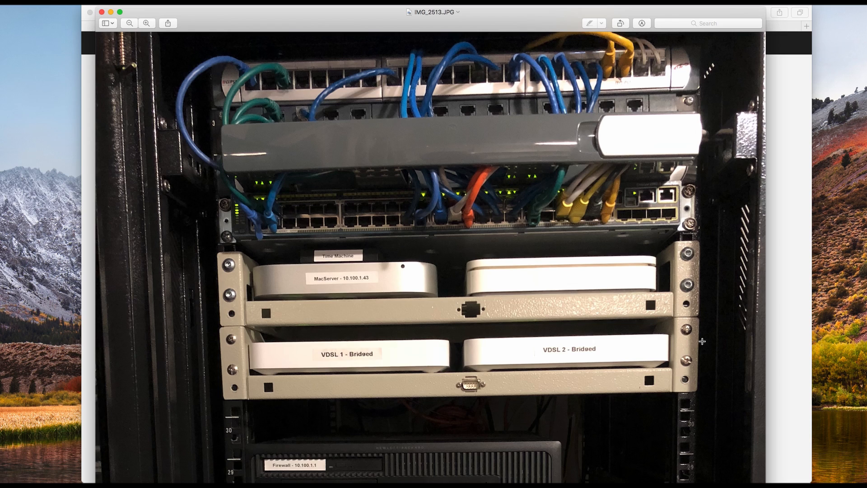
pyautogui.scroll(-3)
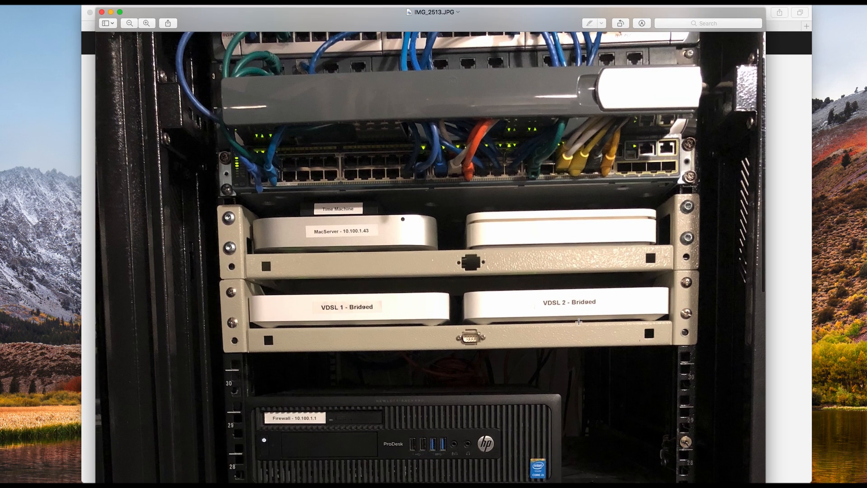
pyautogui.moveTo(535, 318)
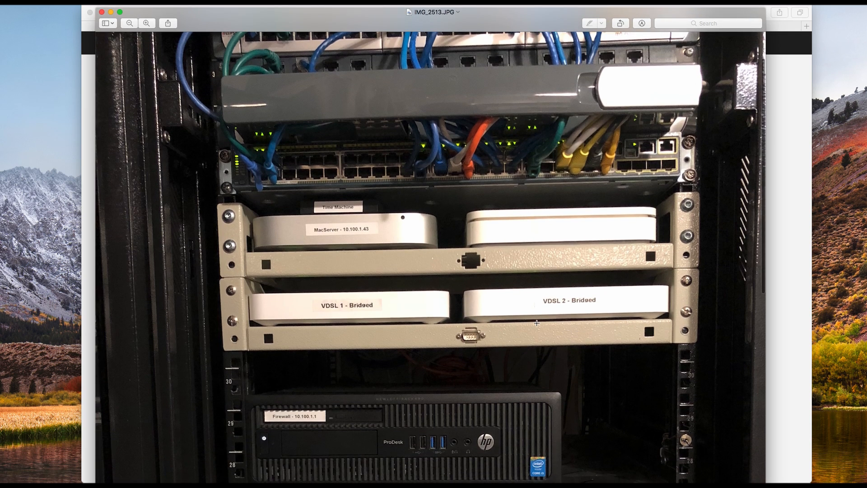
pyautogui.scroll(-3)
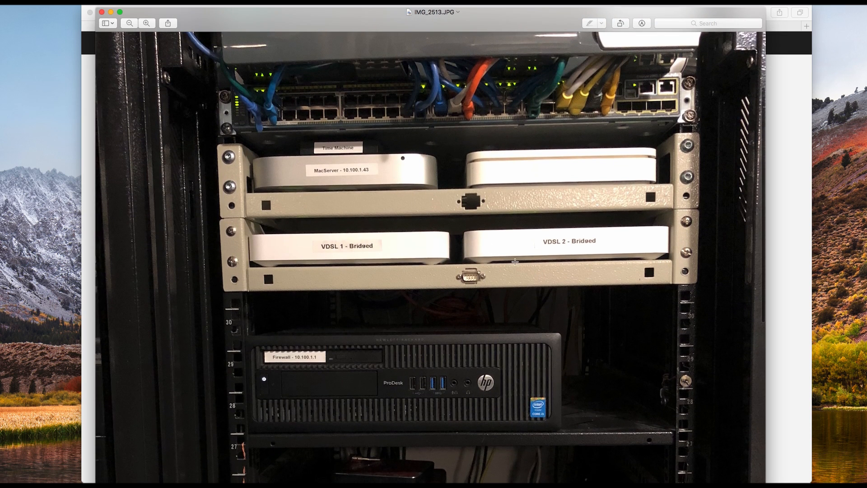
pyautogui.moveTo(590, 250)
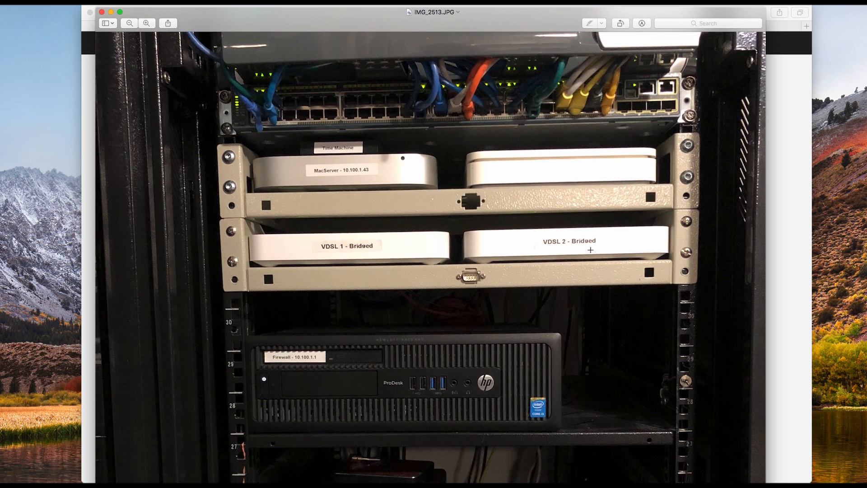
pyautogui.moveTo(607, 256)
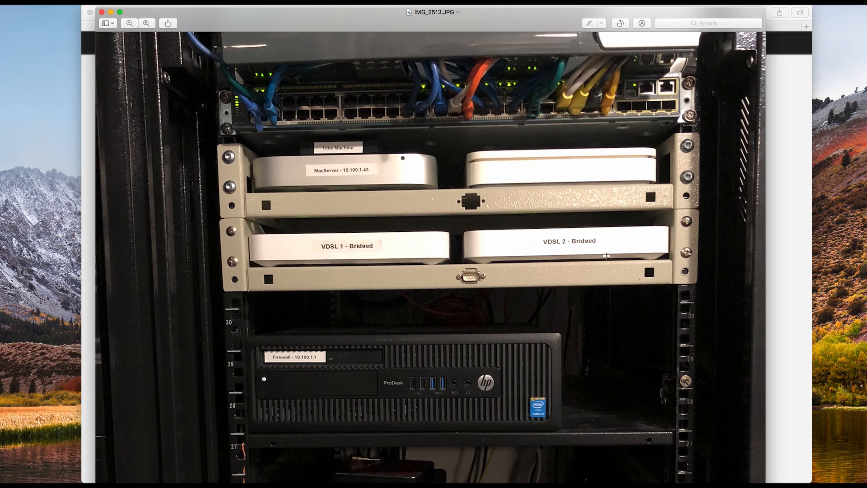
pyautogui.moveTo(566, 259)
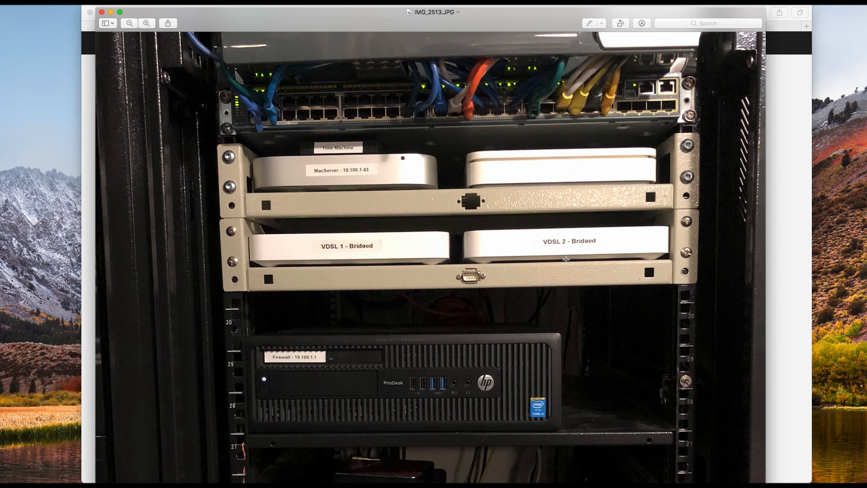
pyautogui.moveTo(496, 254)
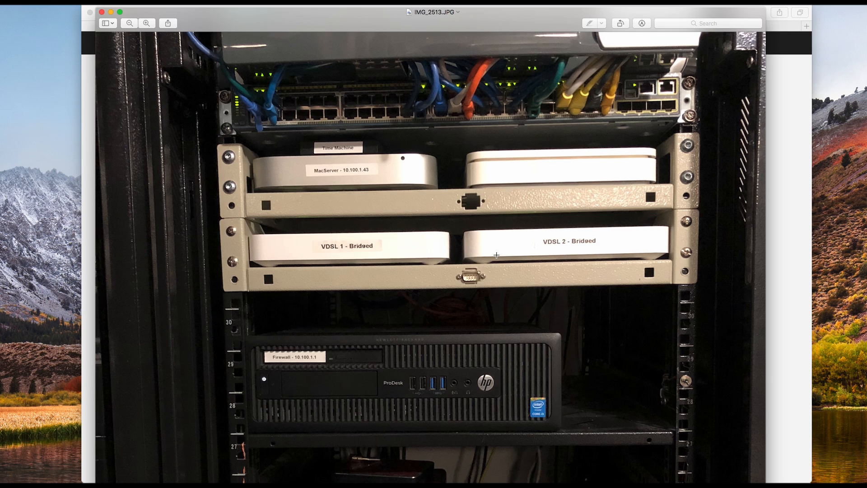
pyautogui.moveTo(535, 245)
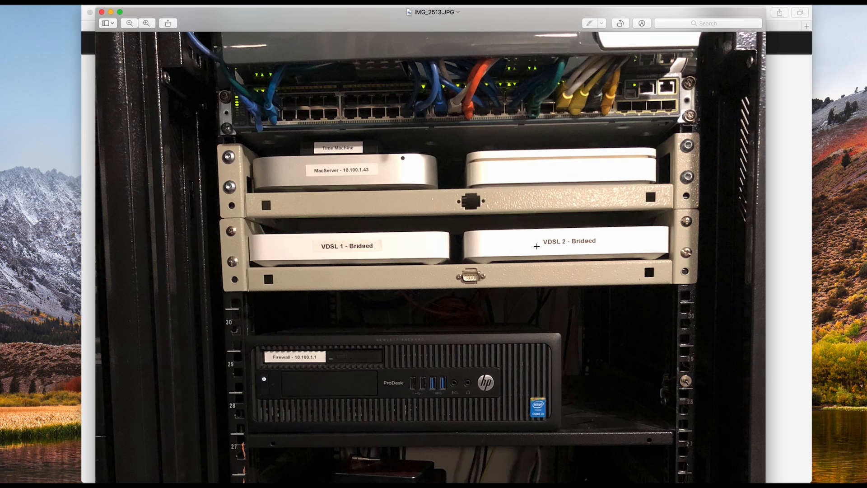
pyautogui.moveTo(634, 256)
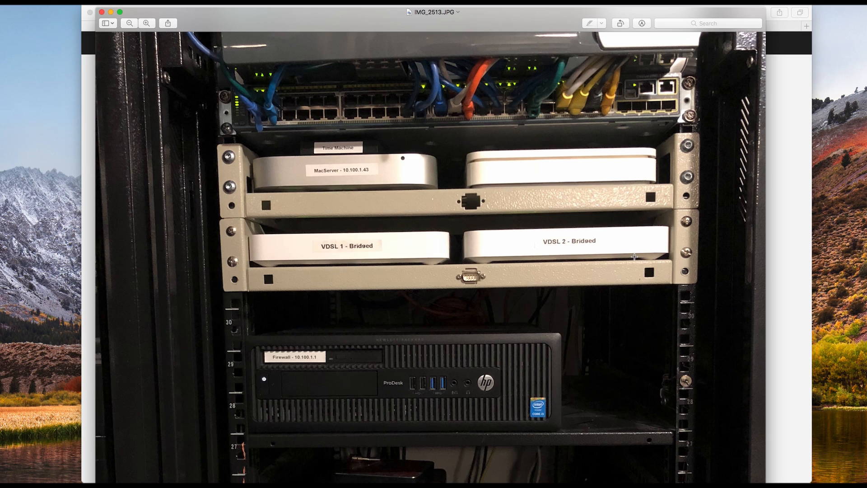
pyautogui.moveTo(581, 226)
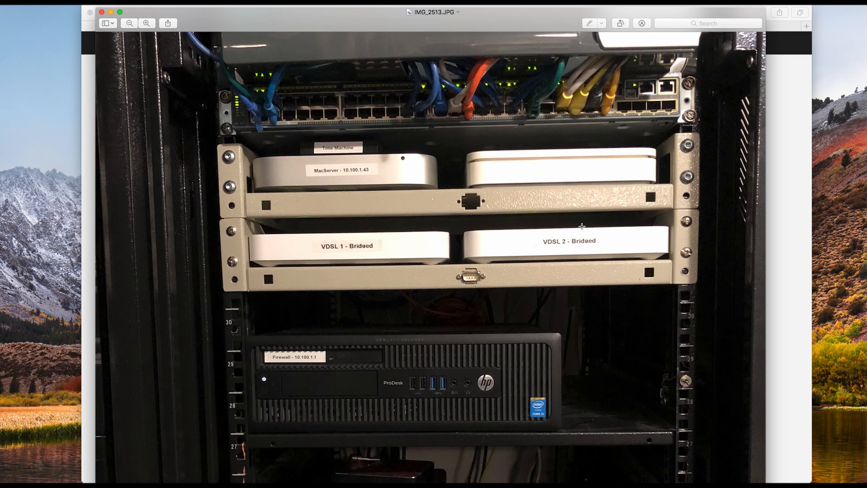
pyautogui.moveTo(531, 253)
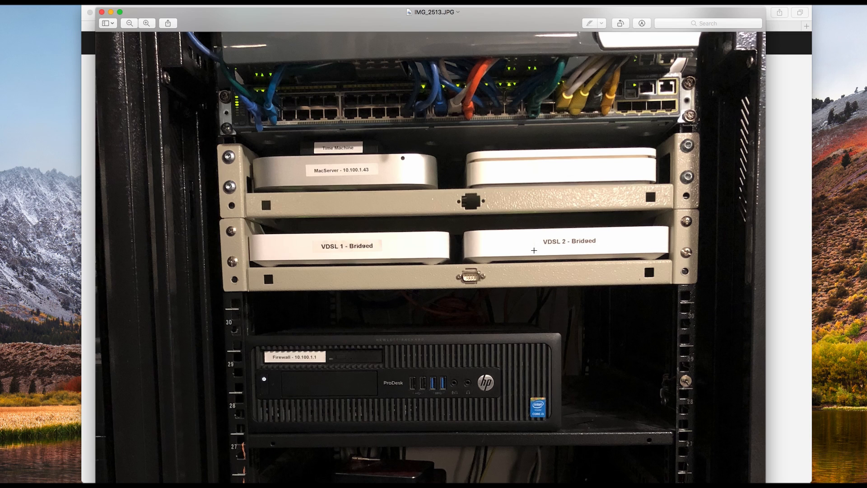
pyautogui.moveTo(631, 75)
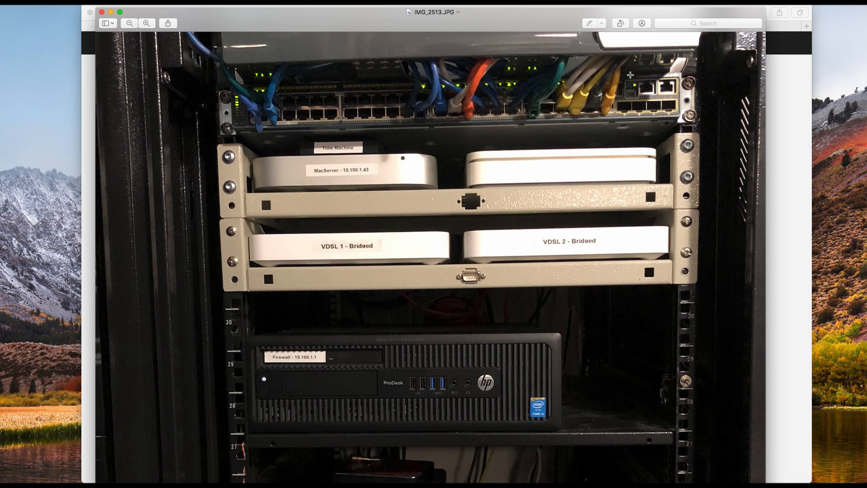
pyautogui.moveTo(536, 354)
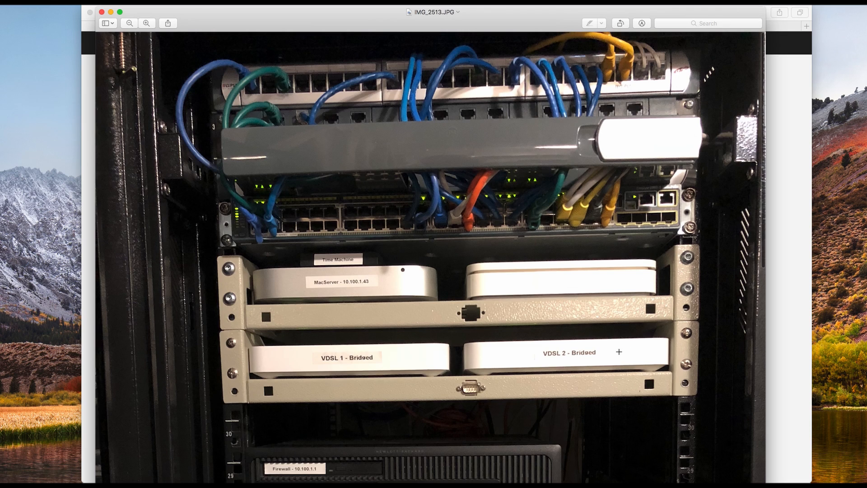
pyautogui.moveTo(311, 369)
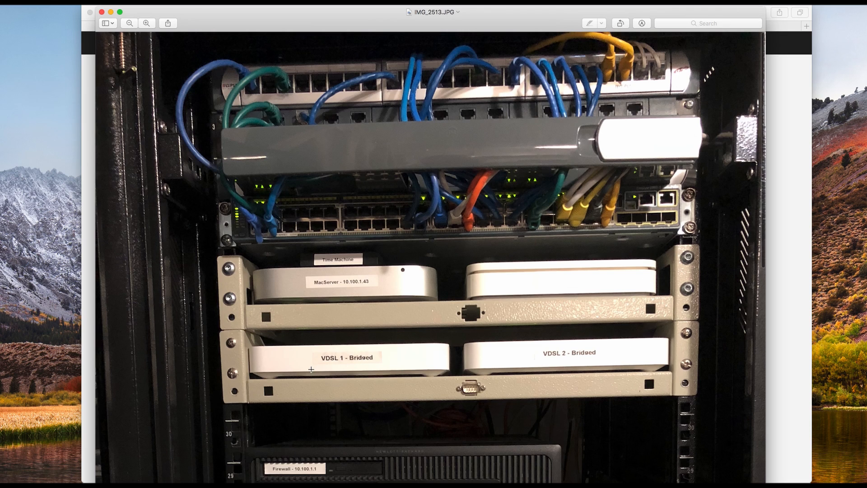
pyautogui.moveTo(415, 356)
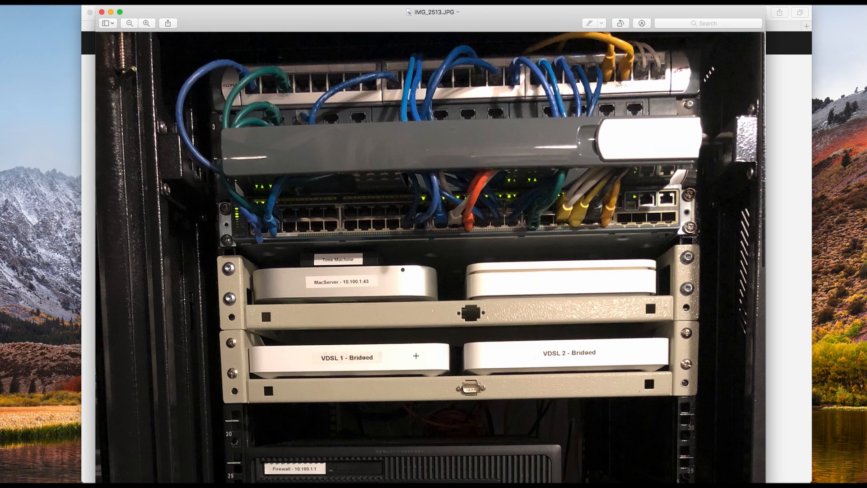
pyautogui.moveTo(435, 334)
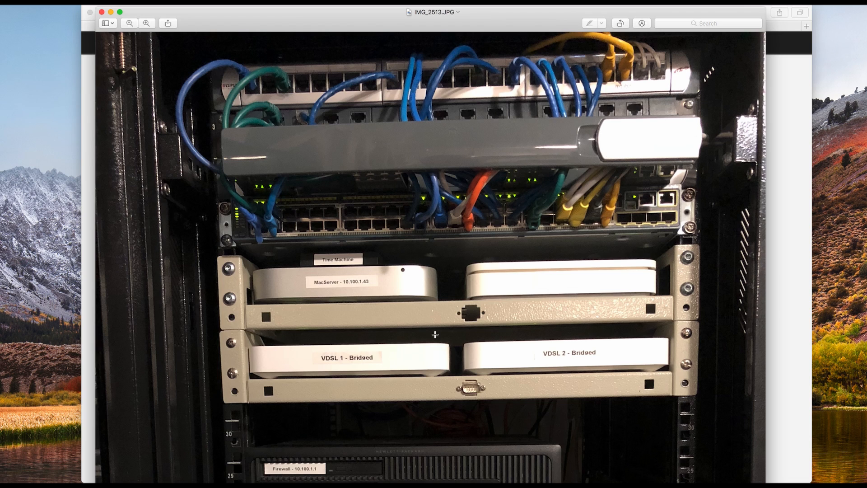
pyautogui.scroll(-3)
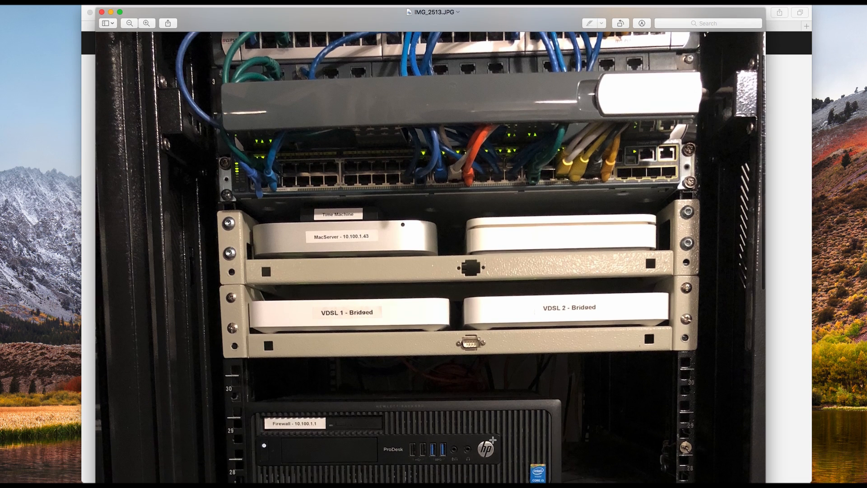
pyautogui.moveTo(491, 438)
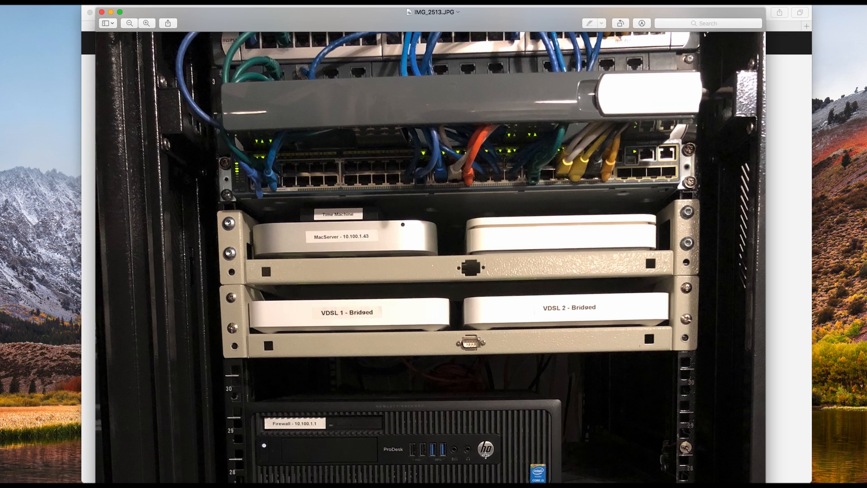
pyautogui.moveTo(422, 480)
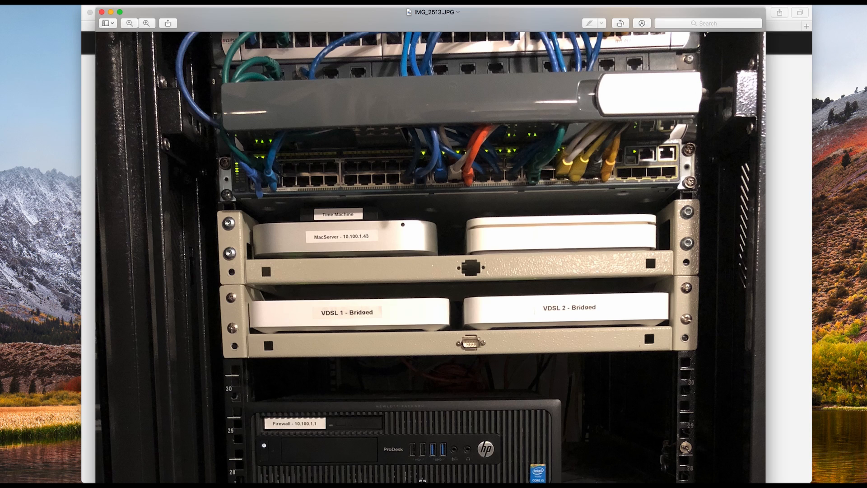
pyautogui.moveTo(494, 324)
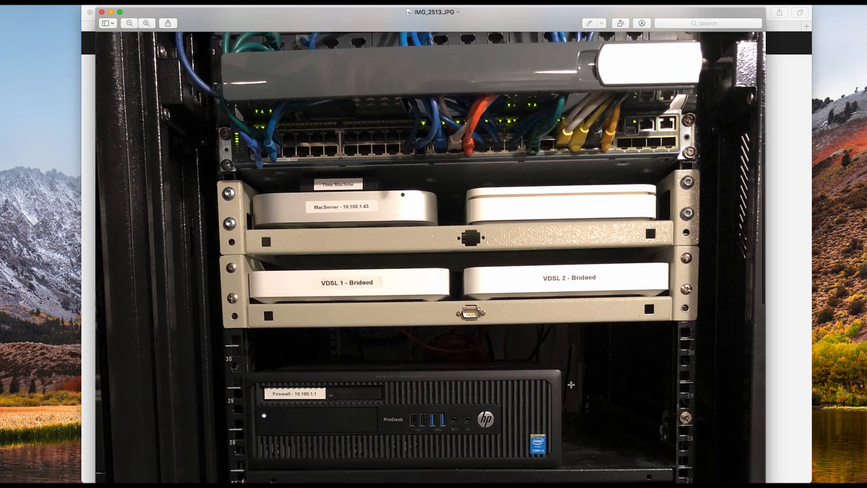
pyautogui.scroll(-3)
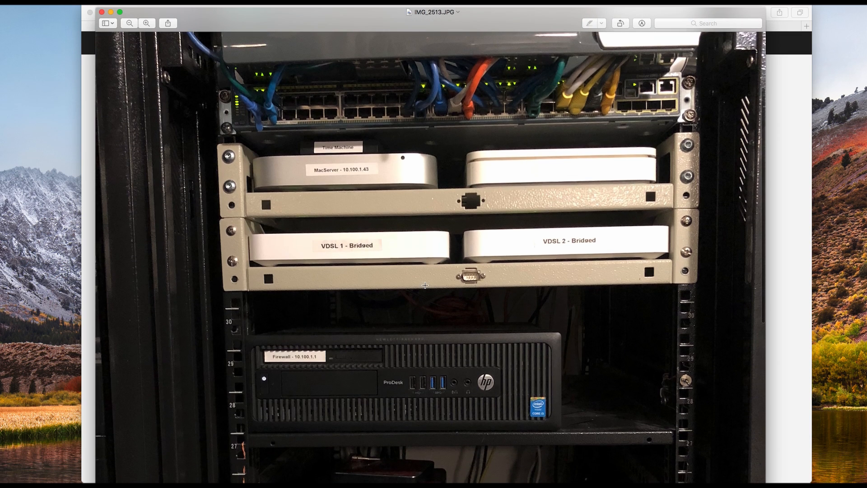
pyautogui.moveTo(434, 319)
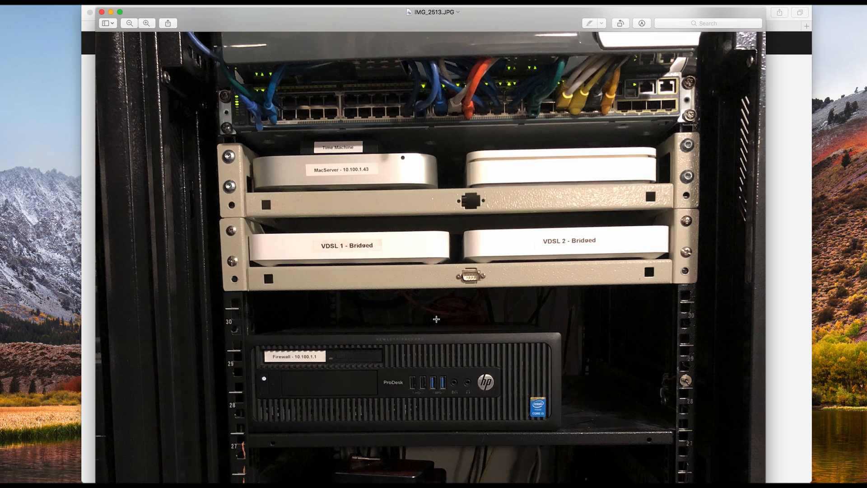
pyautogui.moveTo(380, 257)
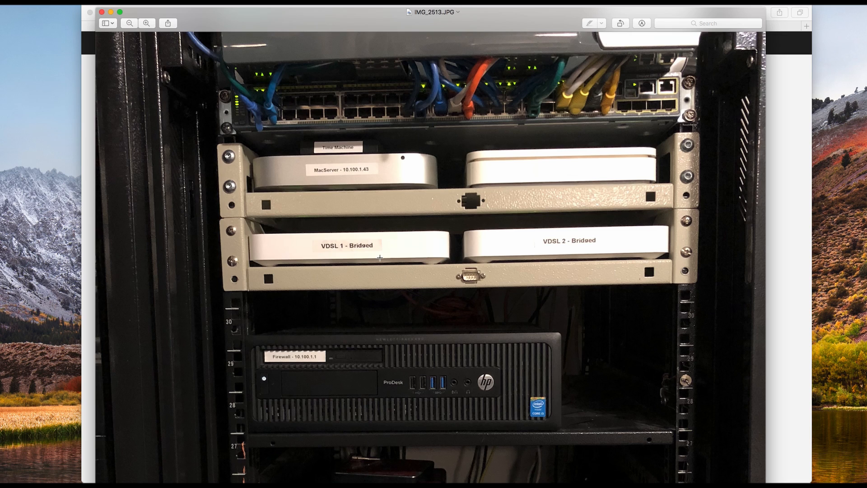
pyautogui.moveTo(507, 253)
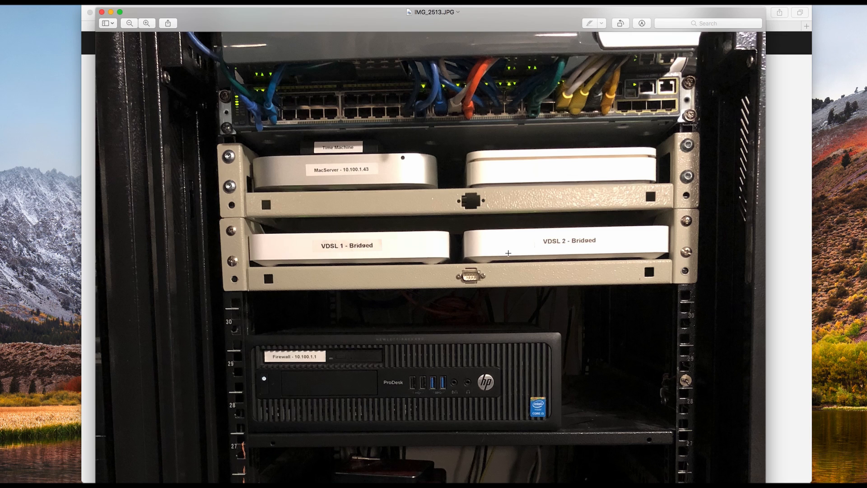
pyautogui.moveTo(422, 259)
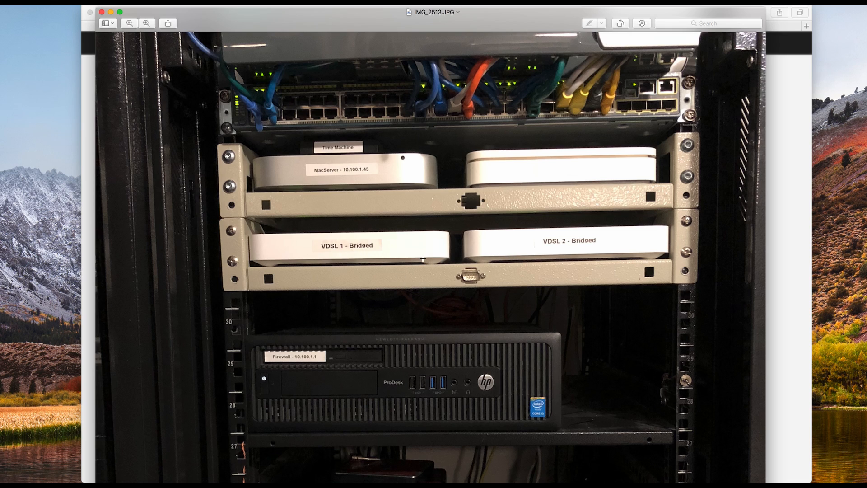
pyautogui.moveTo(440, 347)
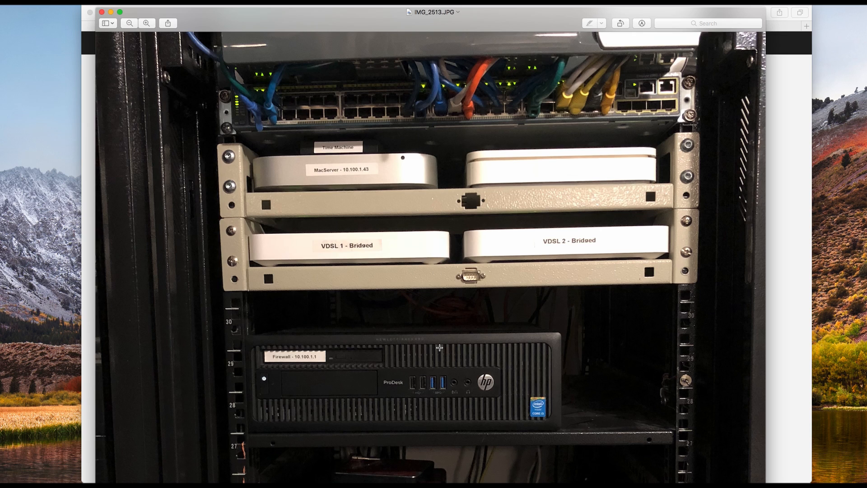
pyautogui.moveTo(505, 413)
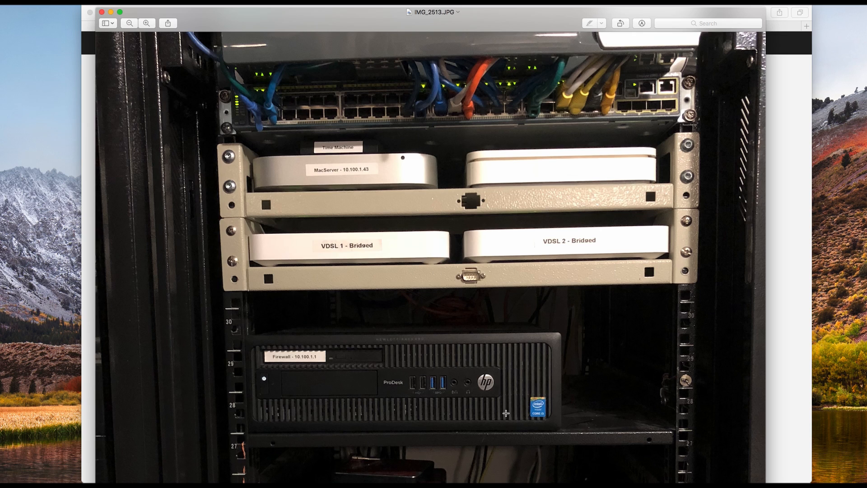
pyautogui.moveTo(459, 370)
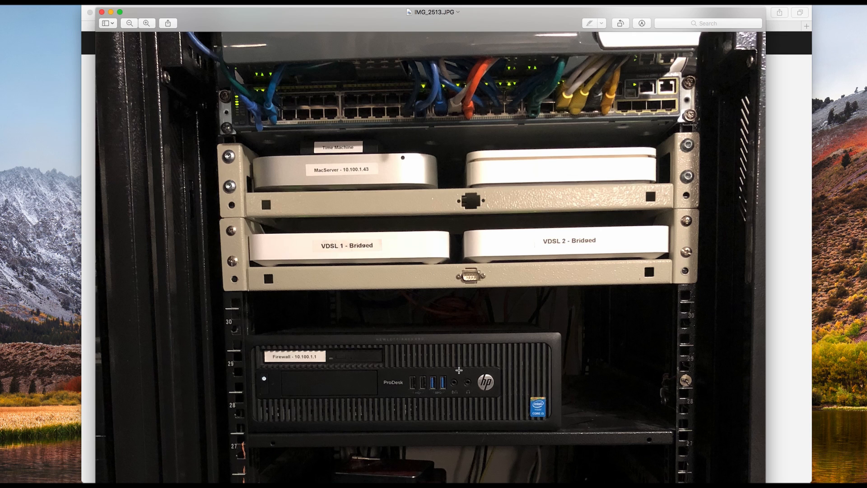
pyautogui.moveTo(452, 369)
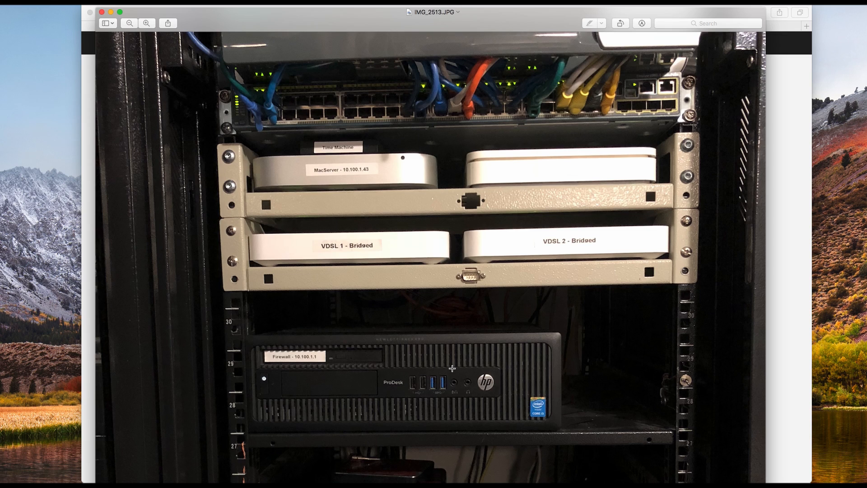
pyautogui.moveTo(418, 374)
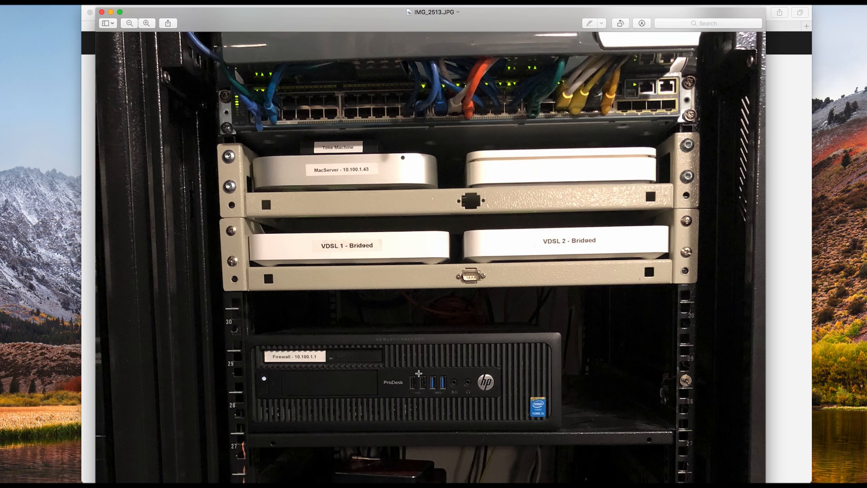
pyautogui.moveTo(471, 366)
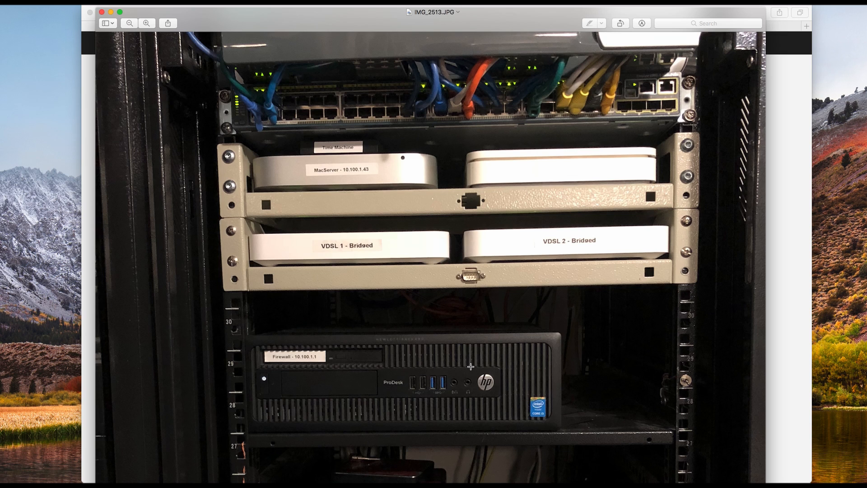
pyautogui.moveTo(300, 453)
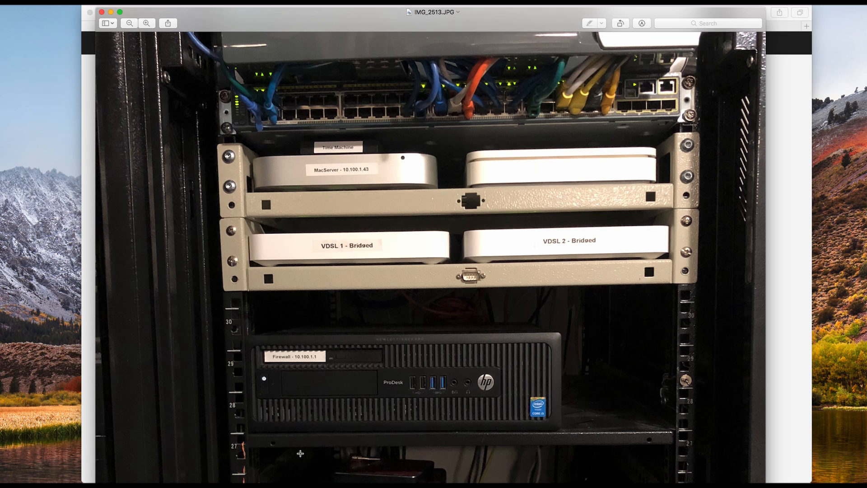
pyautogui.moveTo(530, 351)
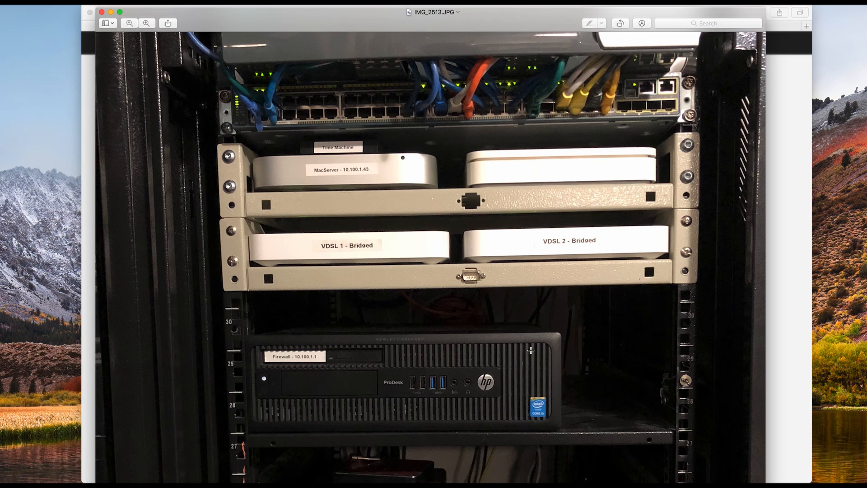
# Scroll the rack photo down past the bridged modems and firewall to the QNAP NAS.
pyautogui.scroll(-3)
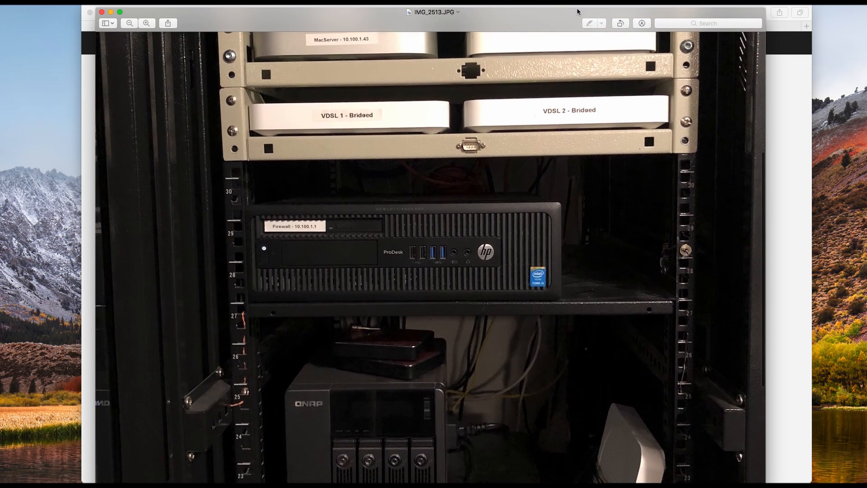
pyautogui.scroll(-3)
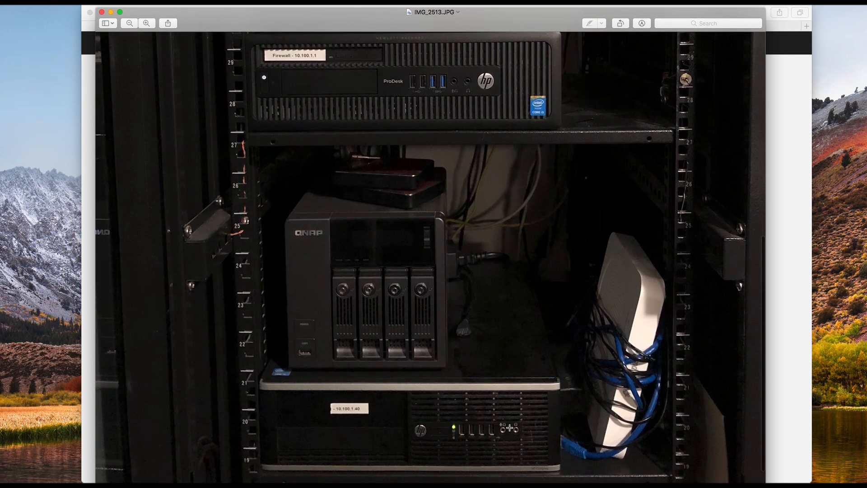
pyautogui.moveTo(672, 219)
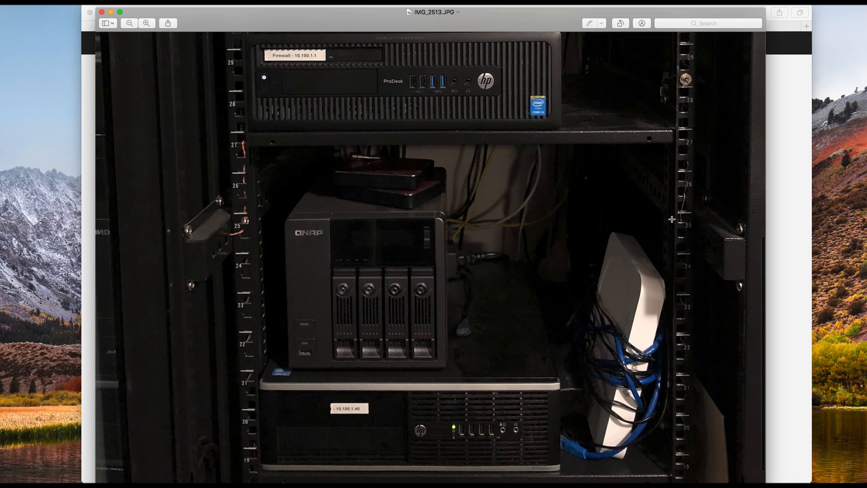
pyautogui.scroll(-3)
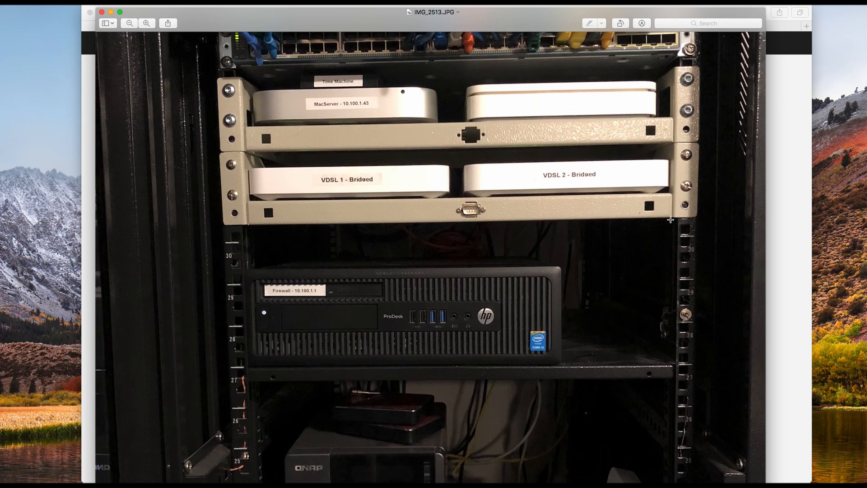
pyautogui.moveTo(533, 306)
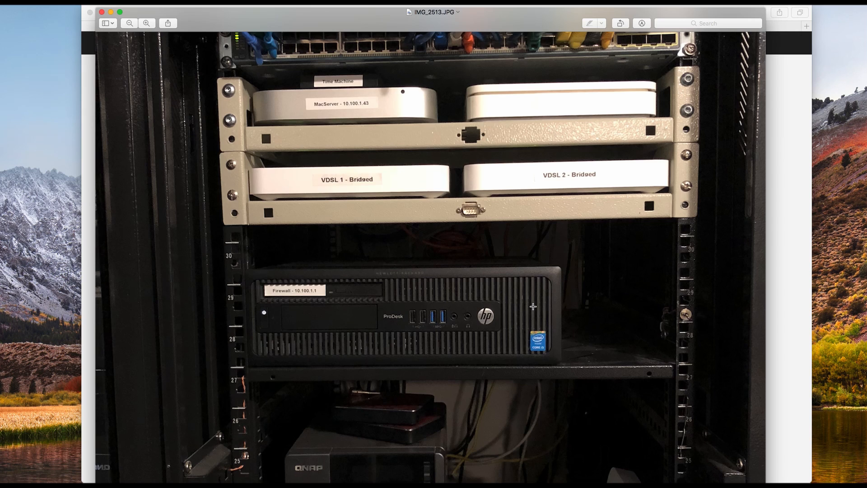
pyautogui.moveTo(437, 293)
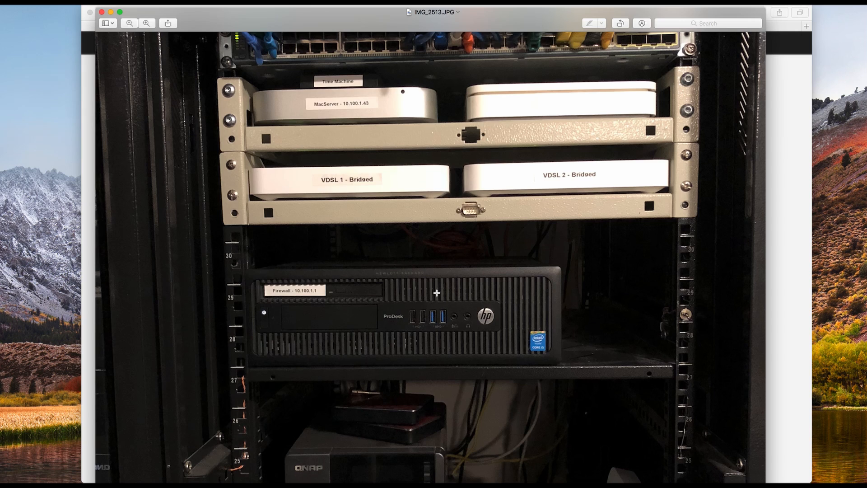
pyautogui.moveTo(482, 306)
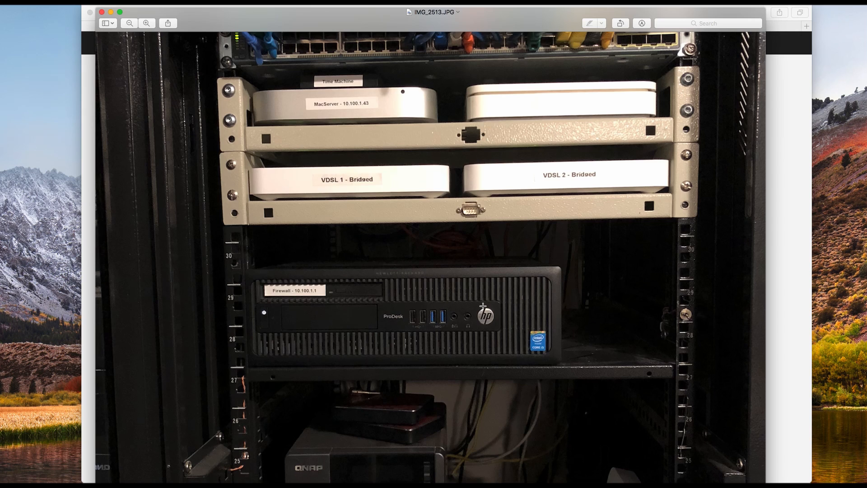
pyautogui.moveTo(432, 271)
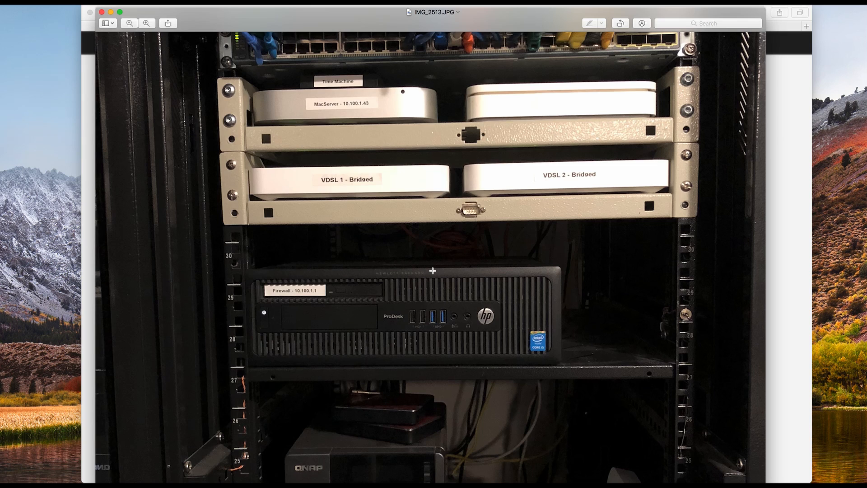
pyautogui.moveTo(439, 273)
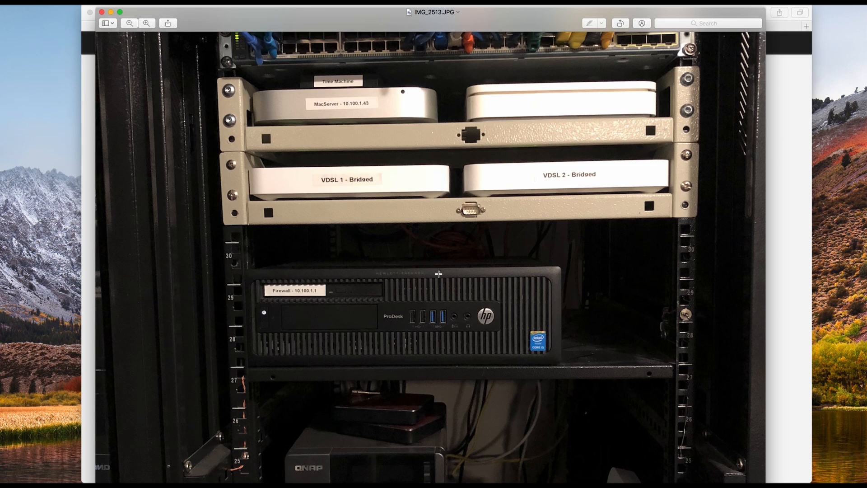
pyautogui.moveTo(534, 181)
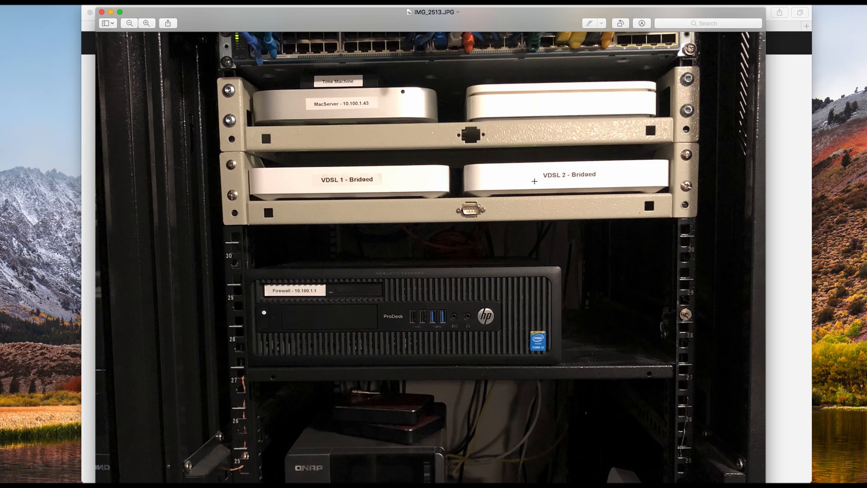
pyautogui.moveTo(582, 180)
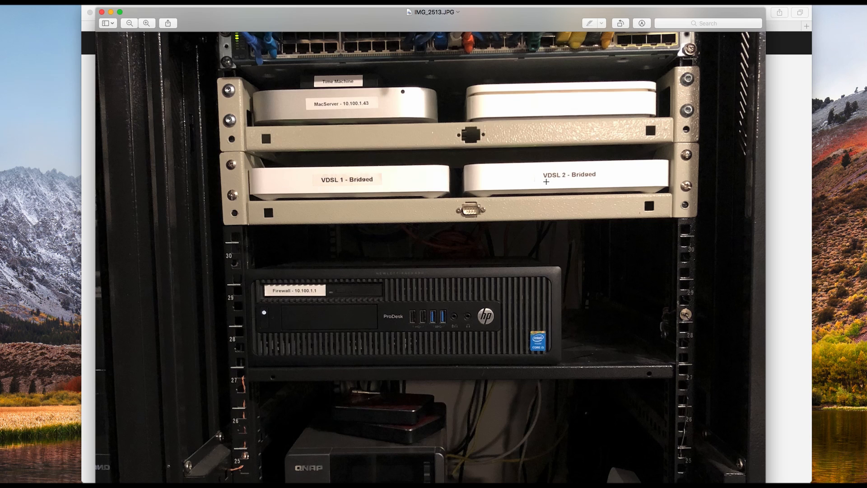
pyautogui.moveTo(571, 191)
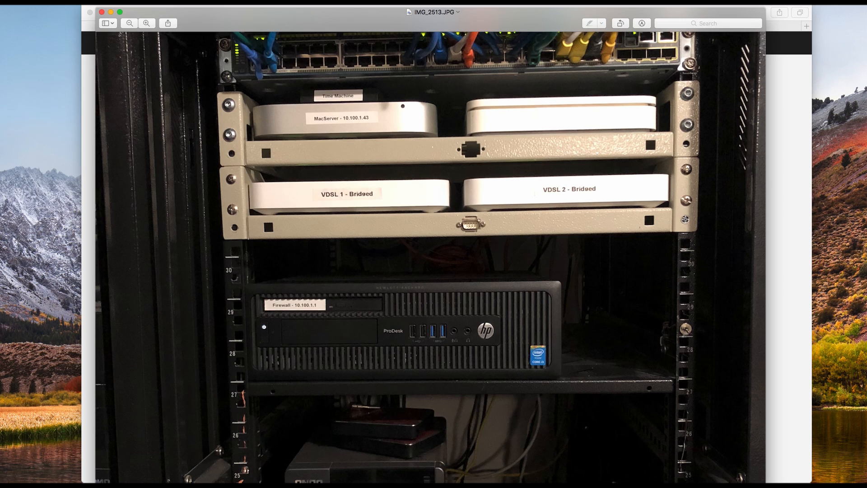
pyautogui.moveTo(432, 210)
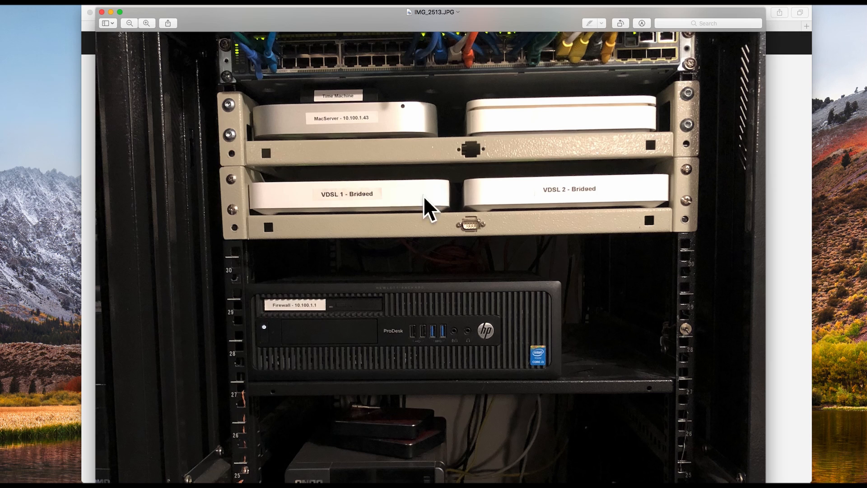
pyautogui.moveTo(519, 211)
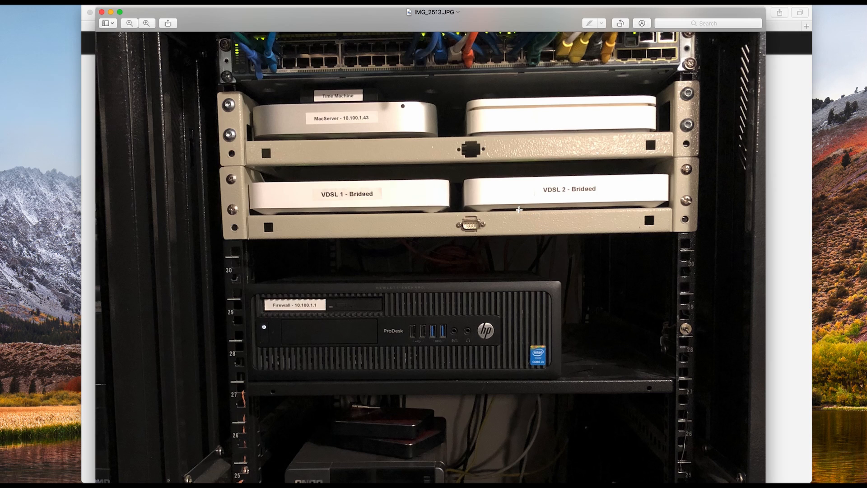
pyautogui.moveTo(468, 227)
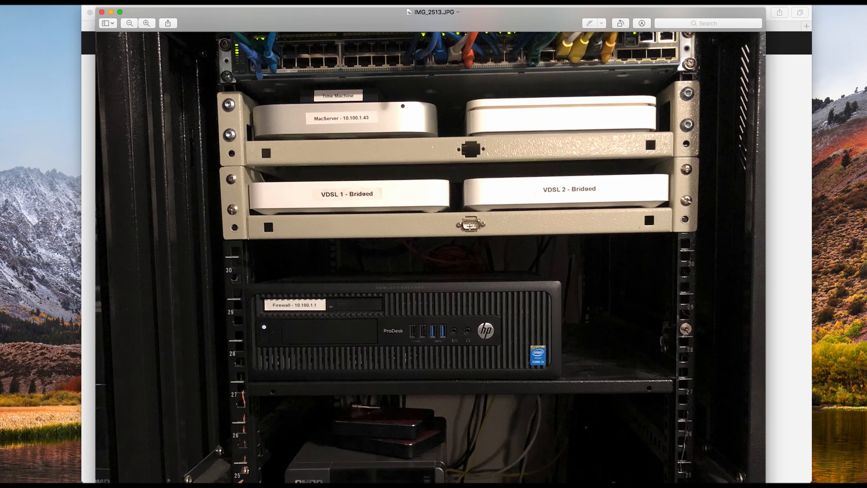
pyautogui.moveTo(520, 196)
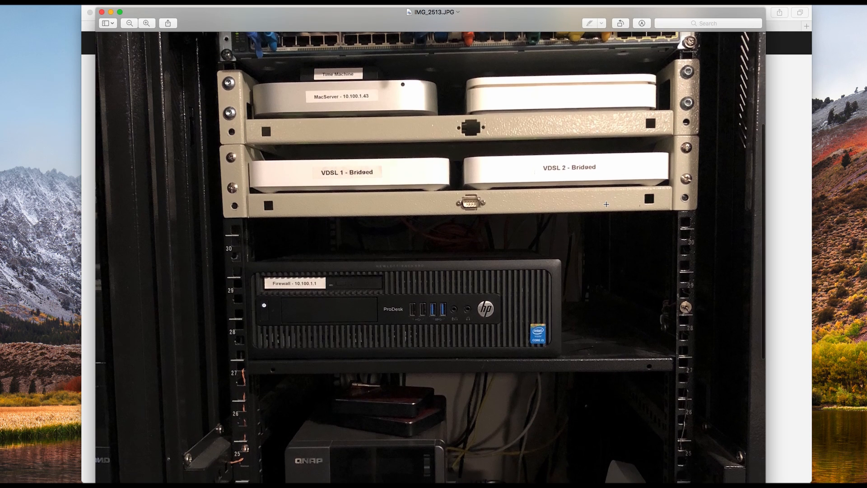
pyautogui.scroll(-3)
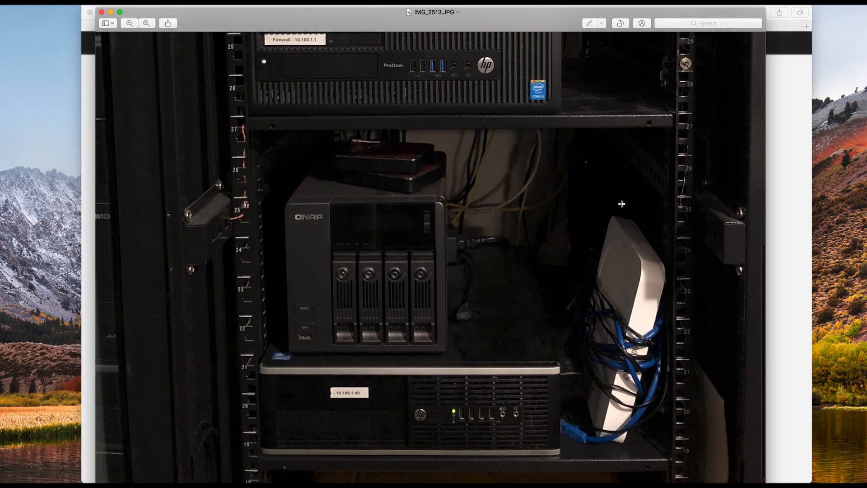
pyautogui.moveTo(645, 269)
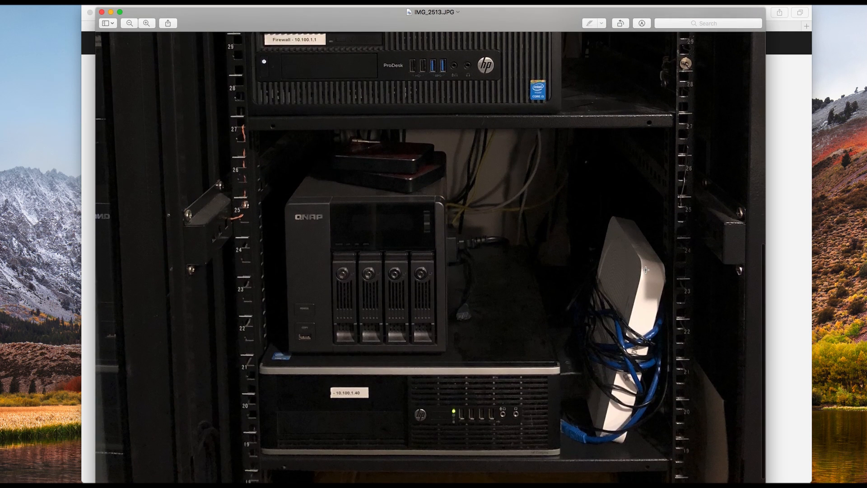
pyautogui.moveTo(624, 414)
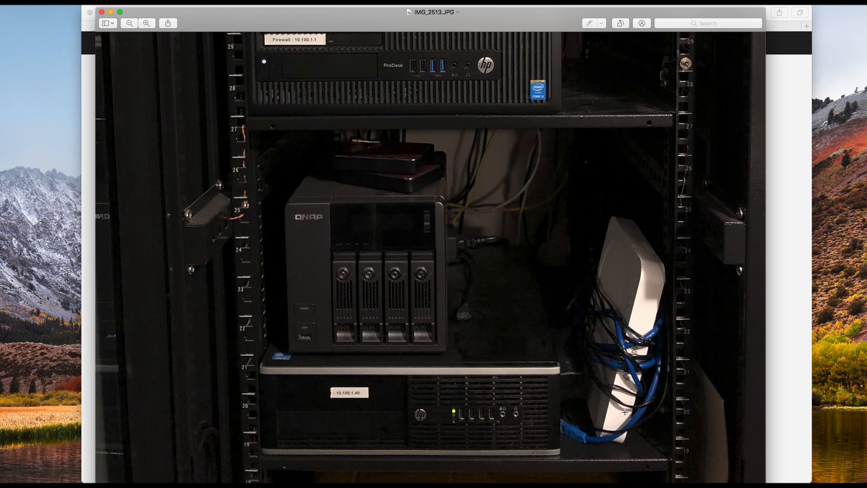
pyautogui.scroll(3)
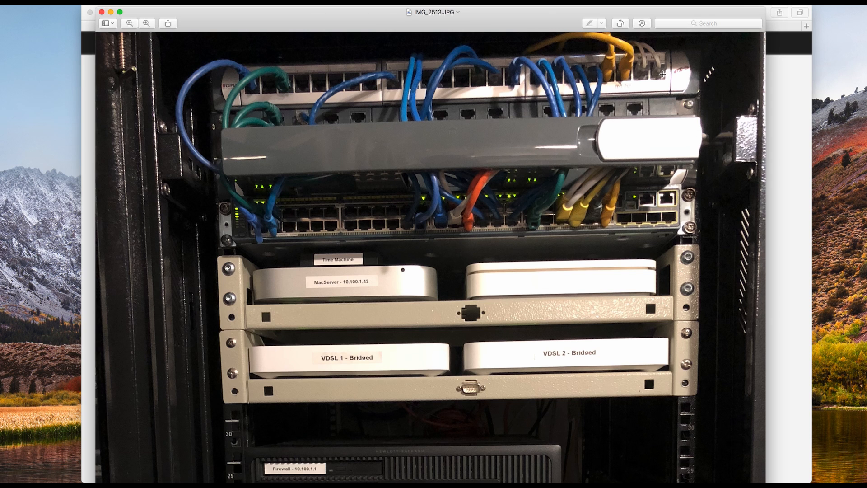
pyautogui.scroll(-3)
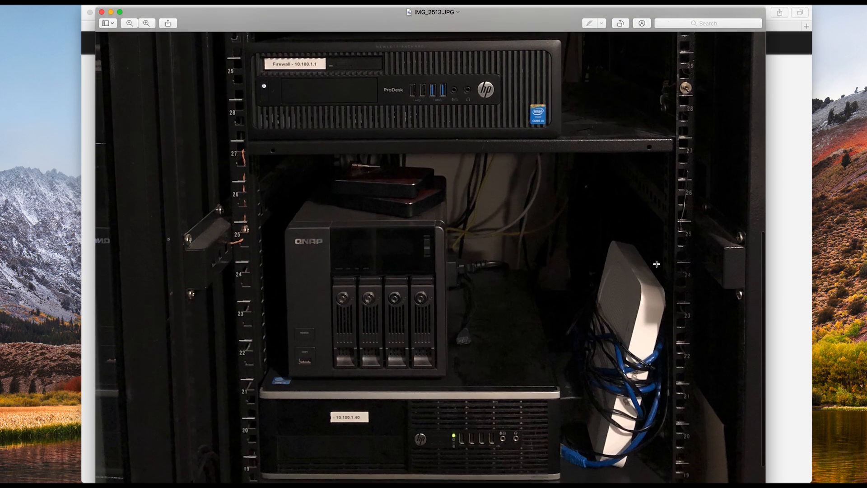
pyautogui.scroll(3)
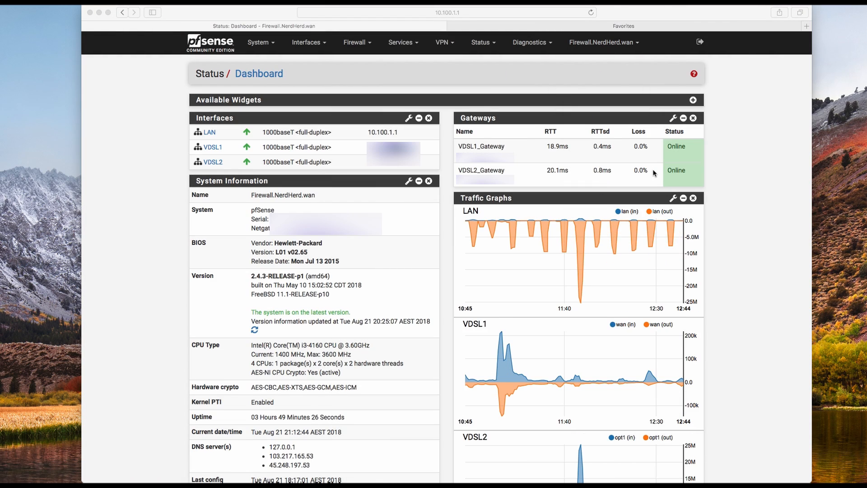
pyautogui.moveTo(631, 182)
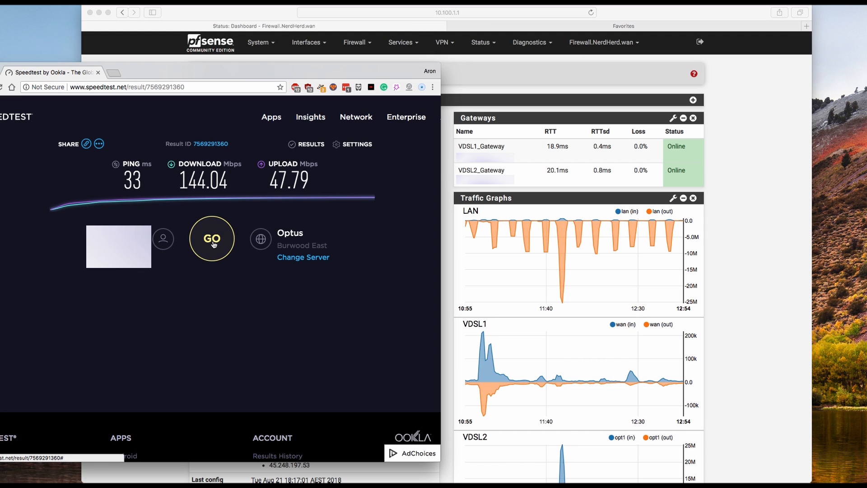
# Run a speedtest.net test and watch both VDSL1 and VDSL2 dashboard graphs show load.
pyautogui.click(212, 238)
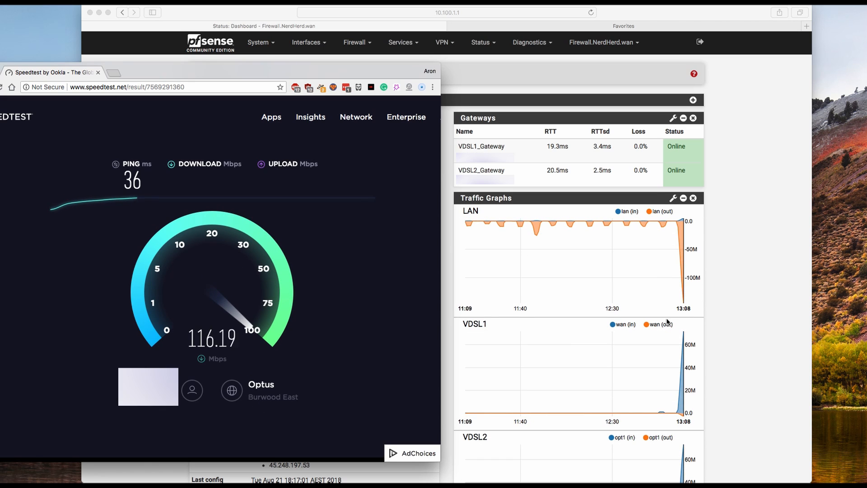
pyautogui.scroll(-3)
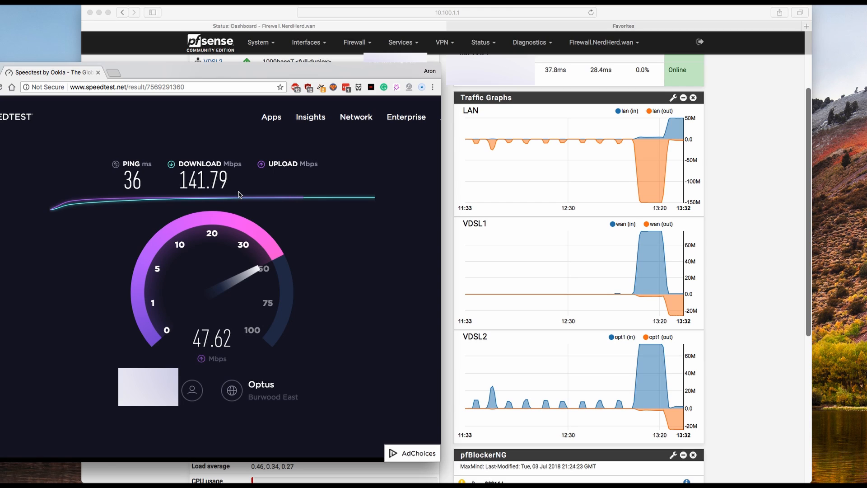
pyautogui.moveTo(304, 184)
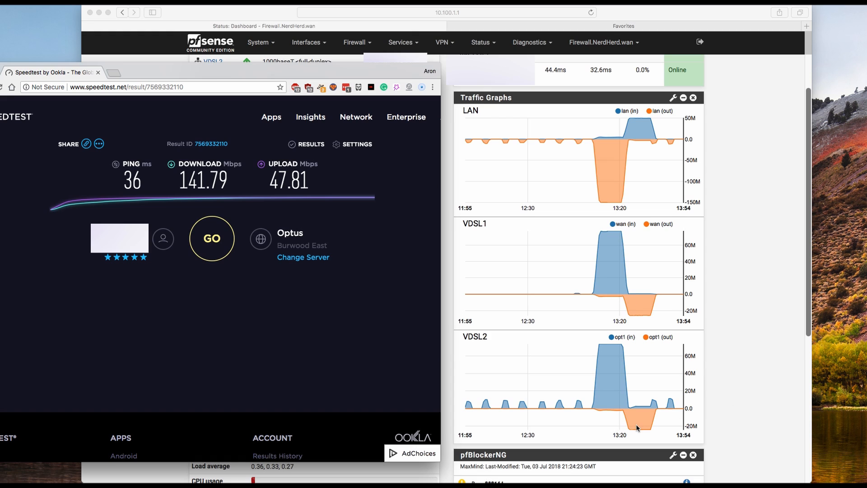
pyautogui.scroll(3)
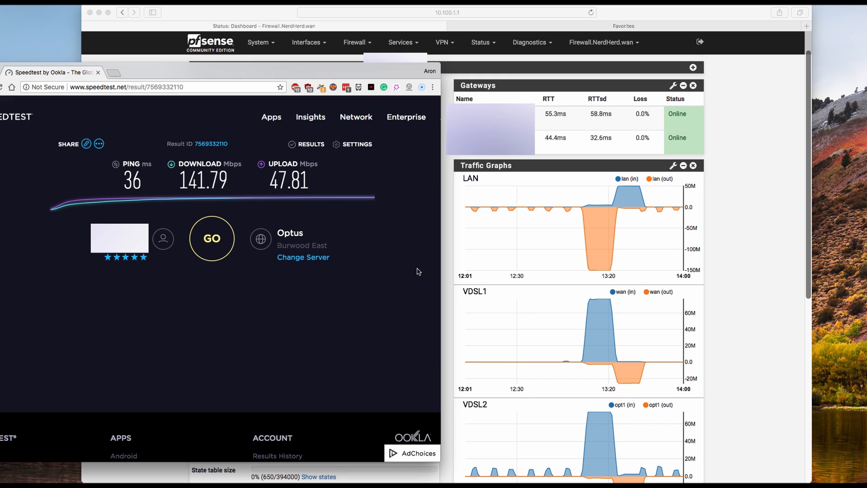
# Scroll the pfSense dashboard to view both gateways online with the test's traffic spikes.
pyautogui.scroll(-3)
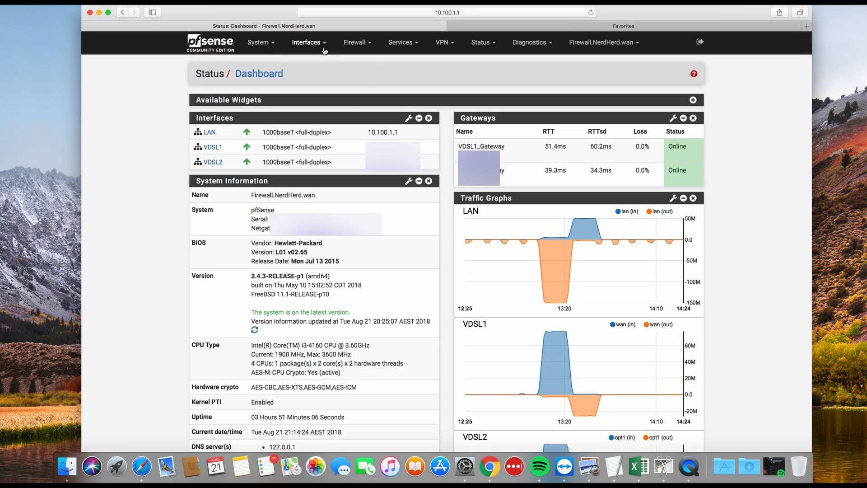
# Go to Interfaces > Assignments listing VDSL1, LAN and VDSL2 with their ports.
pyautogui.click(307, 42)
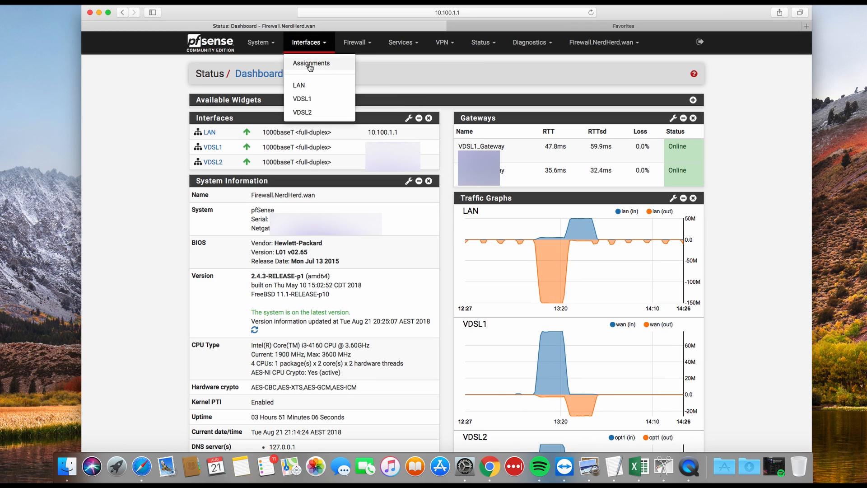
pyautogui.click(311, 63)
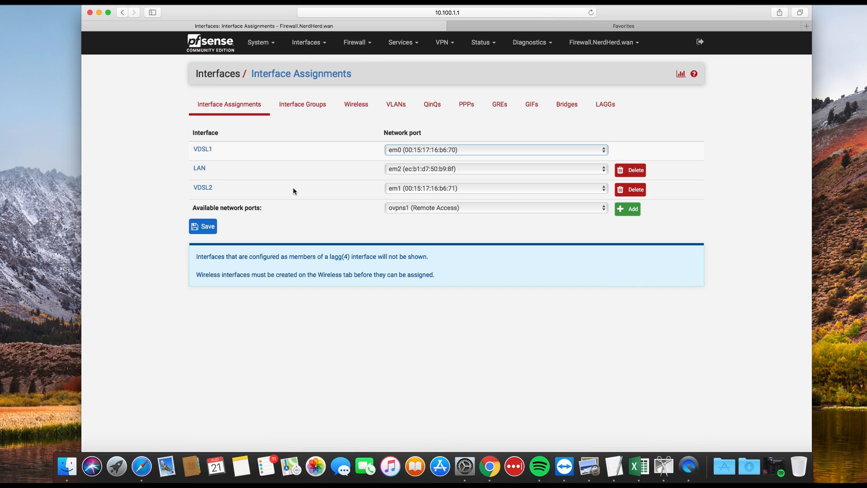
pyautogui.moveTo(396, 155)
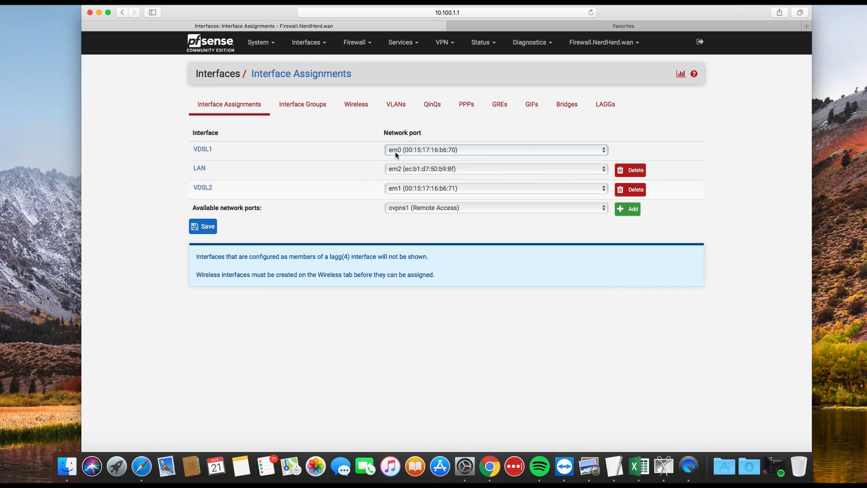
pyautogui.moveTo(190, 213)
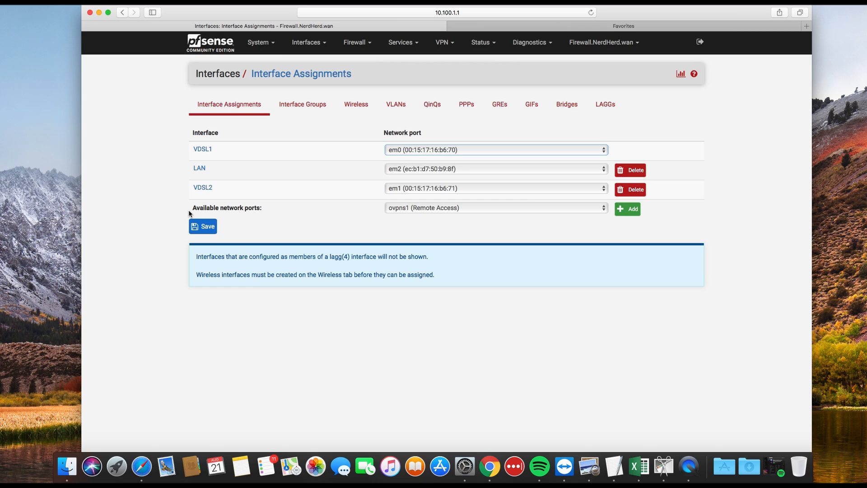
pyautogui.moveTo(297, 214)
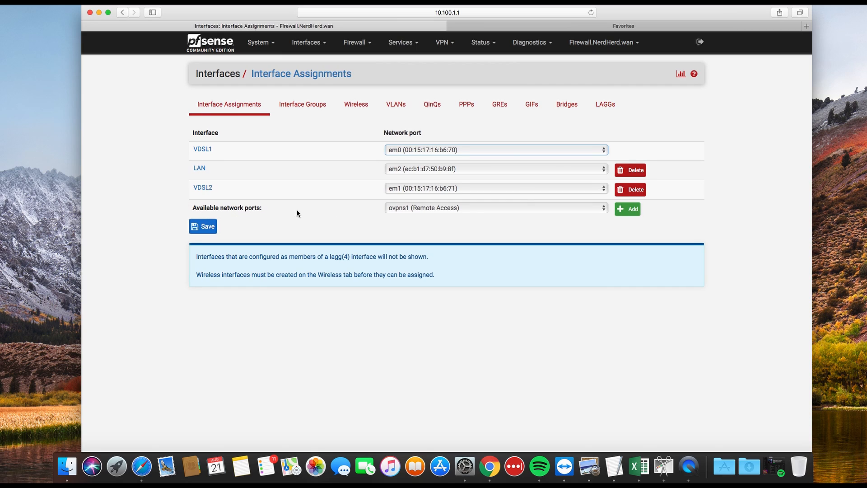
pyautogui.moveTo(378, 213)
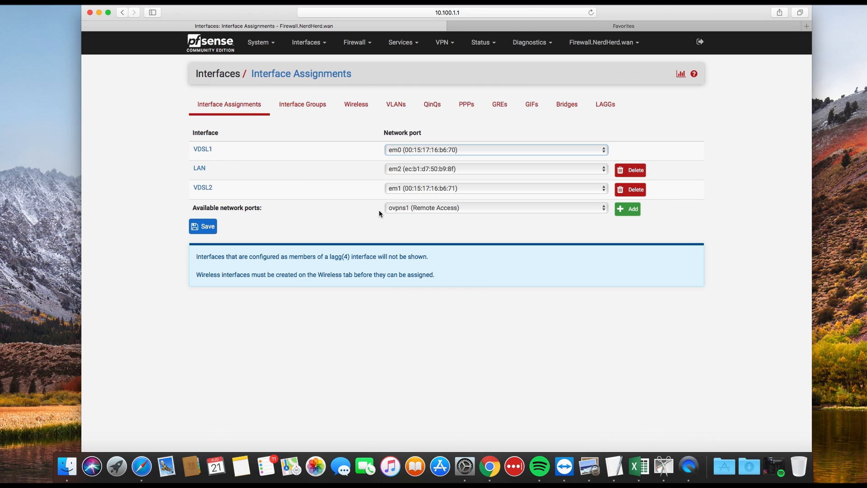
pyautogui.moveTo(276, 233)
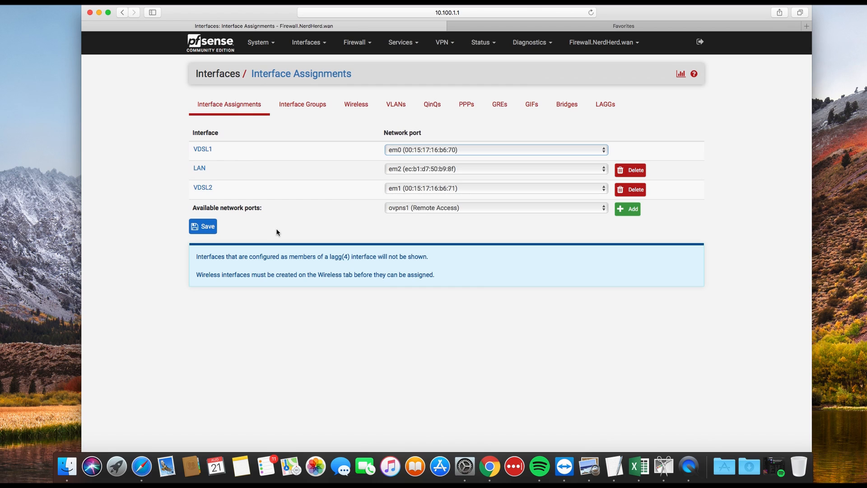
pyautogui.moveTo(236, 149)
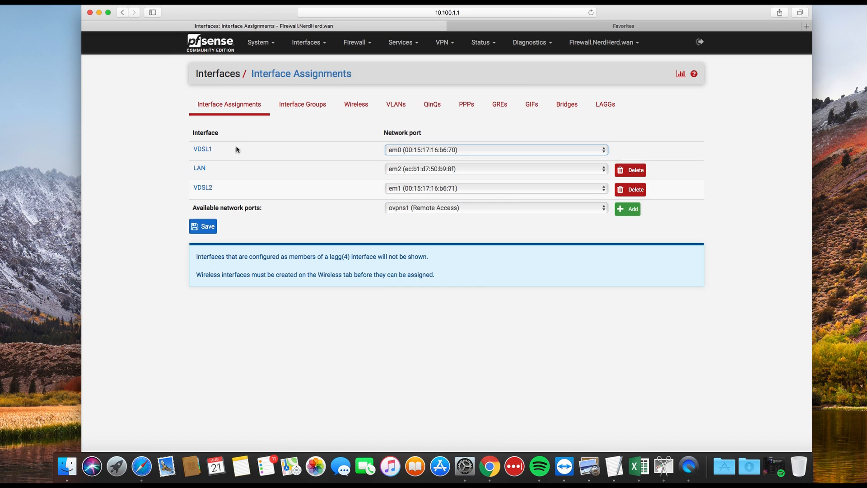
pyautogui.moveTo(202, 149)
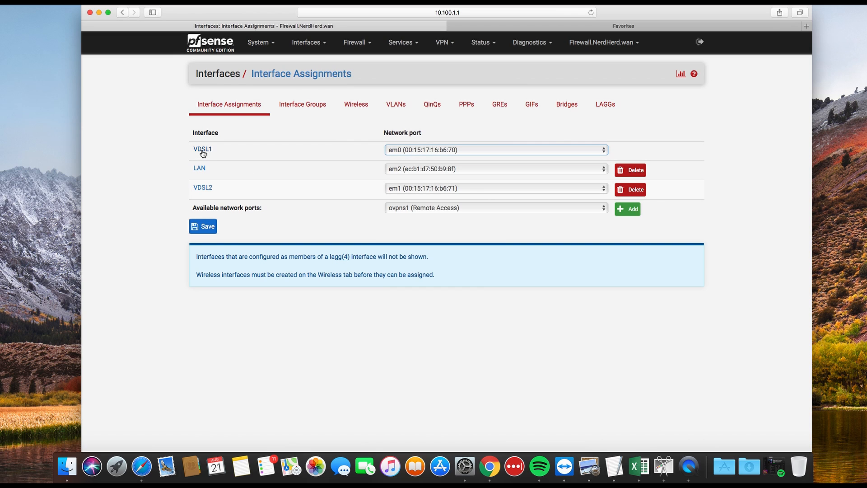
# Review the VDSL1 interface settings, confirming it is enabled with DHCP for IPv4.
pyautogui.click(202, 149)
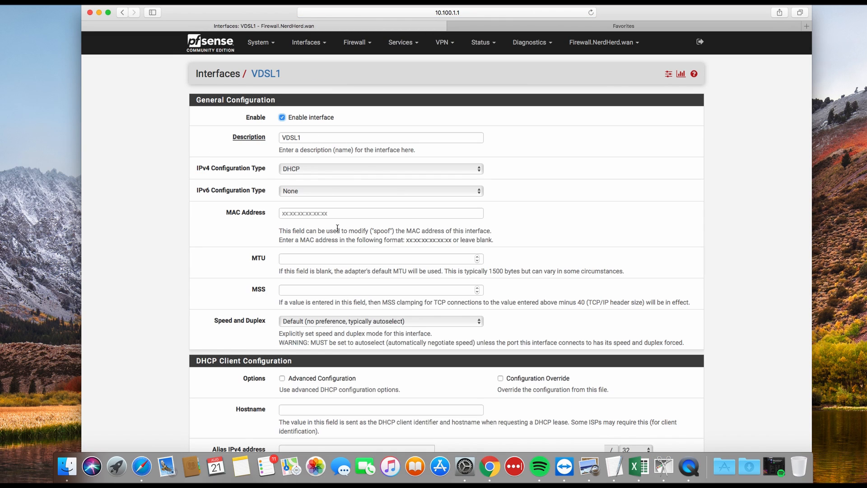
pyautogui.scroll(-3)
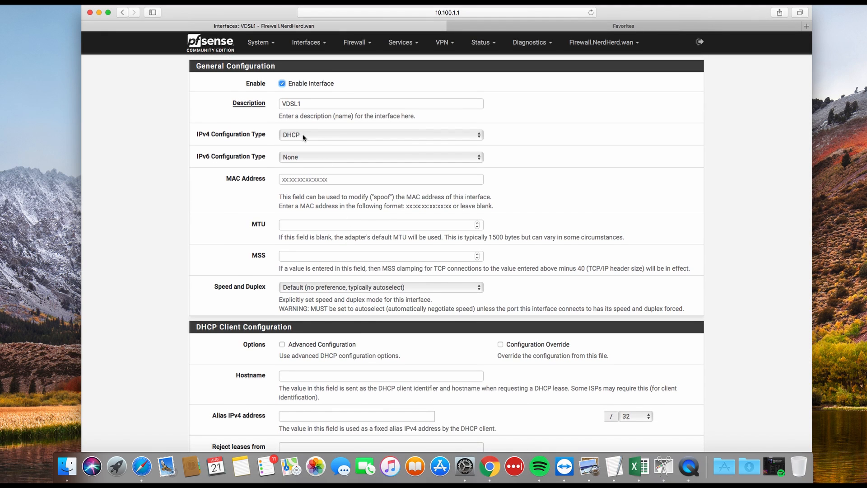
pyautogui.scroll(-3)
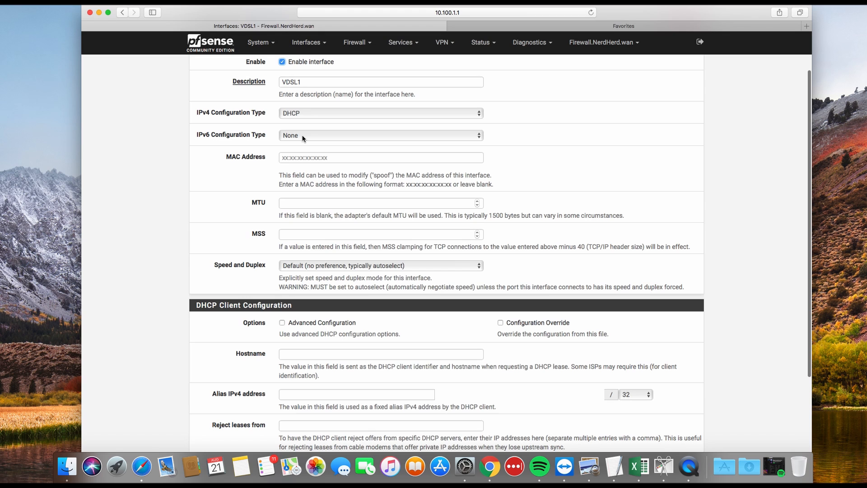
pyautogui.scroll(-3)
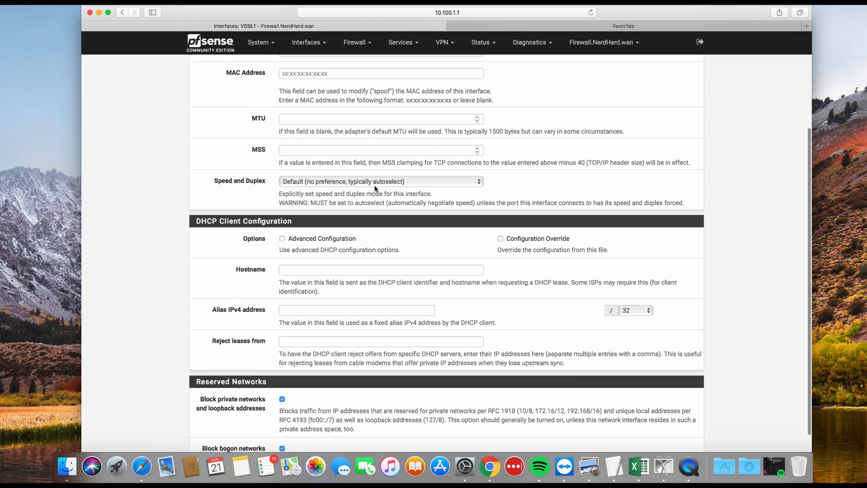
pyautogui.scroll(-3)
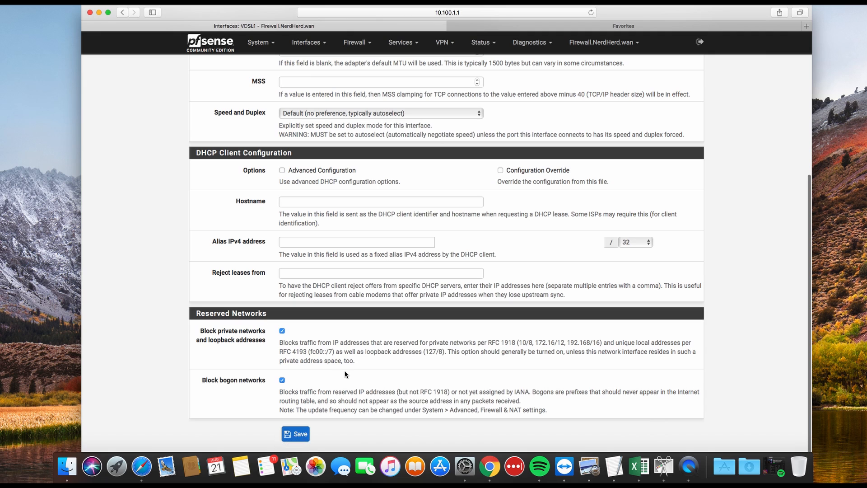
pyautogui.scroll(3)
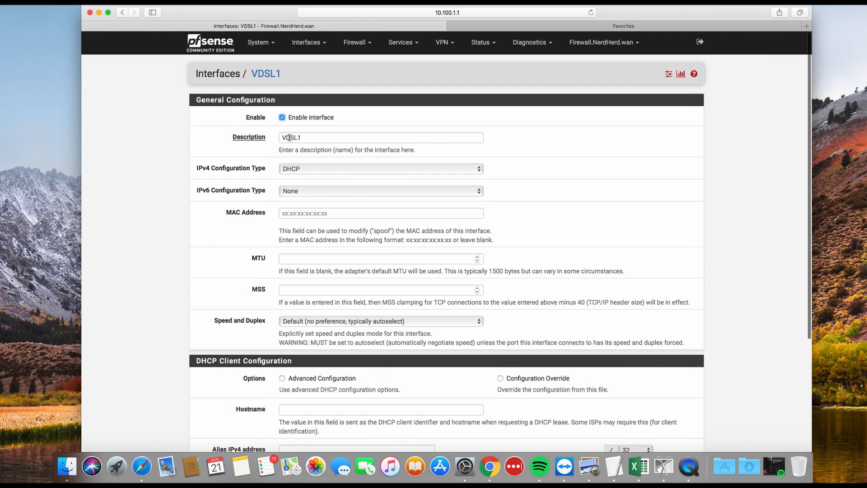
pyautogui.scroll(-3)
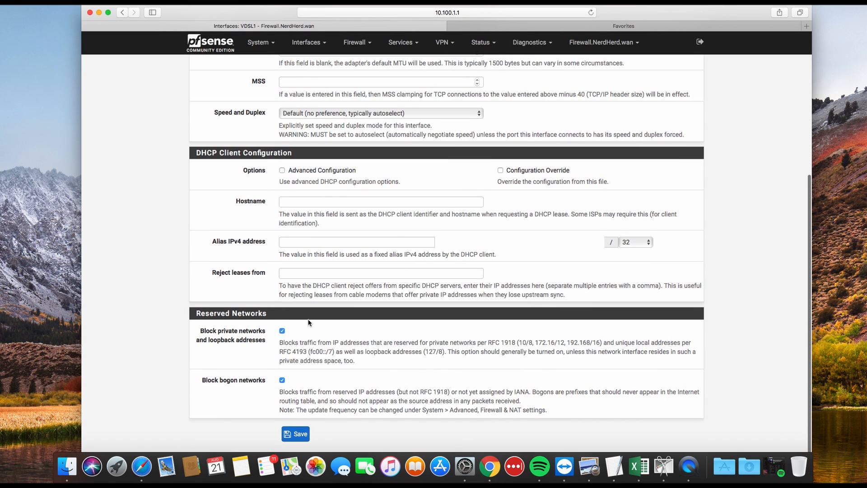
pyautogui.scroll(3)
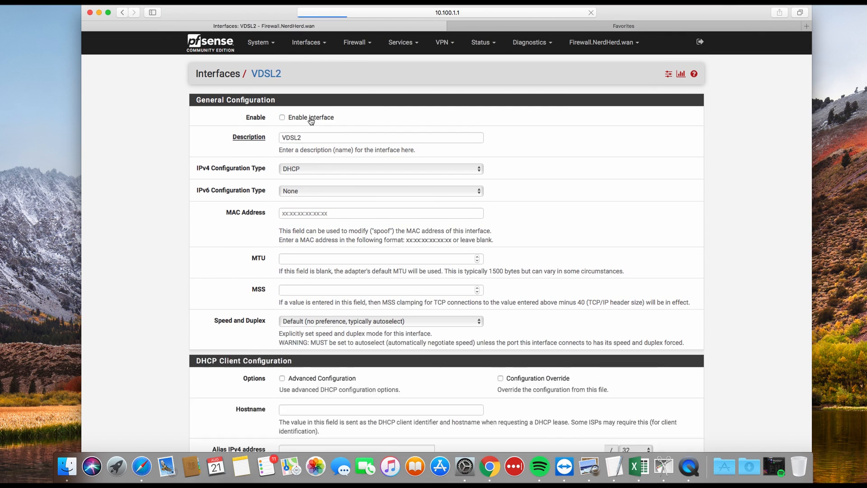
# Review the LAN interface: static IPv4 10.100.1.1/23 with IPv4 upstream gateway set to None.
pyautogui.click(282, 117)
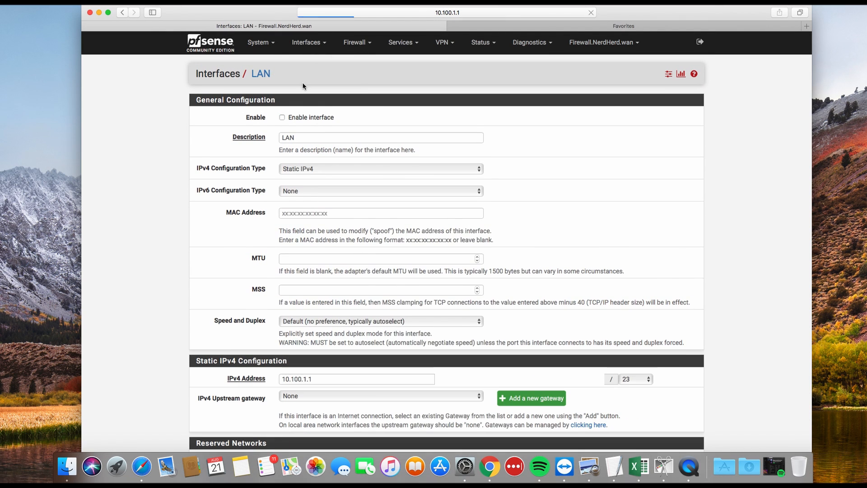
pyautogui.scroll(-3)
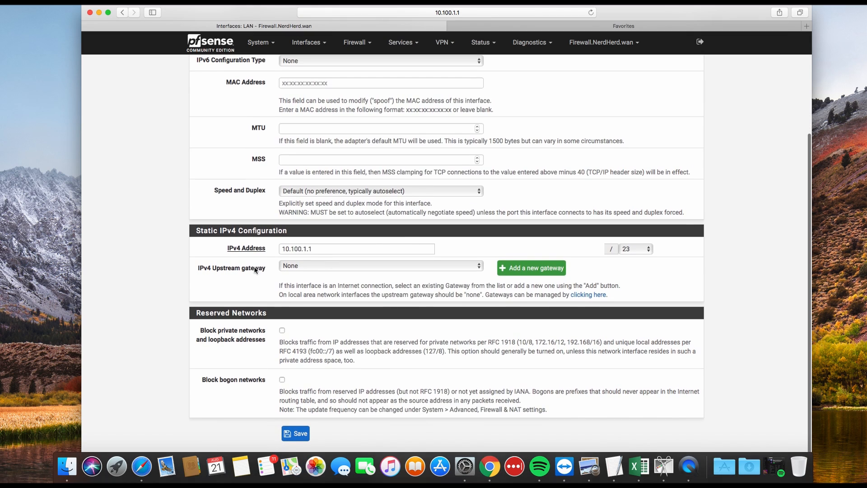
pyautogui.moveTo(334, 259)
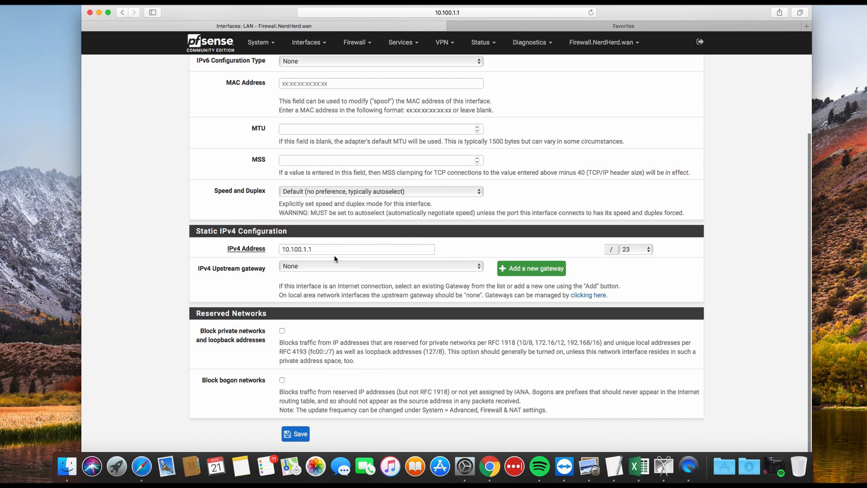
pyautogui.scroll(3)
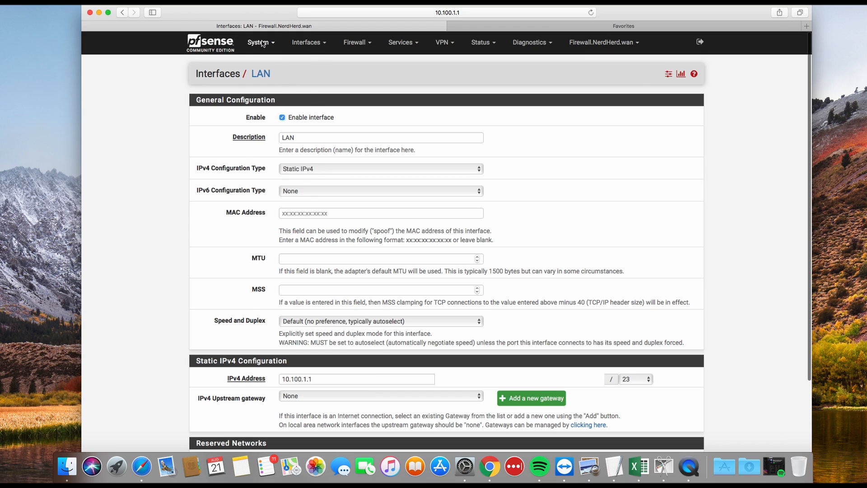
# Go to System > Routing Gateways listing VDSL1_Gateway (default) and VDSL2_Gateway monitoring 8.8.8.8 and 8.8.4.4.
pyautogui.click(260, 43)
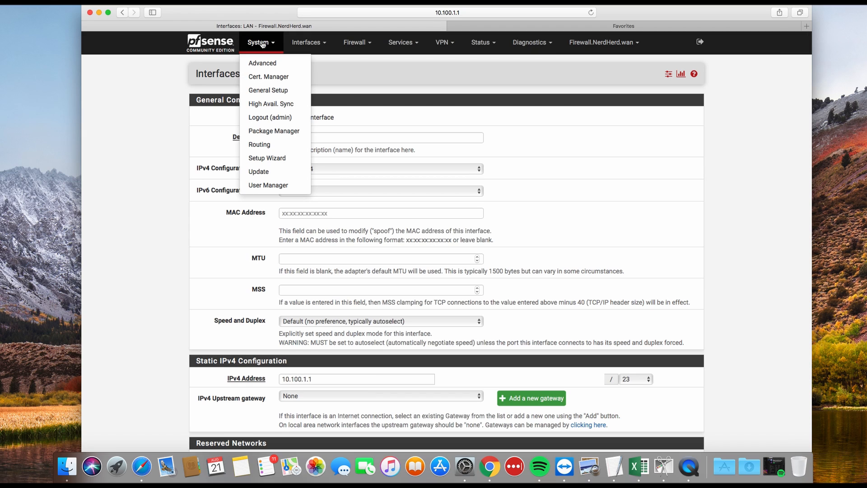
pyautogui.moveTo(262, 63)
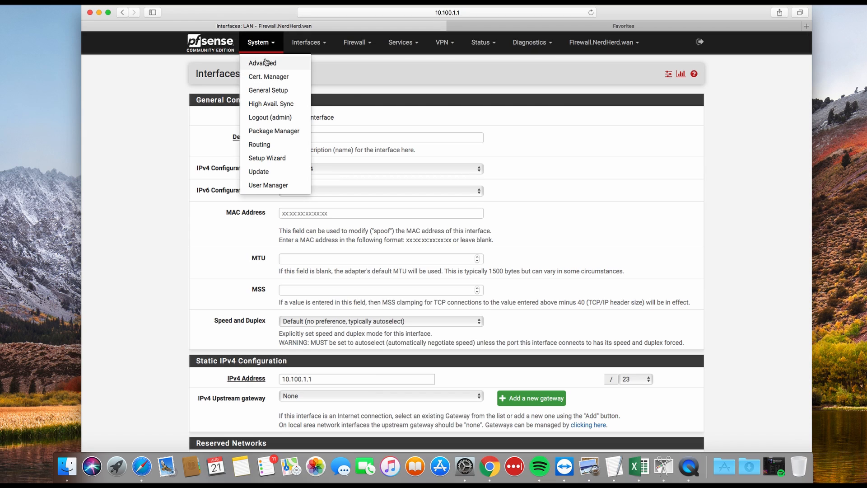
pyautogui.moveTo(263, 134)
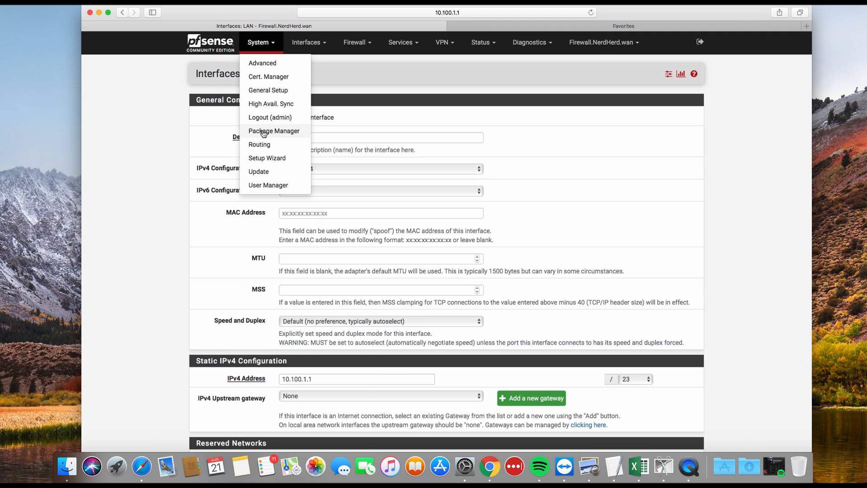
pyautogui.click(259, 145)
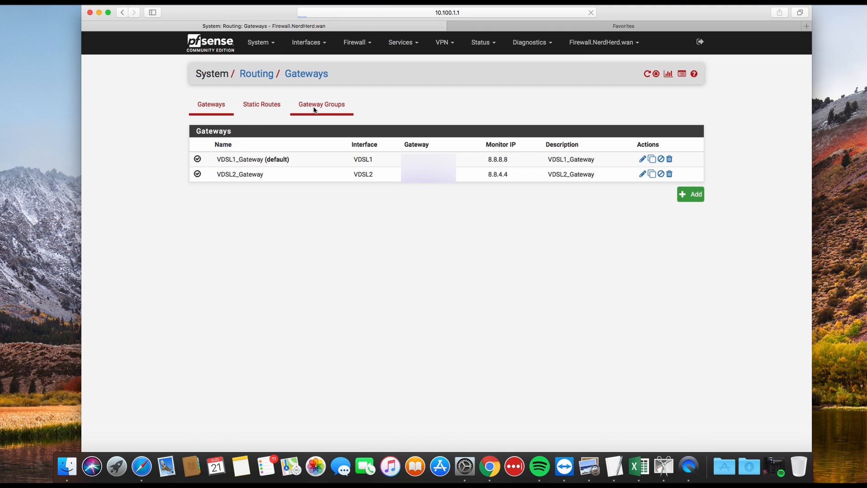
pyautogui.click(211, 104)
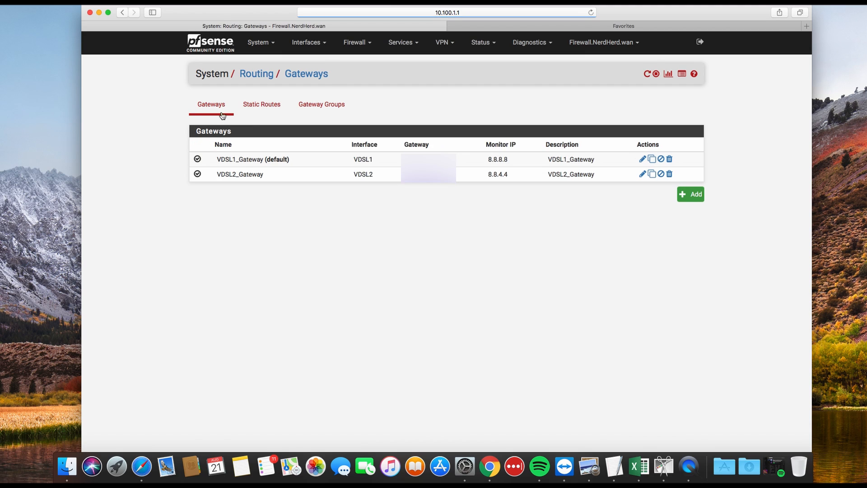
pyautogui.moveTo(270, 159)
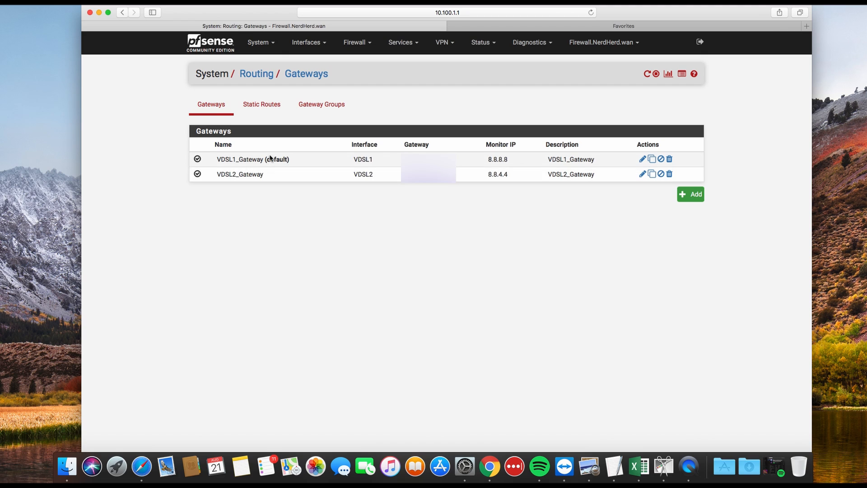
pyautogui.moveTo(642, 159)
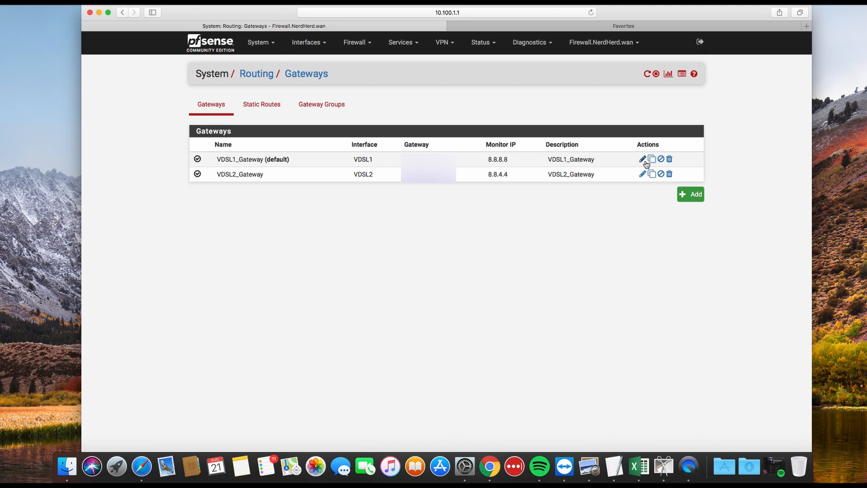
pyautogui.moveTo(643, 166)
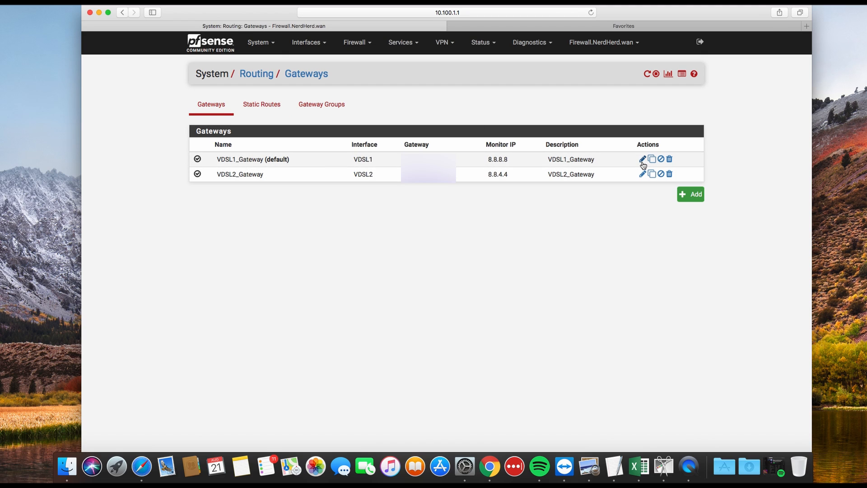
# Edit VDSL1_Gateway and display its advanced settings showing weight 1 and default thresholds.
pyautogui.click(642, 159)
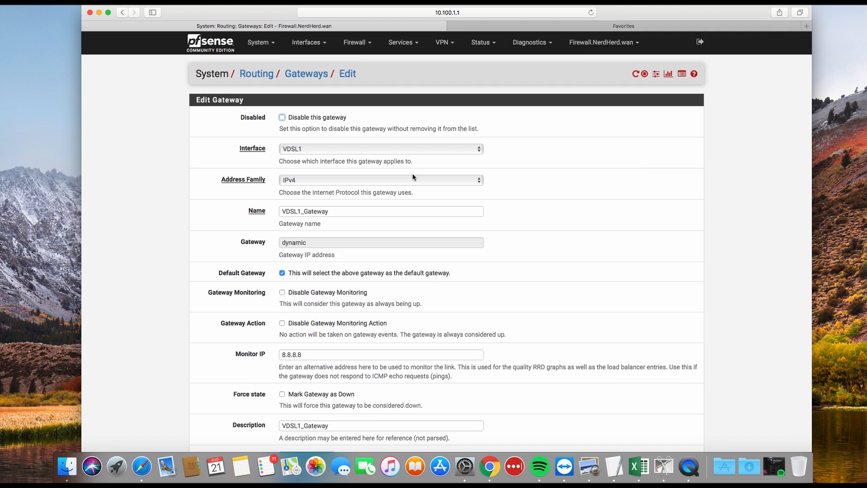
pyautogui.moveTo(268, 157)
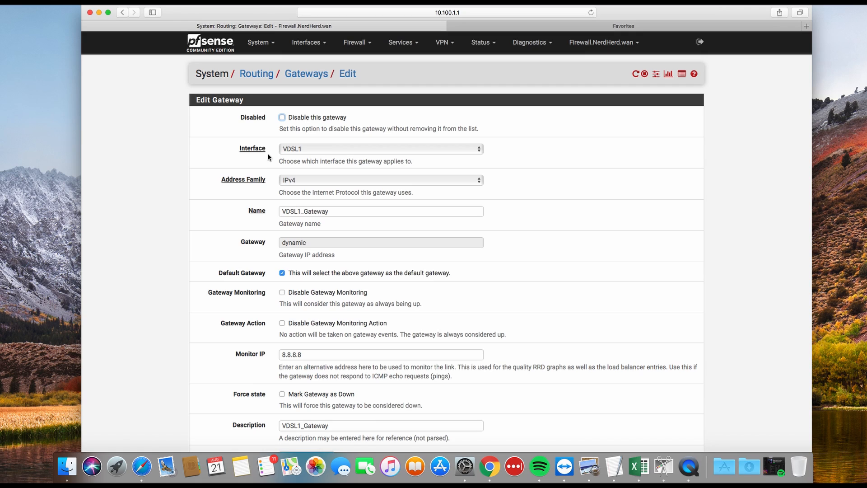
pyautogui.moveTo(313, 156)
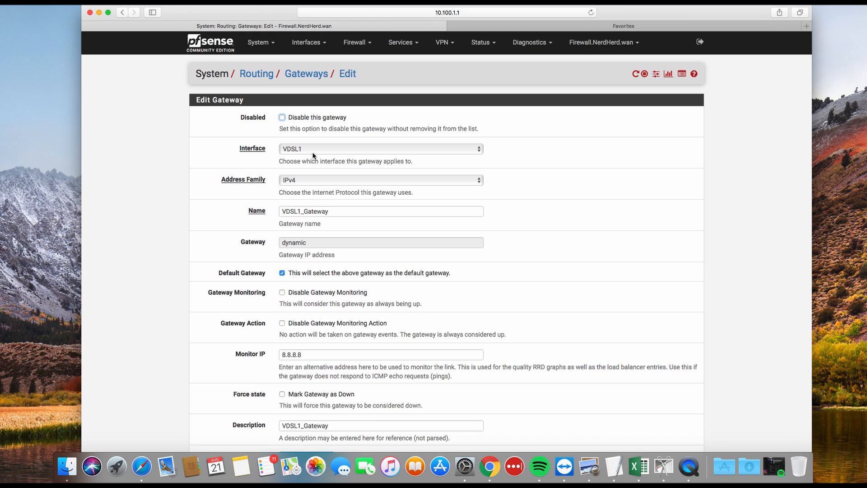
pyautogui.moveTo(287, 169)
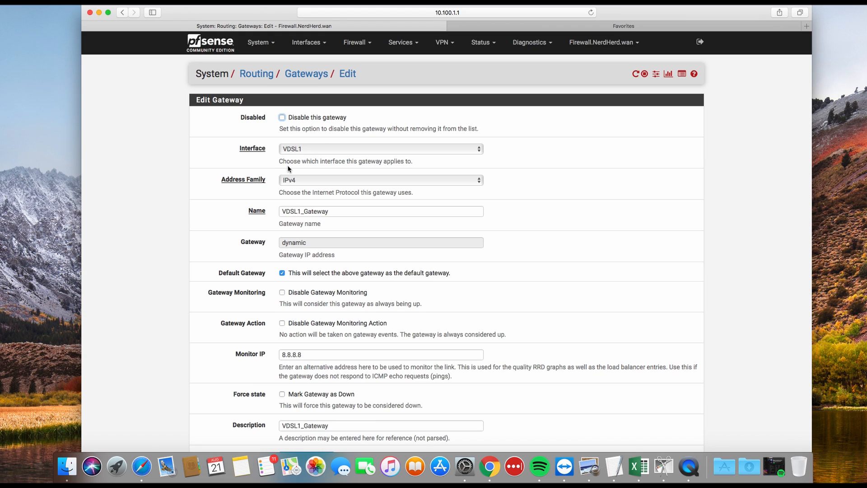
pyautogui.moveTo(284, 153)
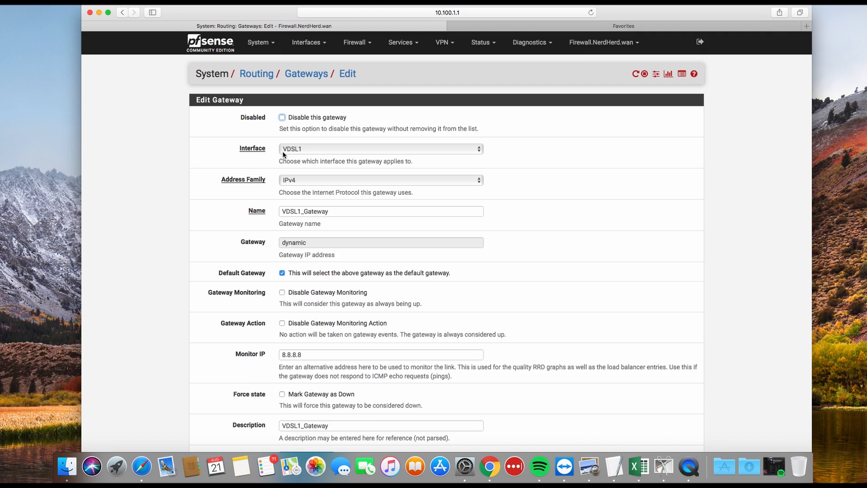
pyautogui.moveTo(294, 203)
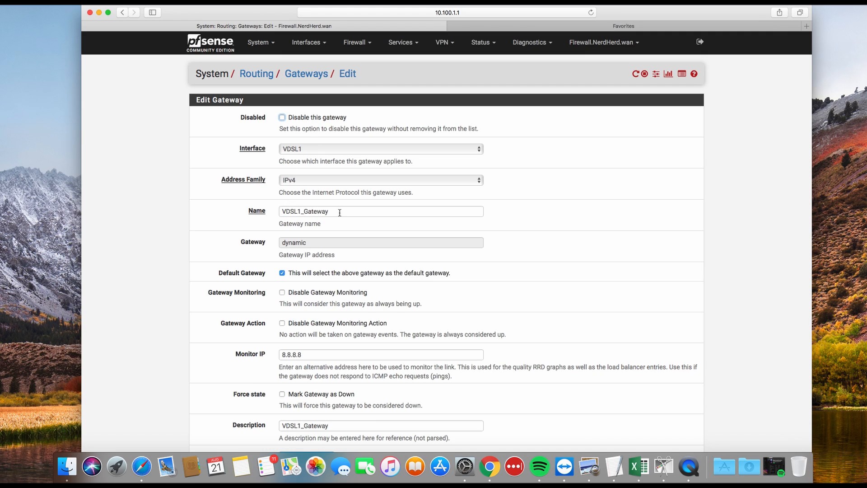
pyautogui.scroll(-3)
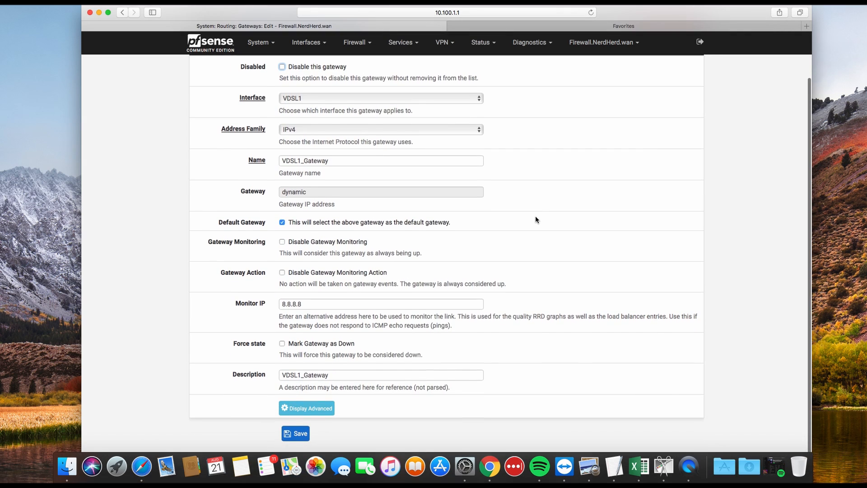
pyautogui.moveTo(326, 236)
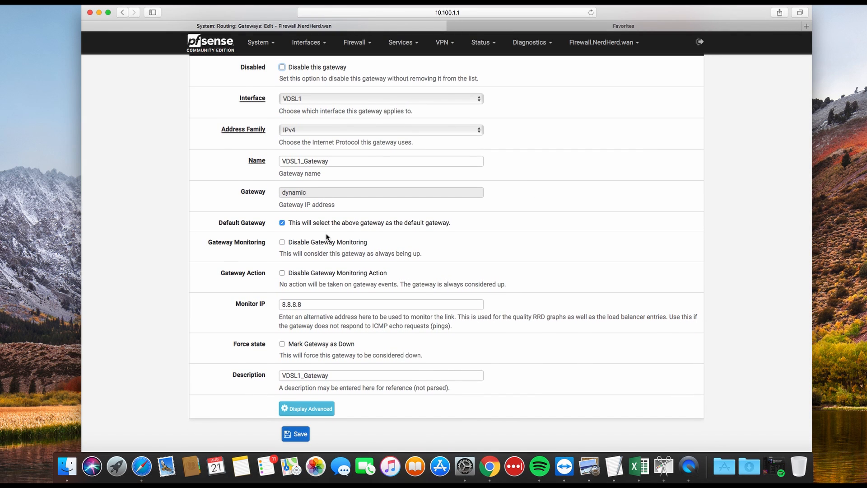
pyautogui.moveTo(316, 412)
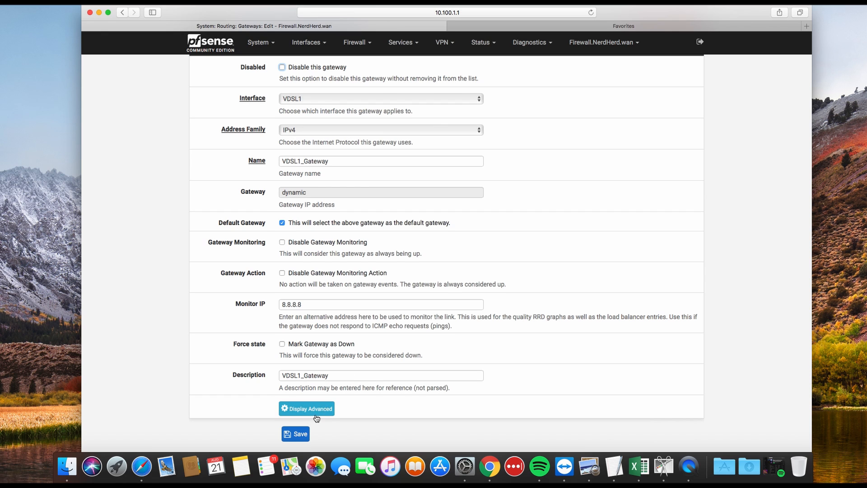
pyautogui.click(307, 408)
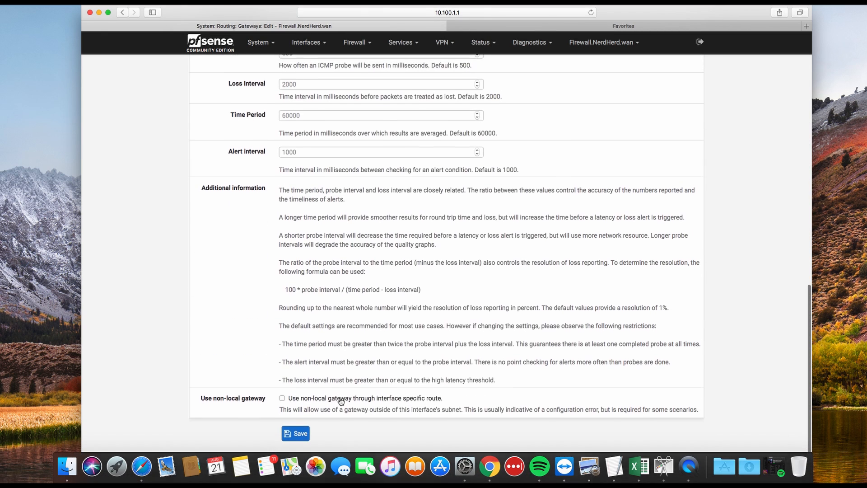
pyautogui.scroll(3)
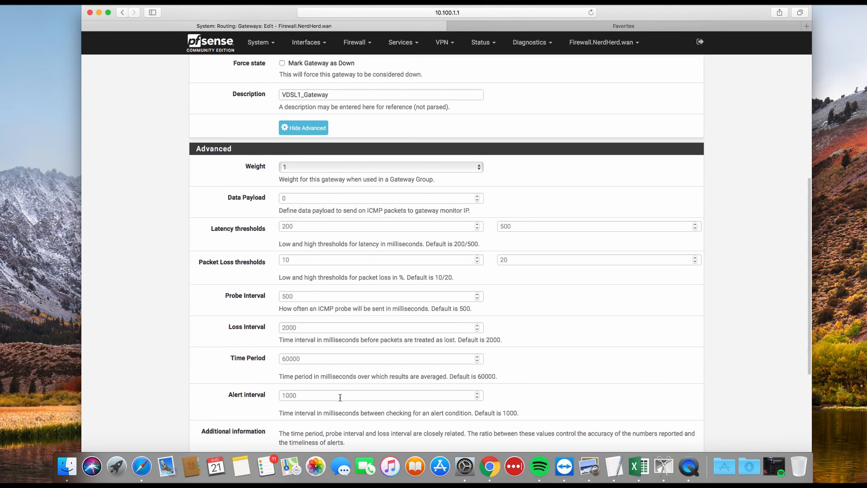
pyautogui.scroll(3)
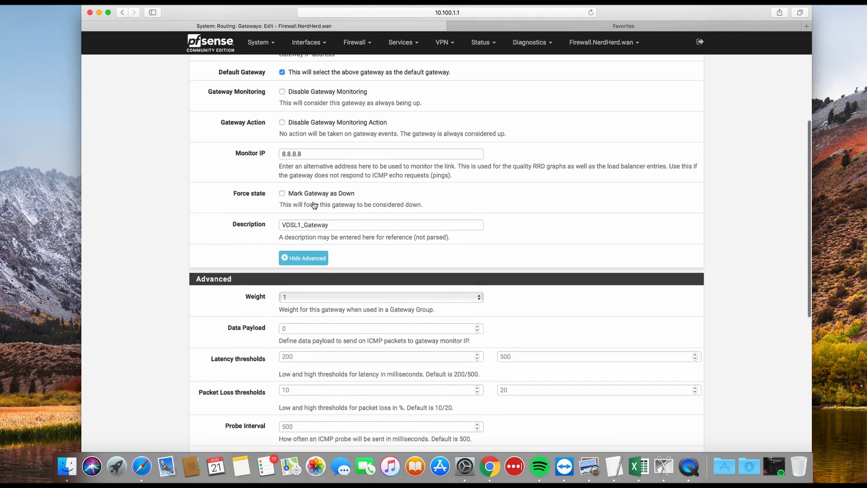
pyautogui.scroll(3)
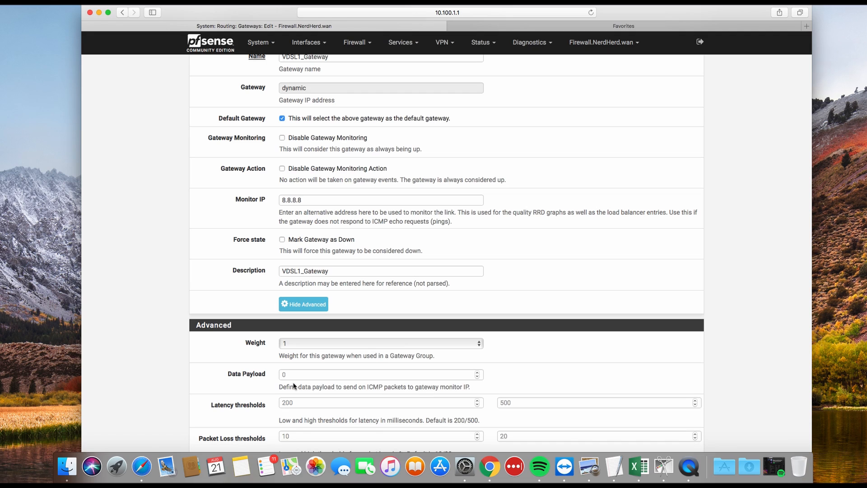
pyautogui.moveTo(297, 366)
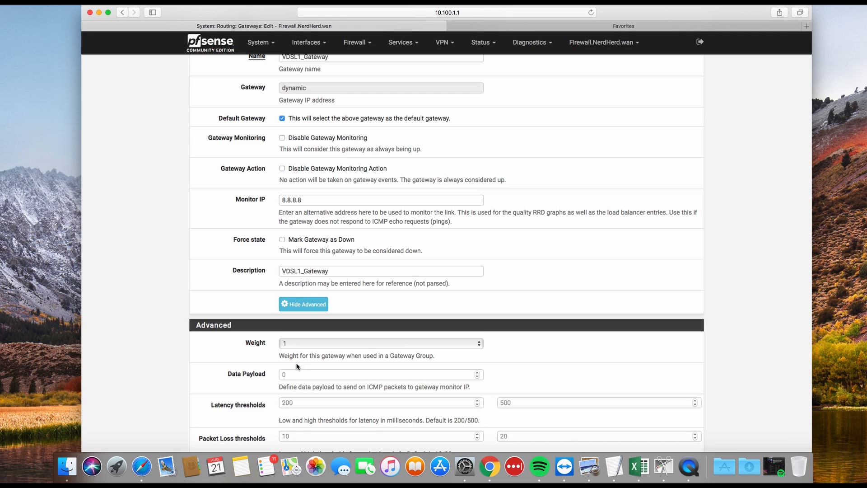
pyautogui.moveTo(312, 357)
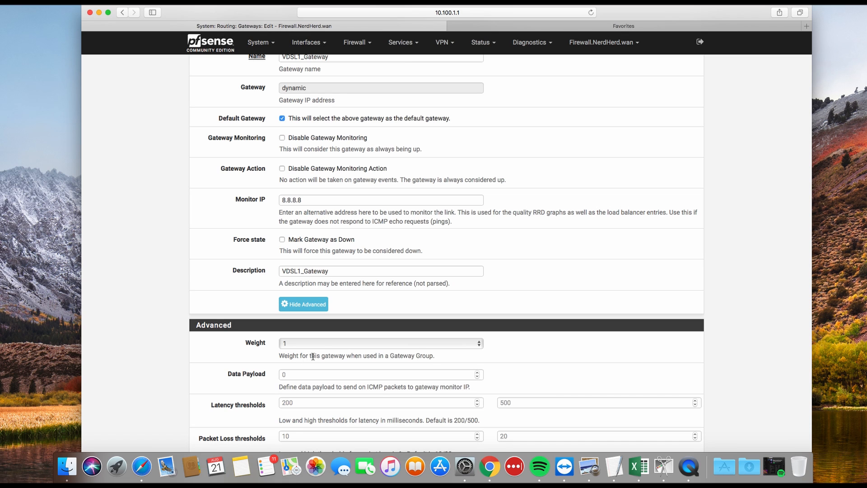
pyautogui.scroll(-3)
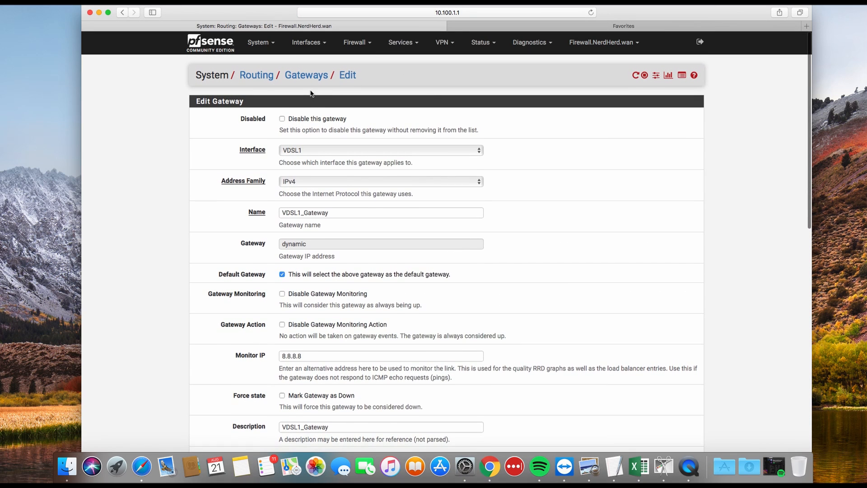
pyautogui.click(306, 75)
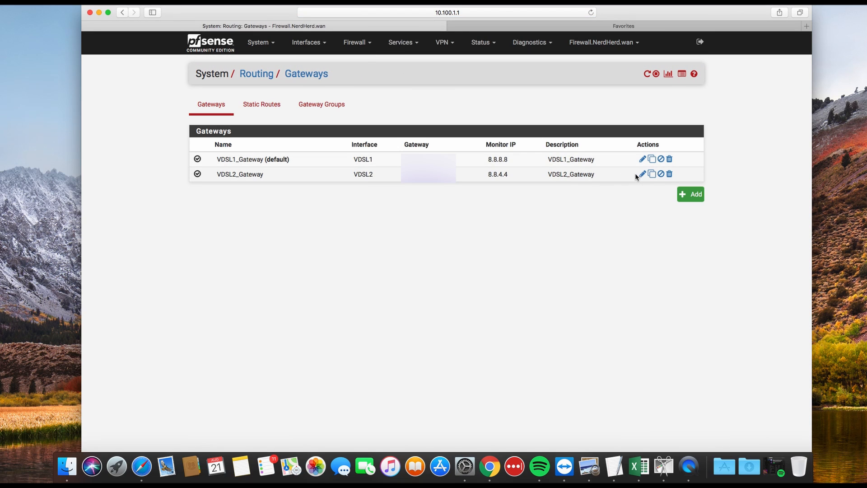
pyautogui.click(642, 173)
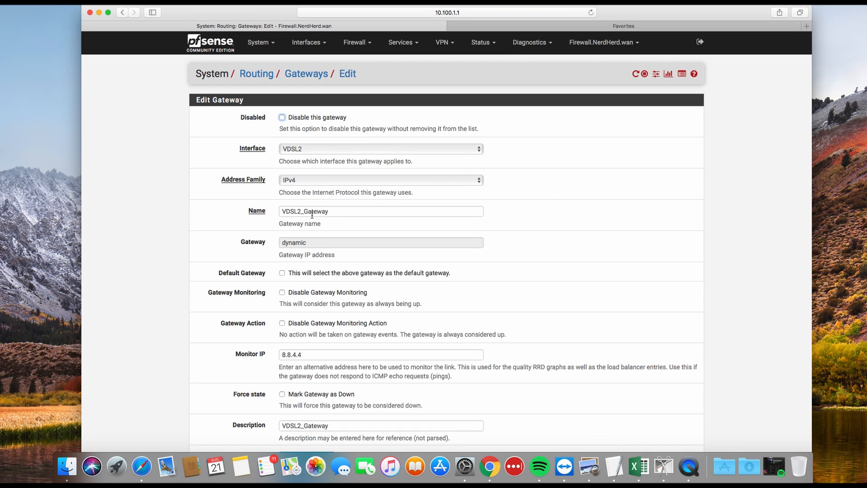
pyautogui.scroll(-3)
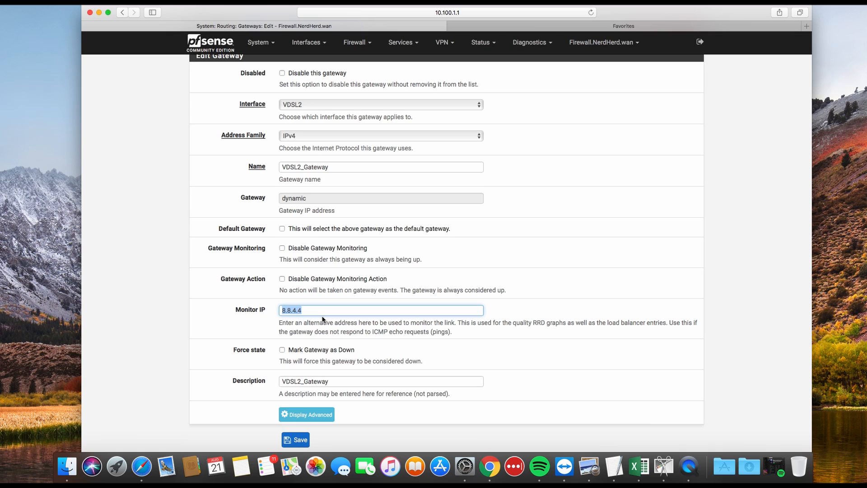
pyautogui.moveTo(318, 329)
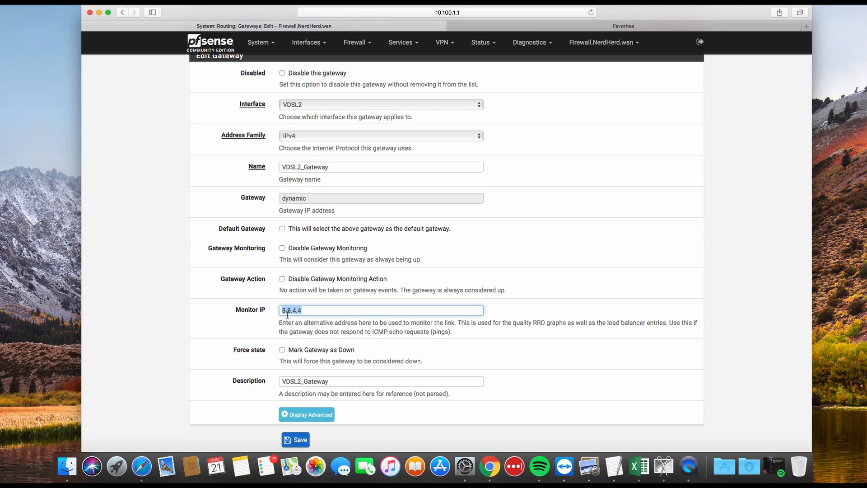
pyautogui.scroll(3)
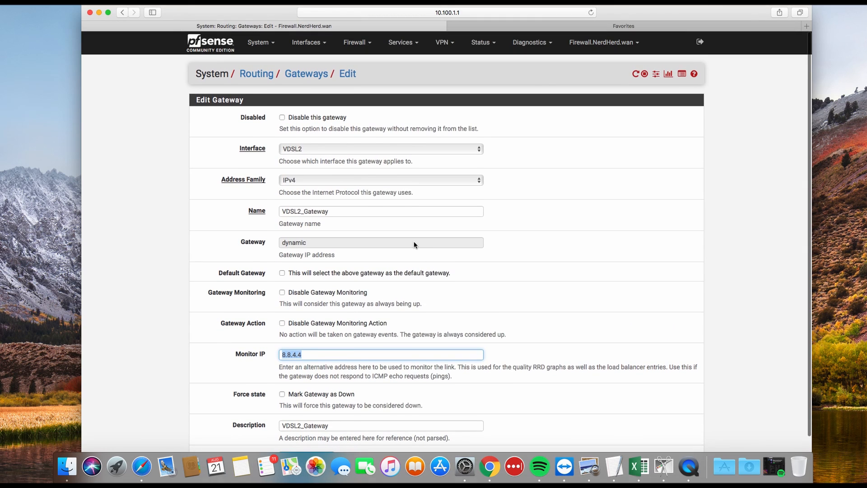
pyautogui.moveTo(264, 47)
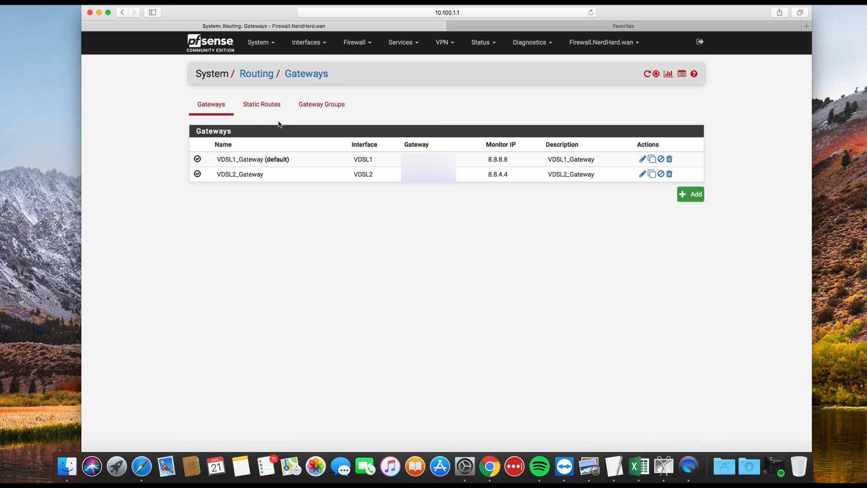
# Switch to Gateway Groups showing MultiWAN with VDSL1 and VDSL2 both at Tier 1.
pyautogui.click(321, 104)
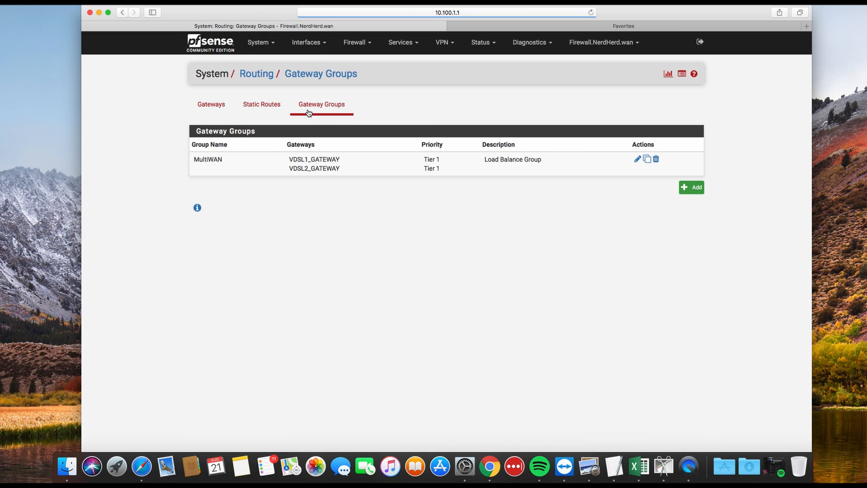
pyautogui.moveTo(568, 171)
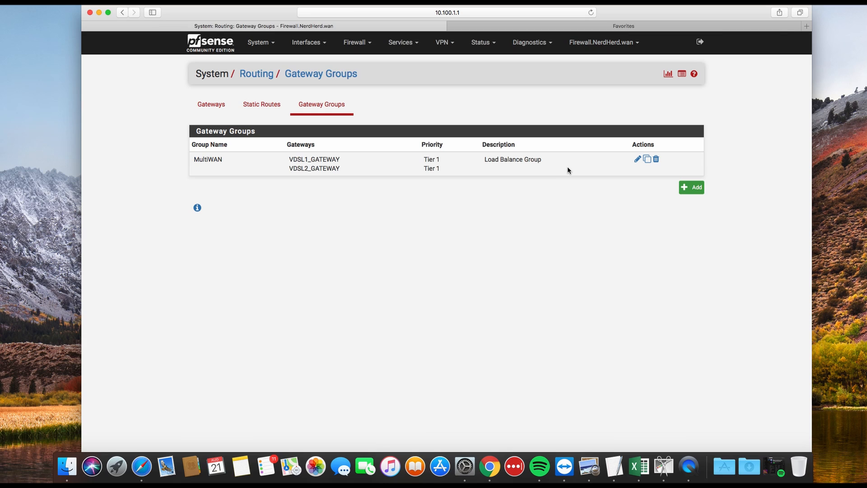
pyautogui.moveTo(590, 170)
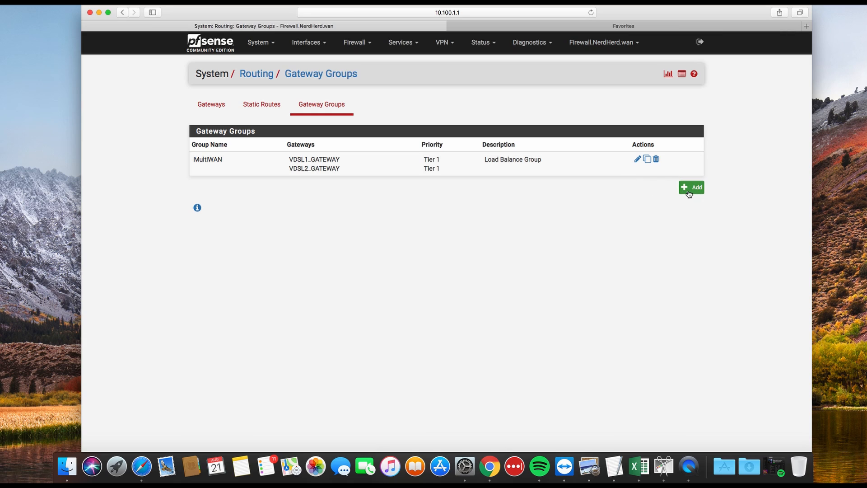
pyautogui.click(636, 159)
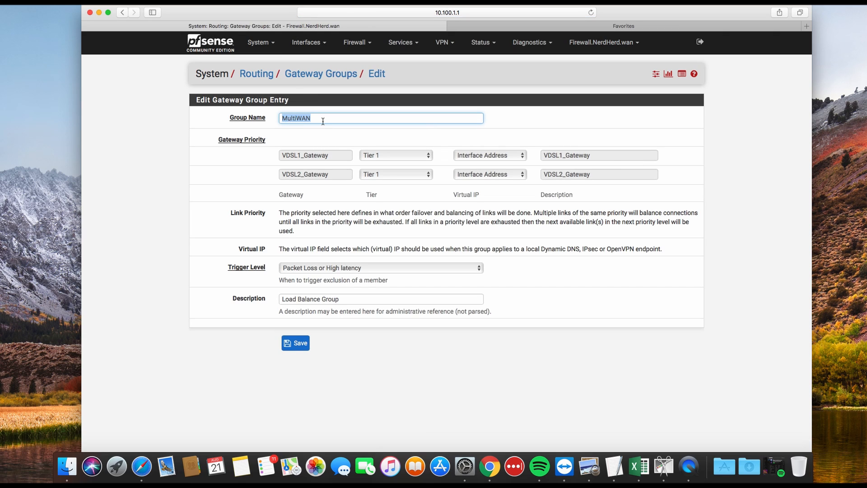
pyautogui.click(282, 117)
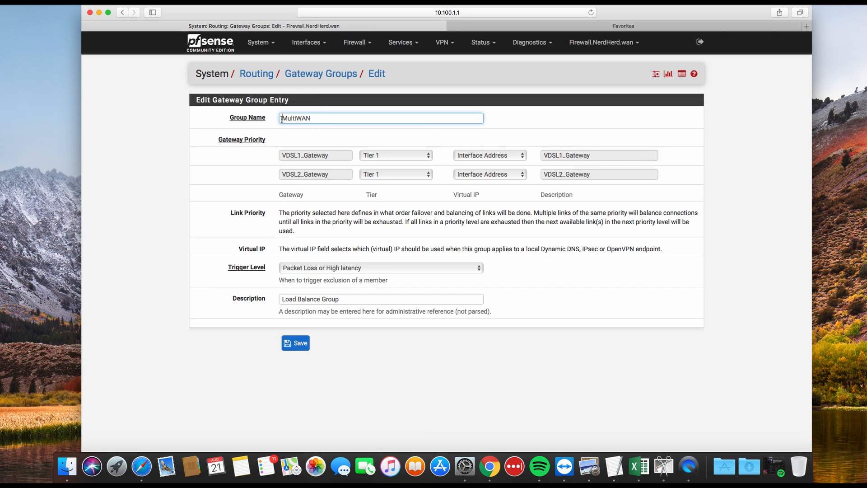
pyautogui.moveTo(301, 183)
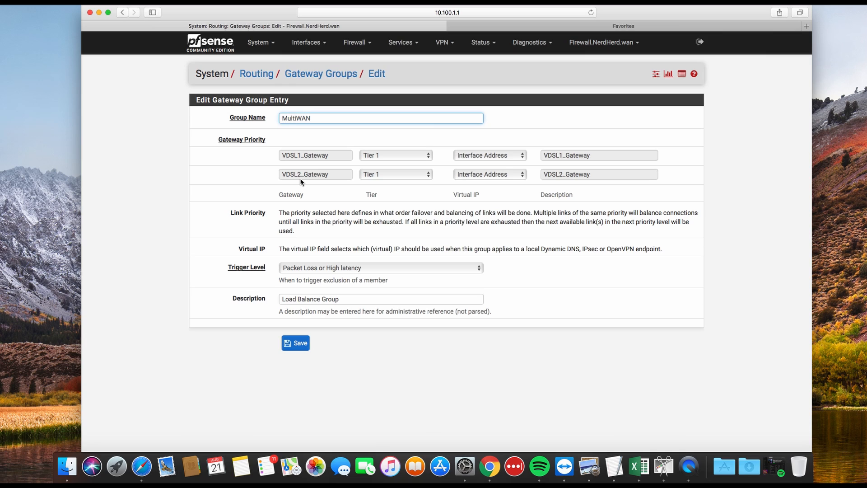
pyautogui.moveTo(312, 179)
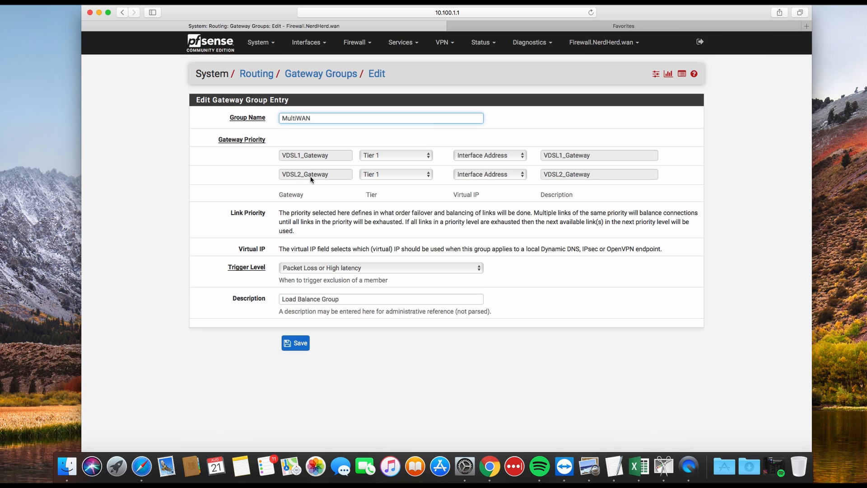
pyautogui.moveTo(386, 174)
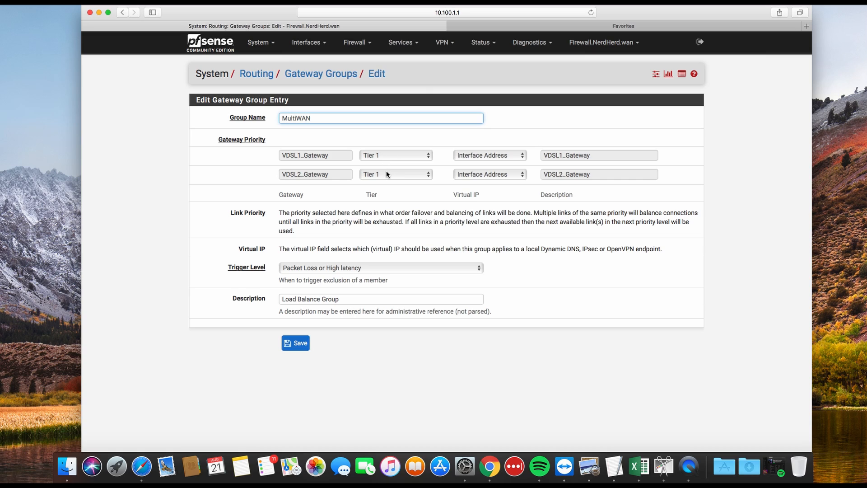
pyautogui.moveTo(386, 178)
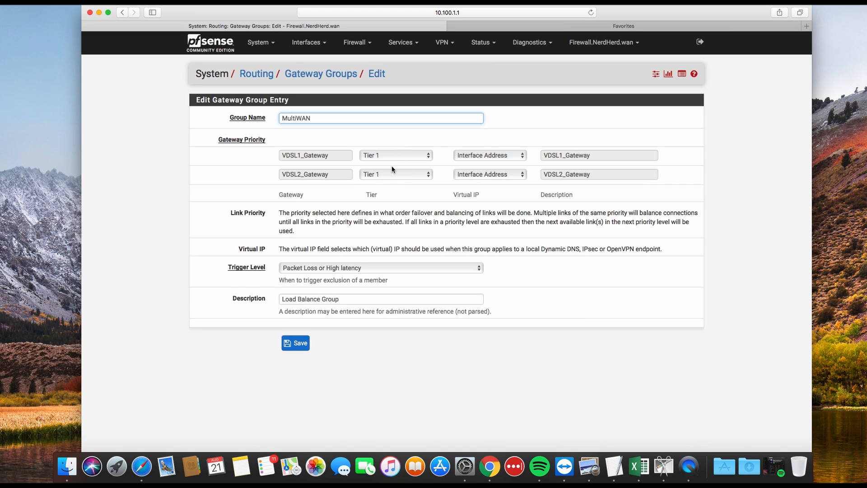
pyautogui.moveTo(669, 168)
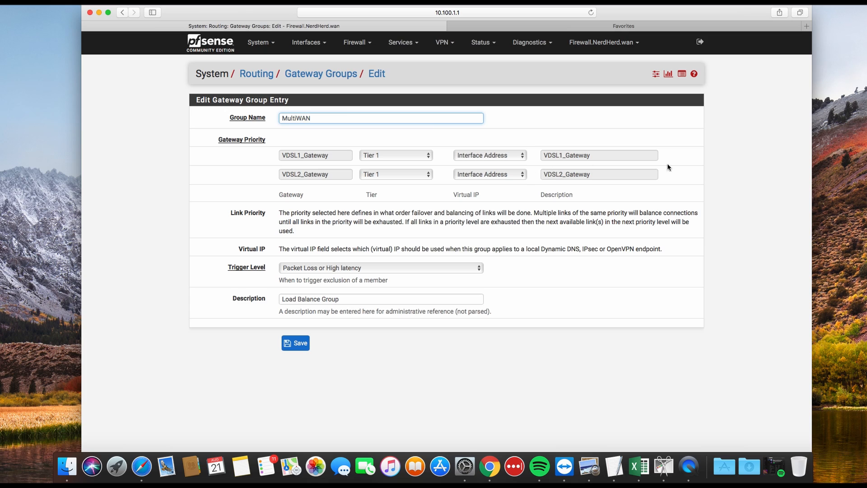
pyautogui.moveTo(759, 206)
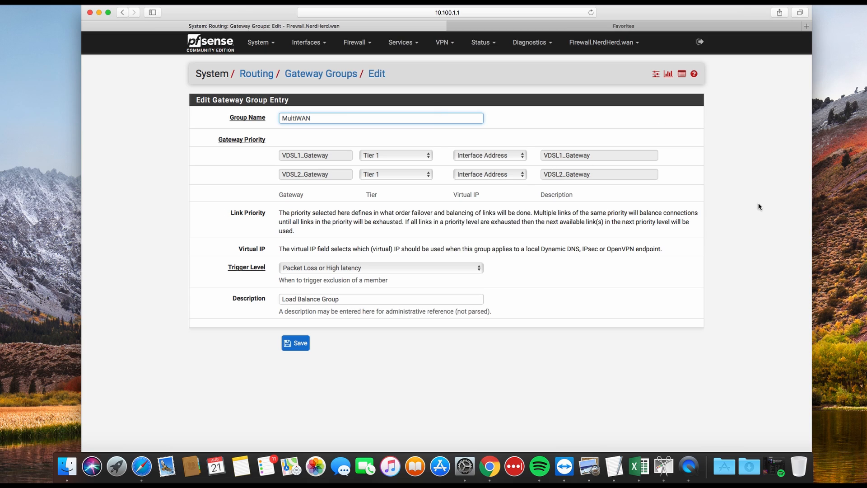
pyautogui.moveTo(654, 175)
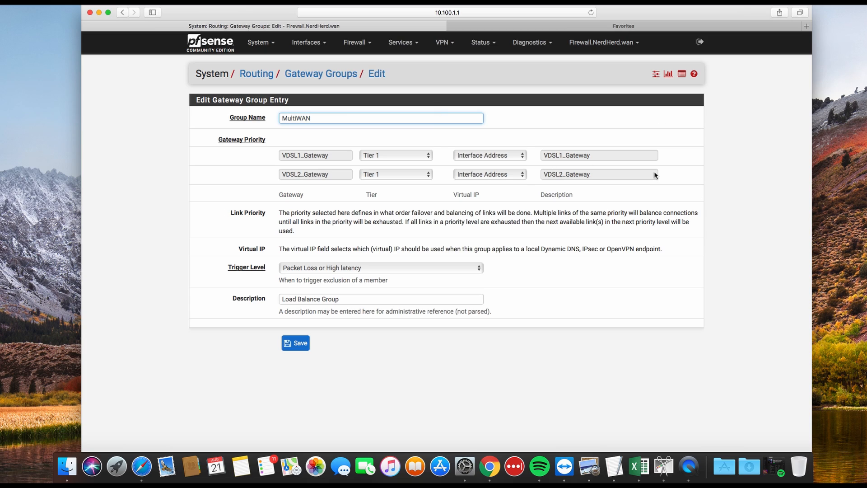
pyautogui.moveTo(401, 275)
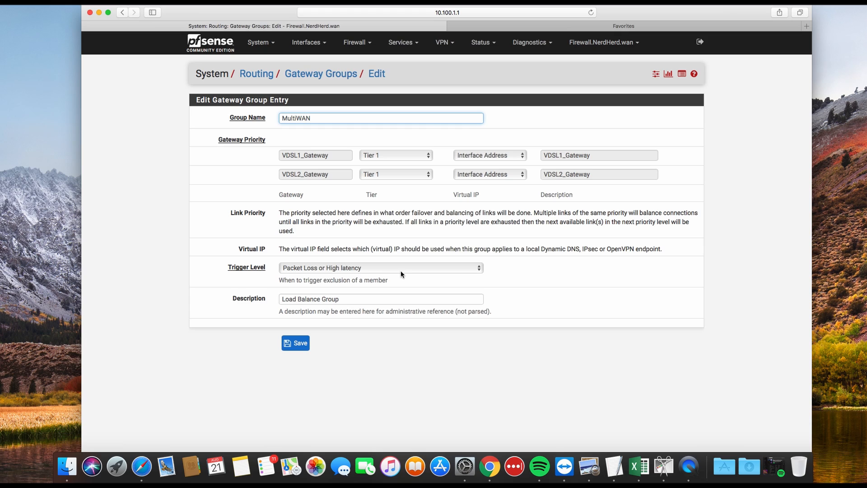
pyautogui.moveTo(405, 274)
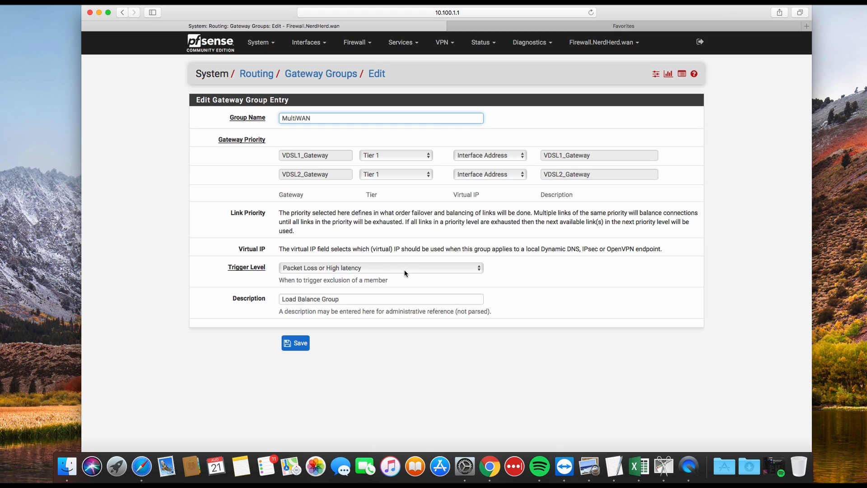
pyautogui.moveTo(372, 274)
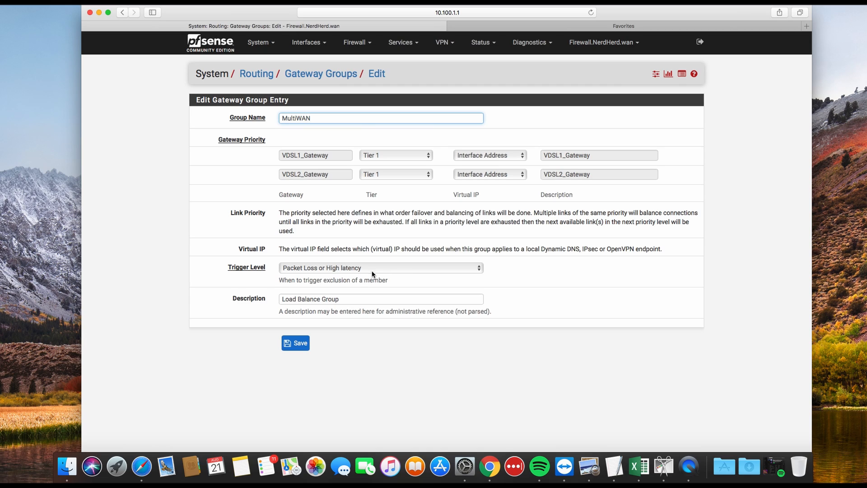
pyautogui.moveTo(300, 274)
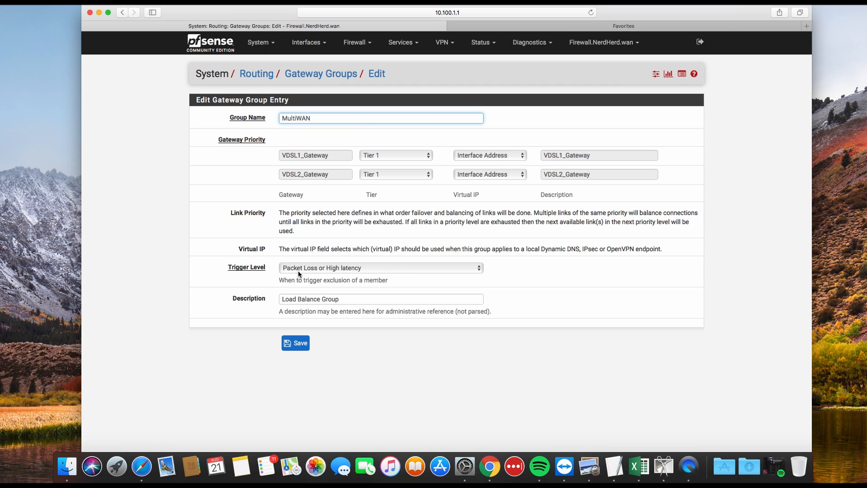
pyautogui.moveTo(313, 270)
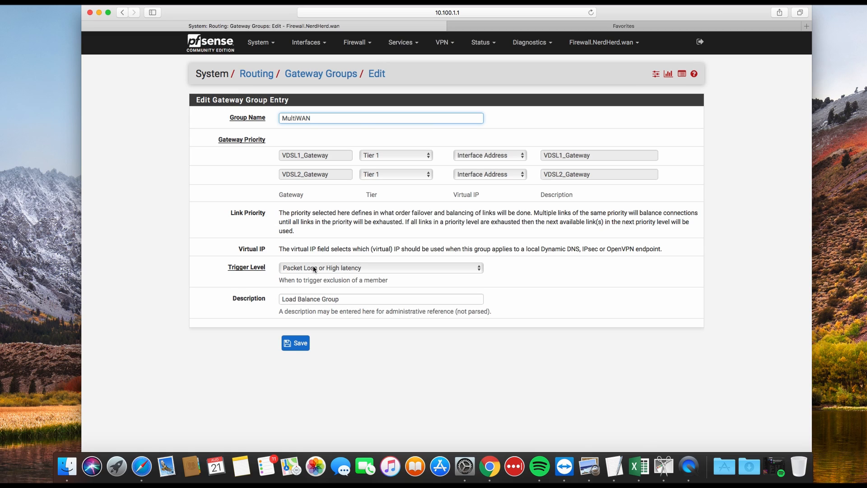
pyautogui.moveTo(255, 73)
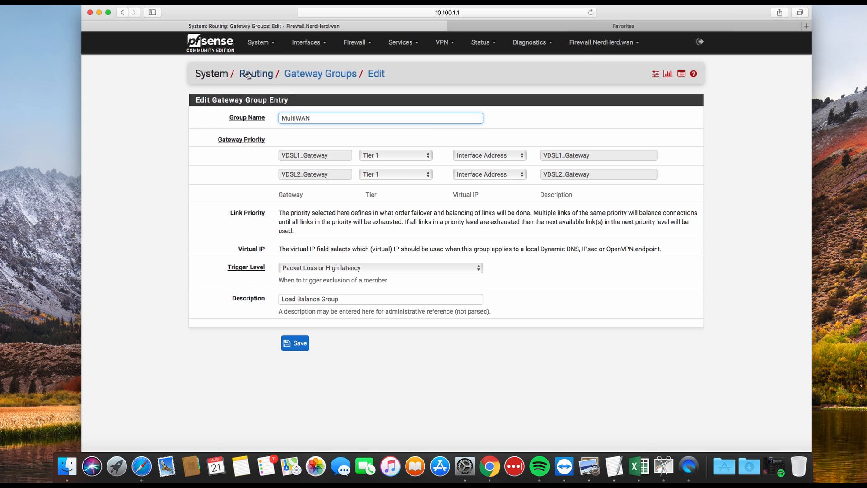
pyautogui.moveTo(279, 57)
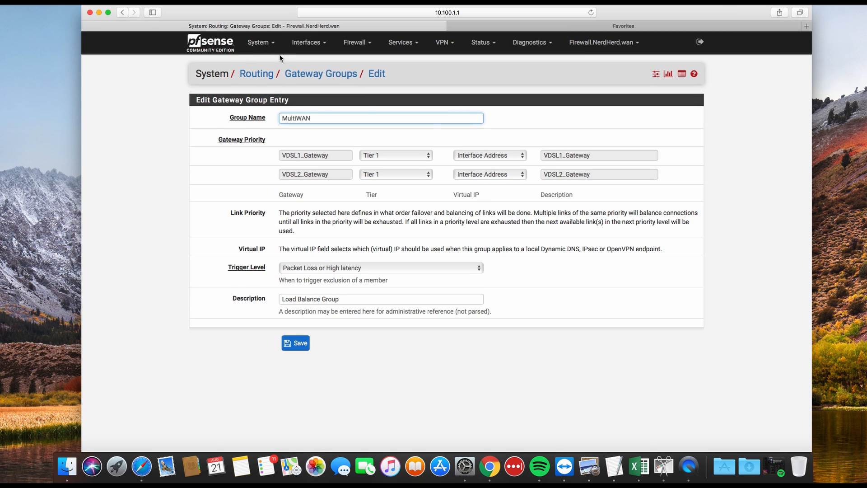
pyautogui.moveTo(263, 49)
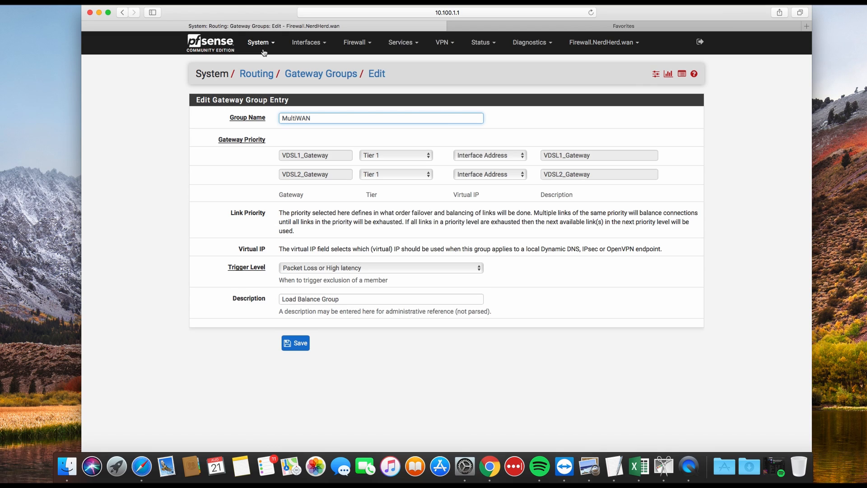
pyautogui.moveTo(291, 145)
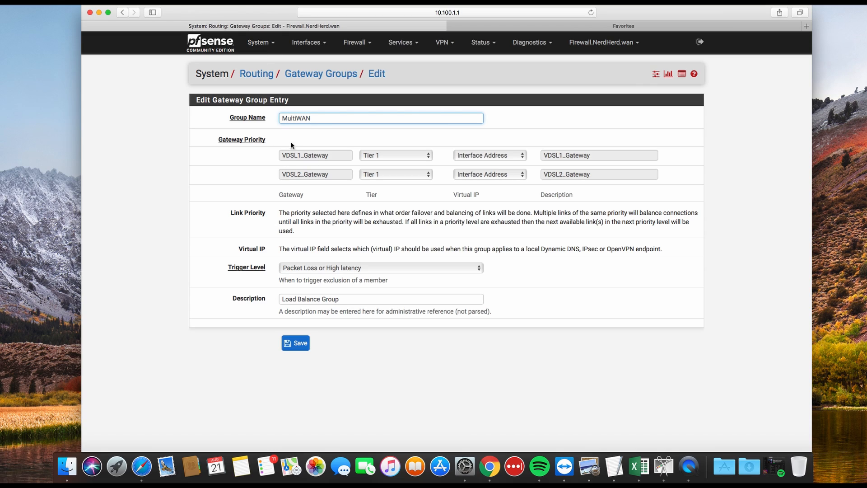
pyautogui.moveTo(288, 191)
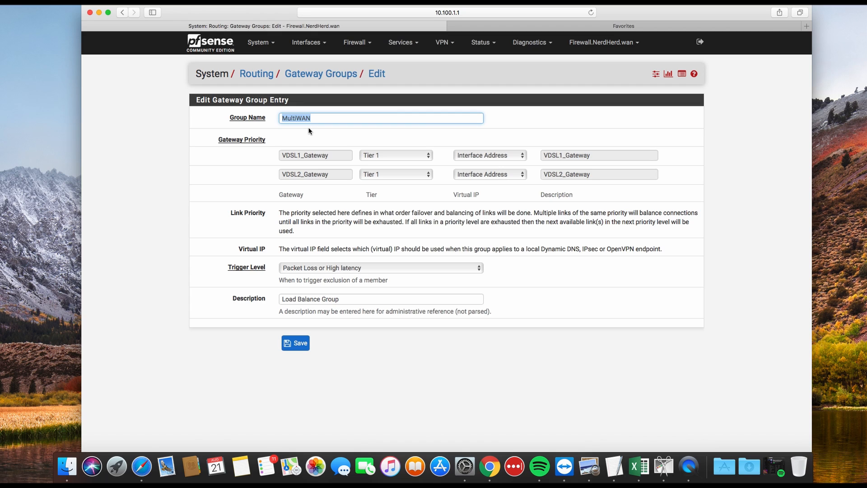
pyautogui.moveTo(346, 184)
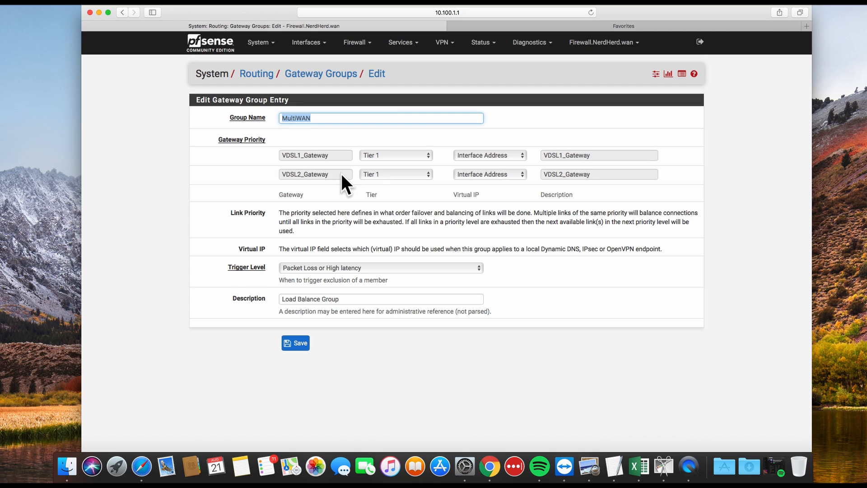
pyautogui.moveTo(327, 157)
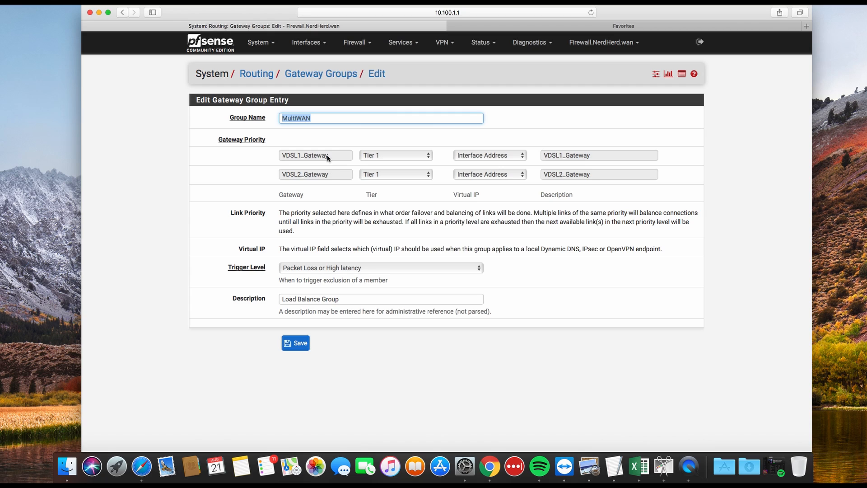
pyautogui.moveTo(331, 173)
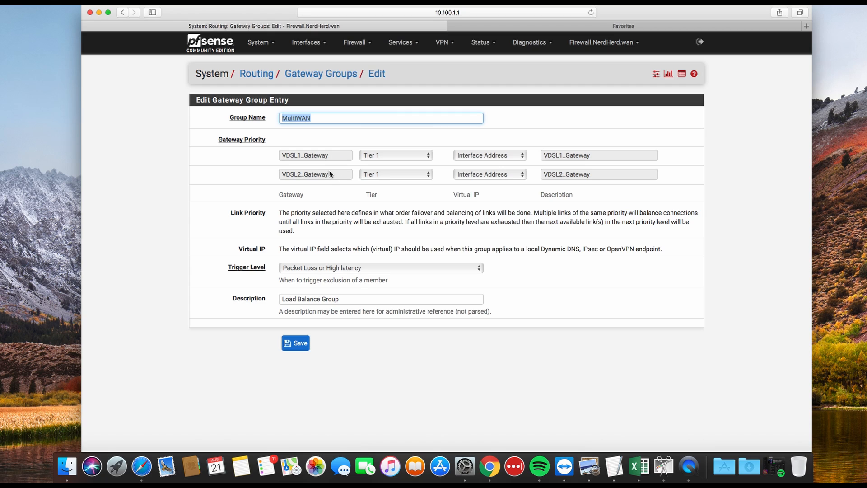
pyautogui.moveTo(257, 168)
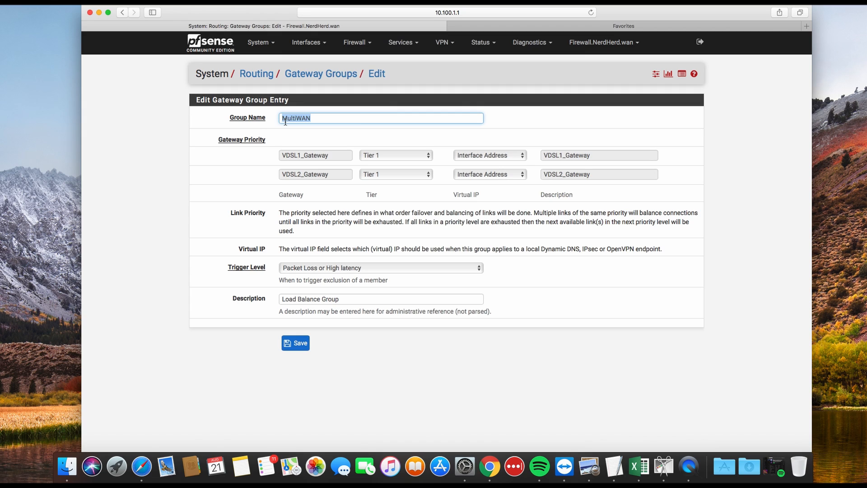
# Show the LAN interface's firewall rules, where the default IPv4 allow rule uses MultiWAN.
pyautogui.click(356, 43)
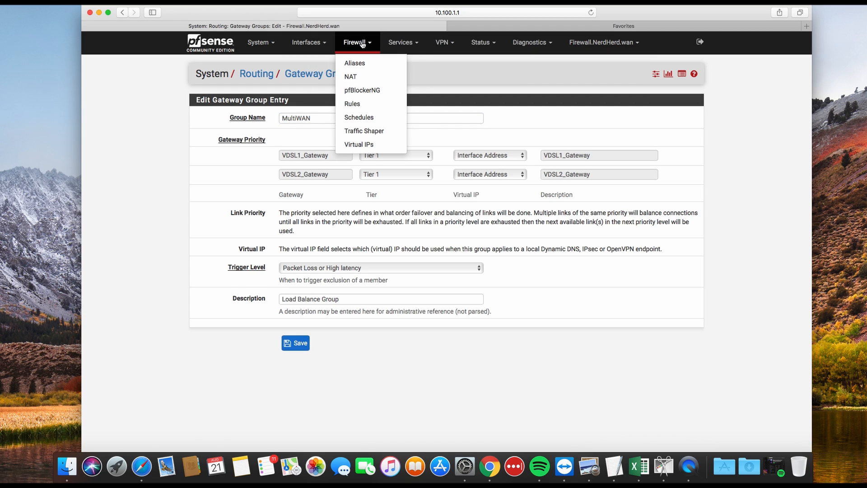
pyautogui.click(352, 103)
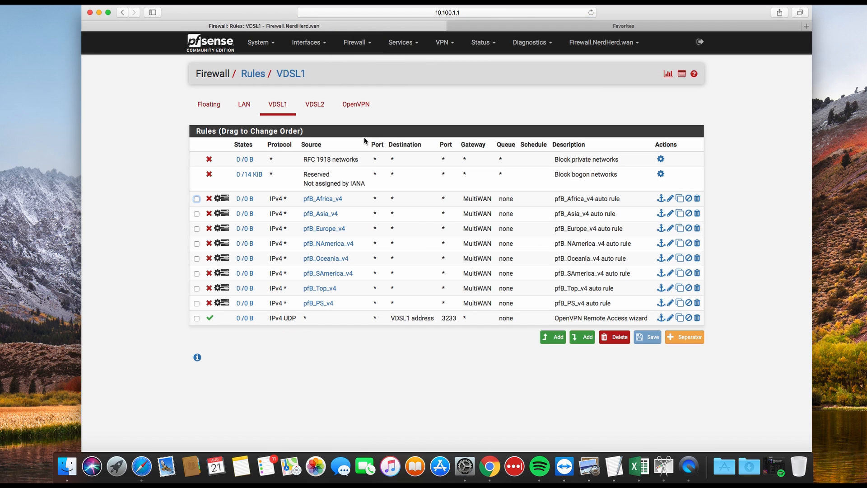
pyautogui.moveTo(536, 307)
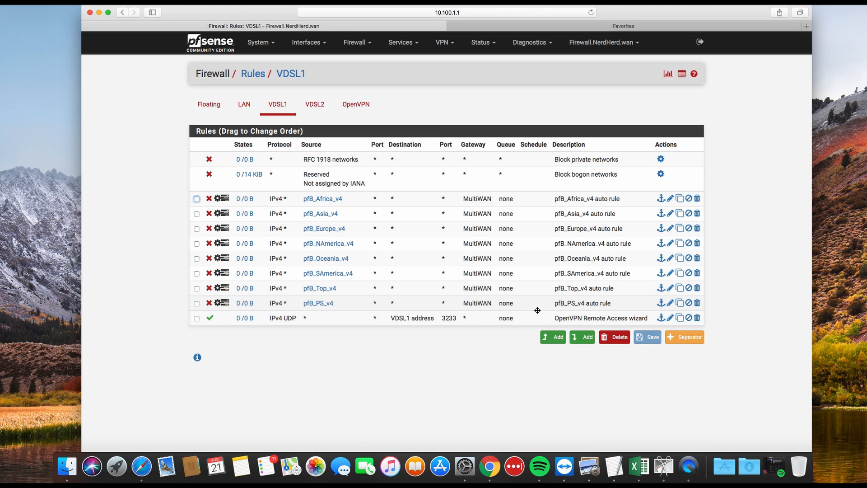
pyautogui.click(244, 104)
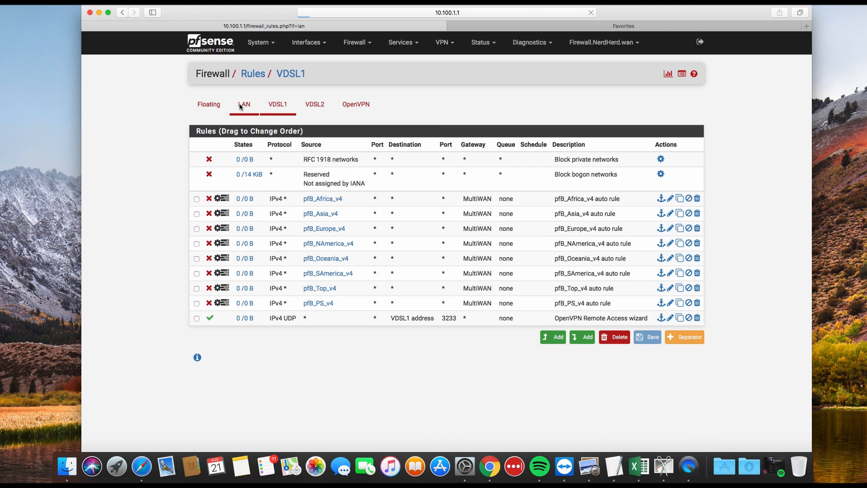
pyautogui.click(244, 104)
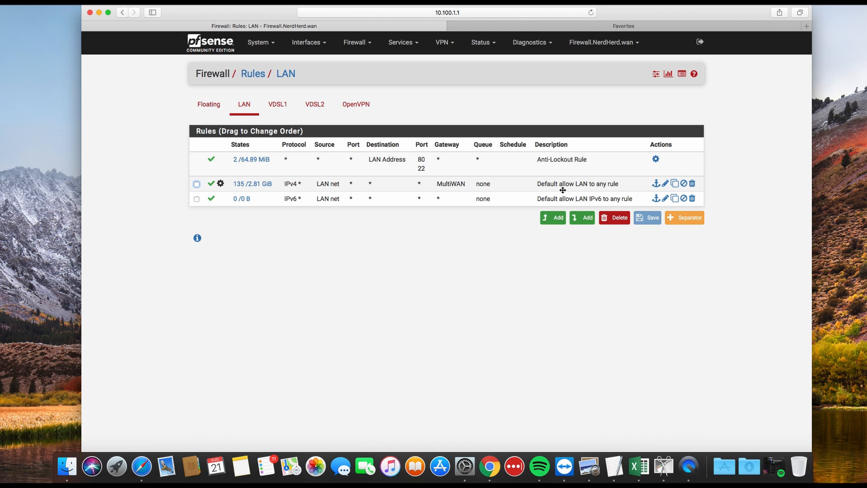
pyautogui.moveTo(657, 188)
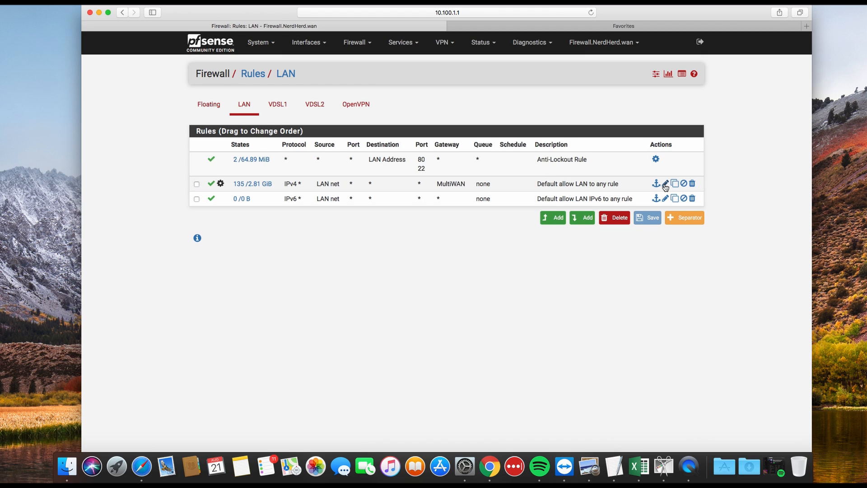
# Edit 'Default allow LAN to any rule' and confirm its gateway is MultiWAN - Load Balance Group.
pyautogui.click(664, 184)
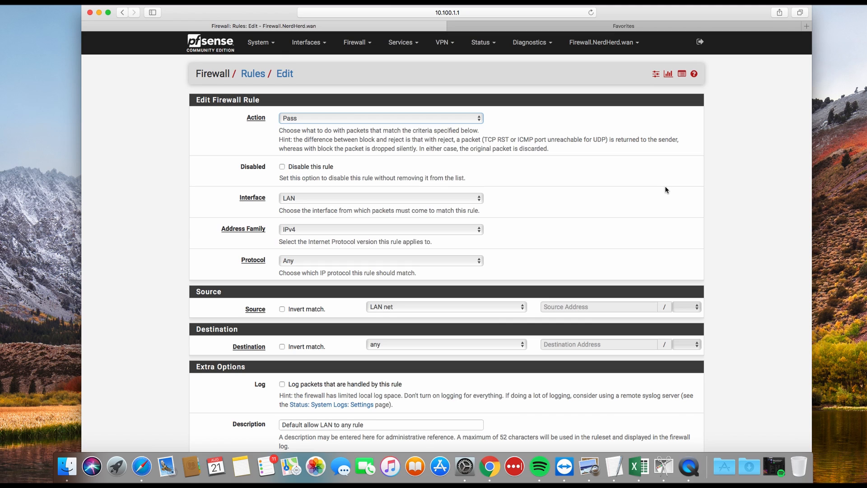
pyautogui.scroll(-3)
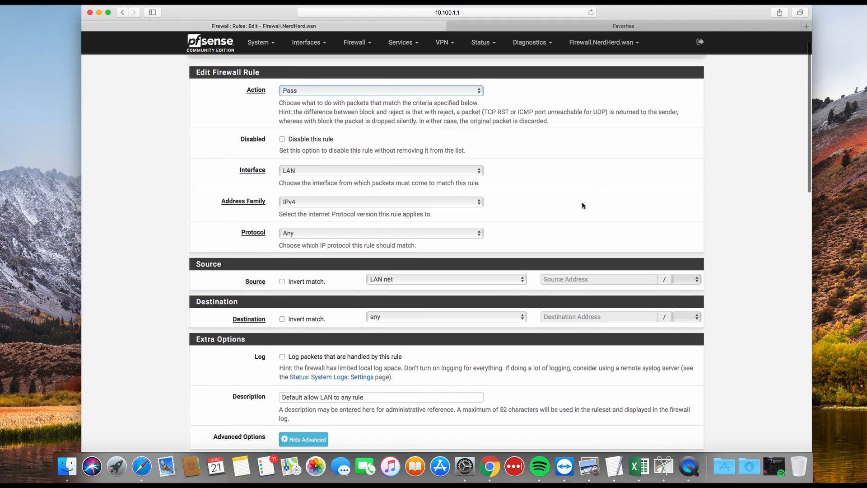
pyautogui.scroll(-3)
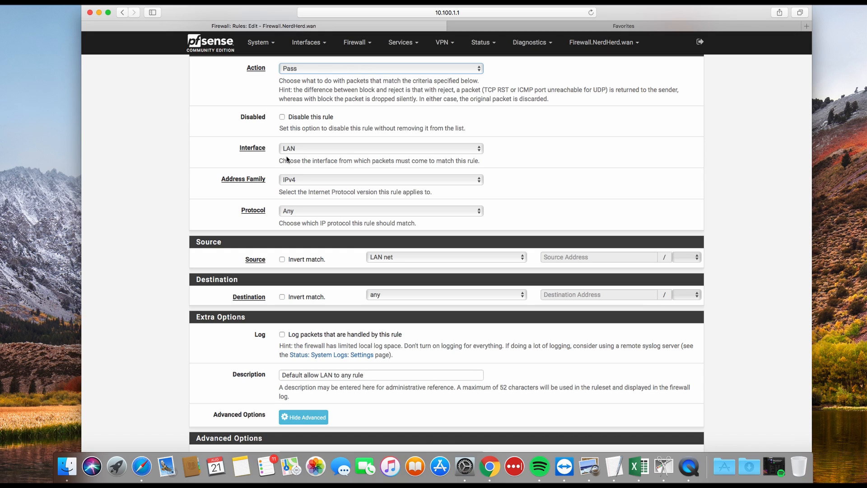
pyautogui.moveTo(299, 154)
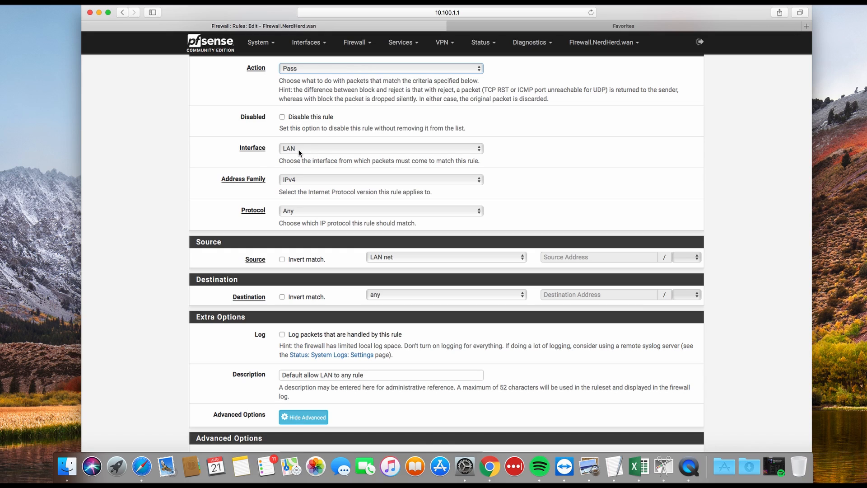
pyautogui.moveTo(406, 238)
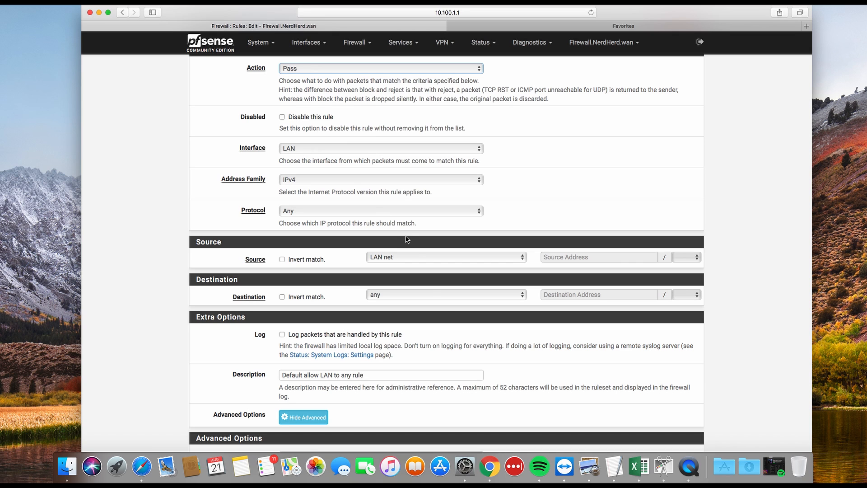
pyautogui.scroll(-3)
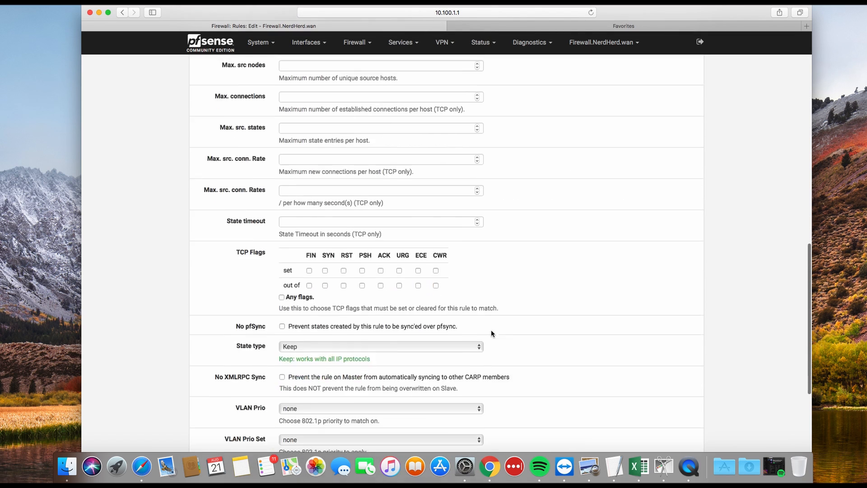
pyautogui.scroll(-3)
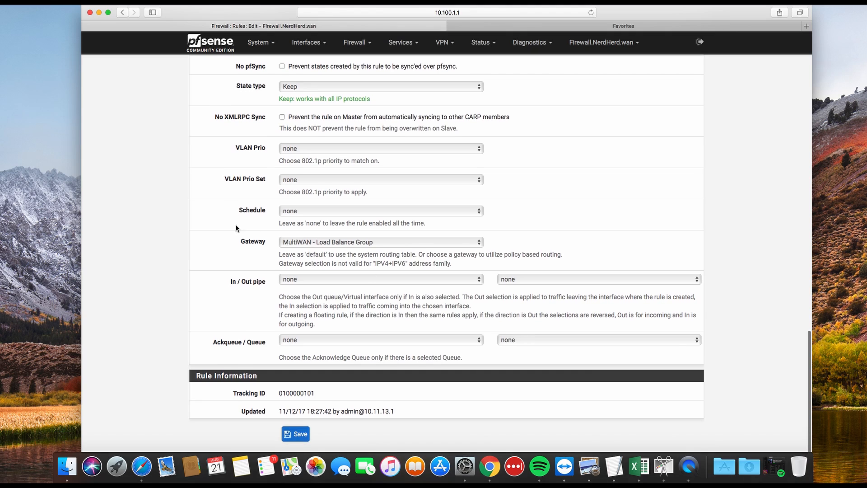
pyautogui.scroll(3)
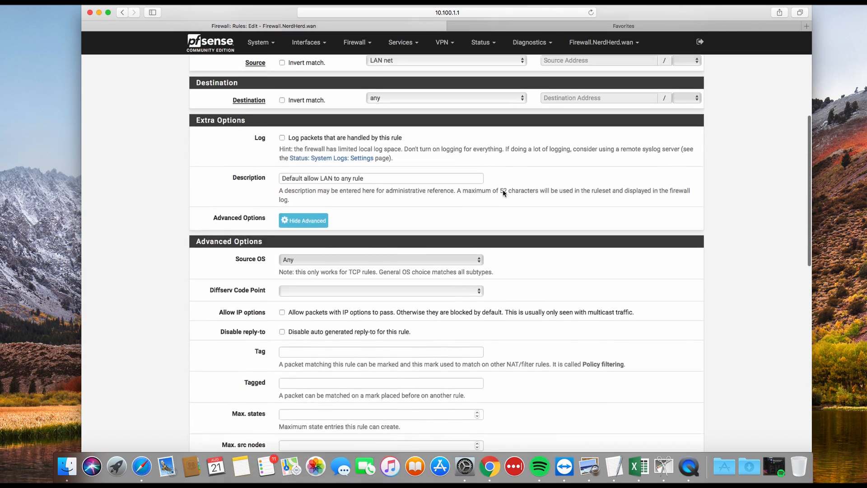
pyautogui.scroll(-3)
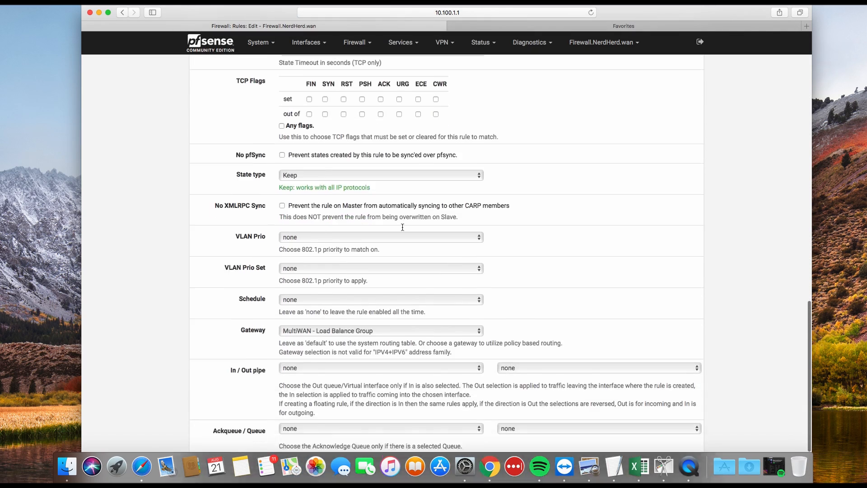
pyautogui.scroll(-3)
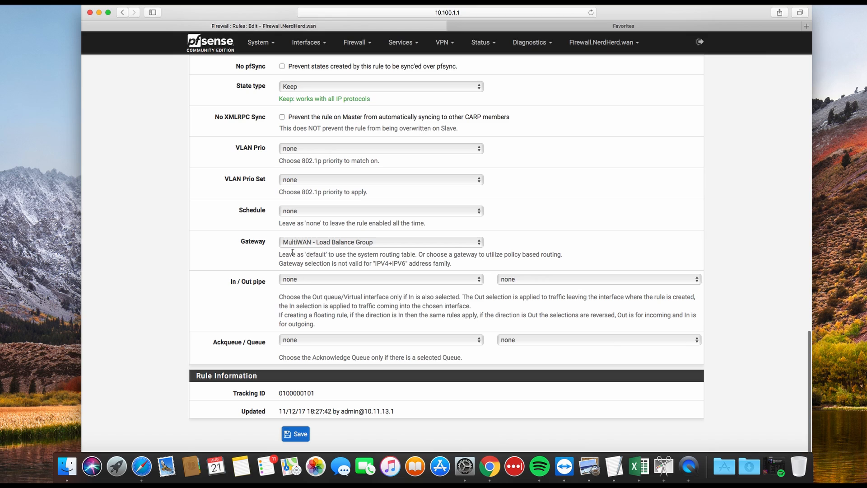
pyautogui.moveTo(456, 249)
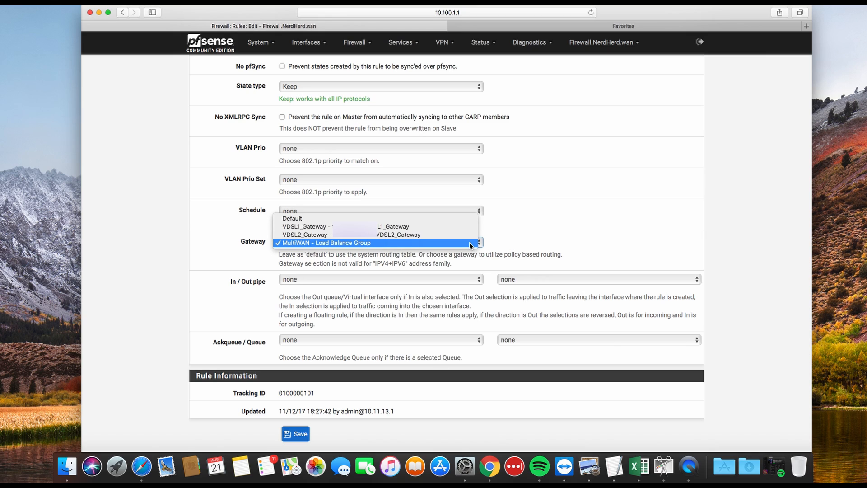
pyautogui.moveTo(466, 226)
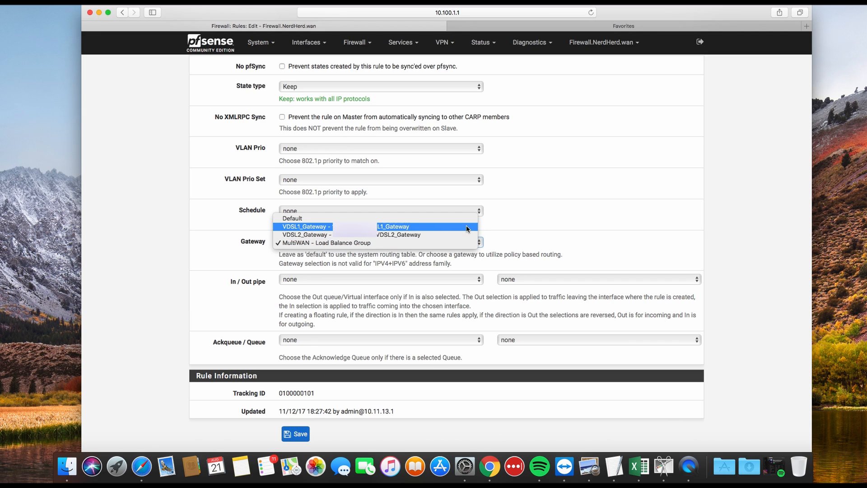
pyautogui.moveTo(529, 249)
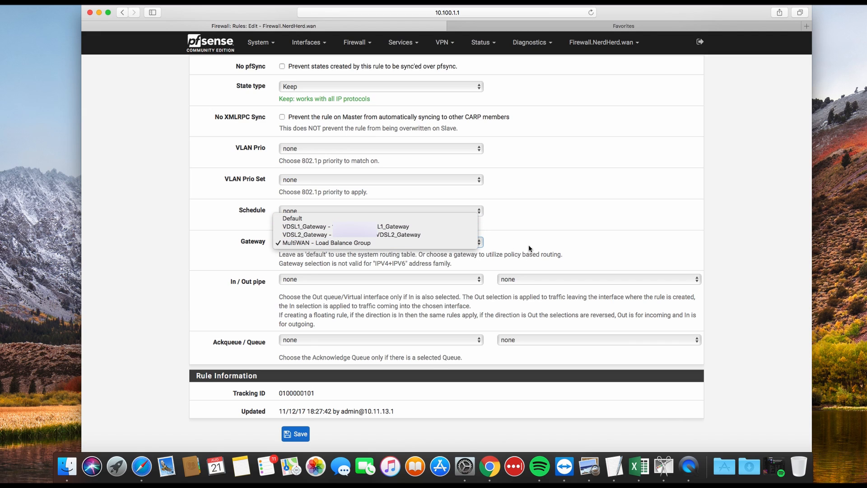
pyautogui.moveTo(558, 262)
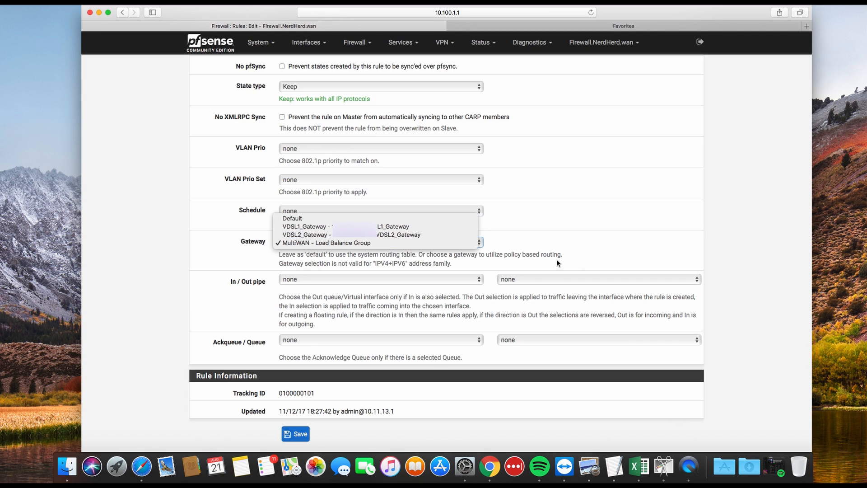
pyautogui.moveTo(361, 252)
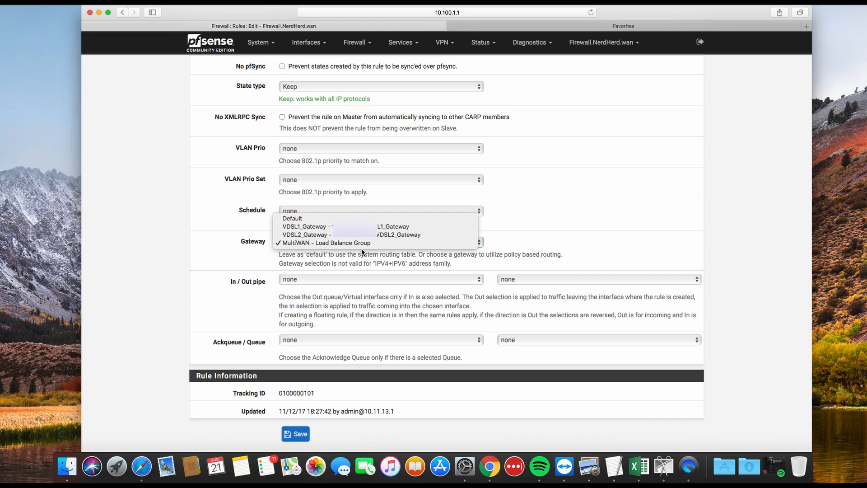
pyautogui.moveTo(343, 235)
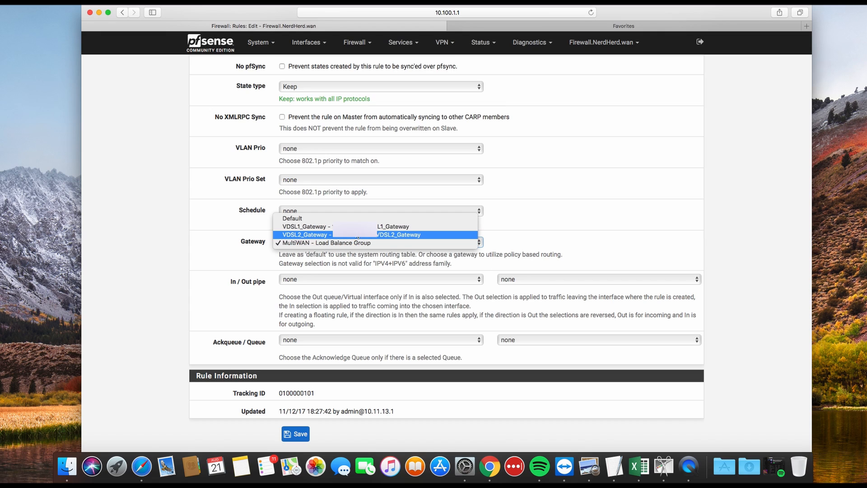
pyautogui.click(326, 242)
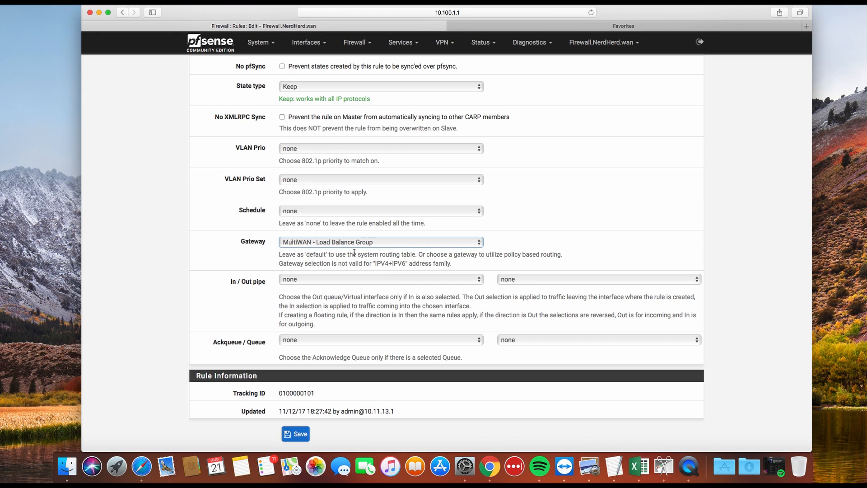
pyautogui.moveTo(355, 271)
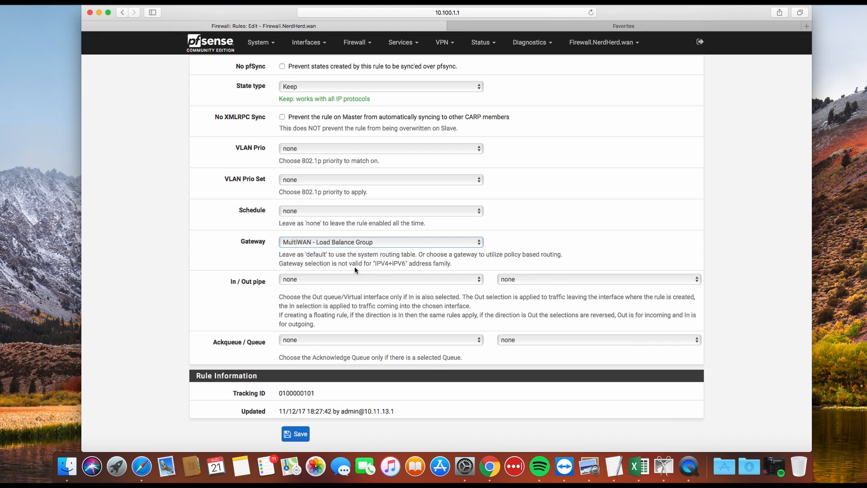
pyautogui.scroll(-3)
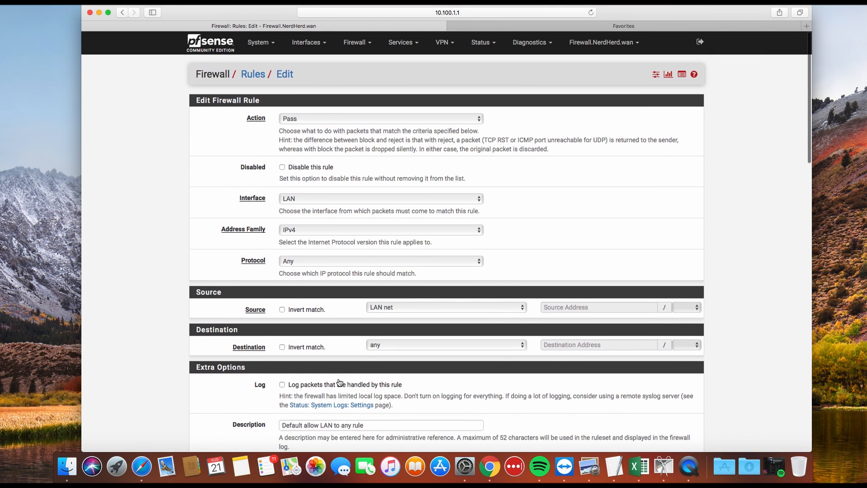
# Bring up pfBlockerNG's GeoIP Top 20 country settings and look them over.
pyautogui.click(356, 42)
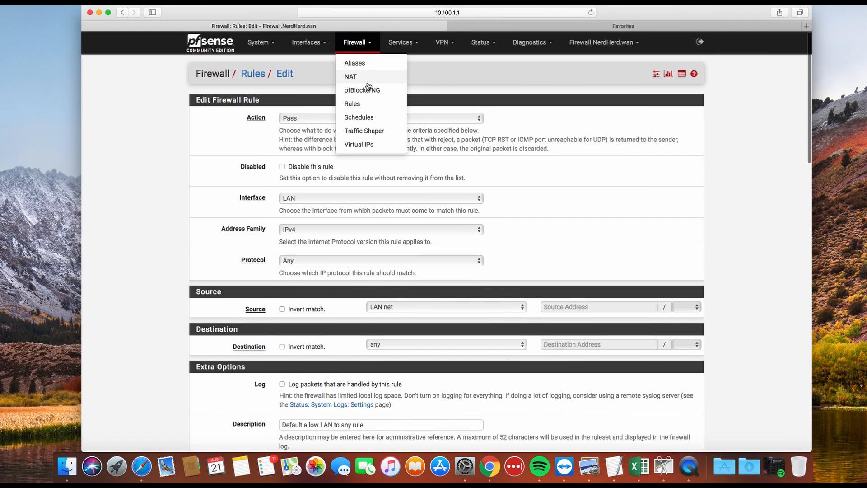
pyautogui.click(362, 90)
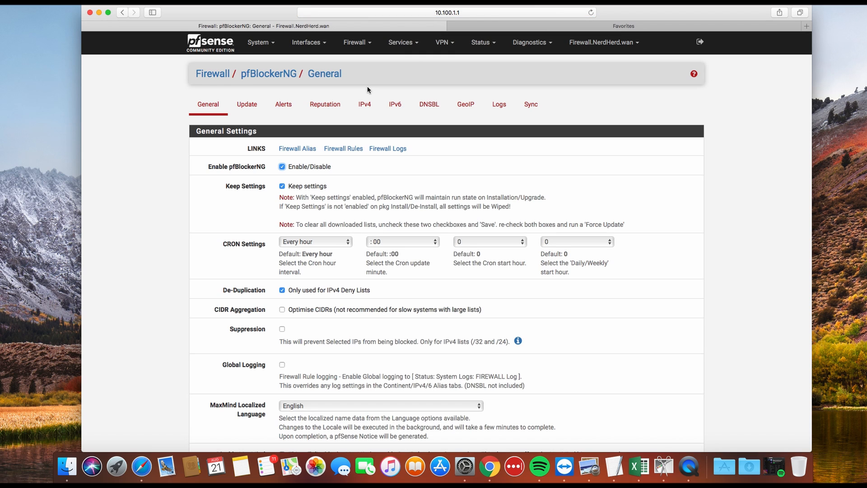
pyautogui.click(465, 104)
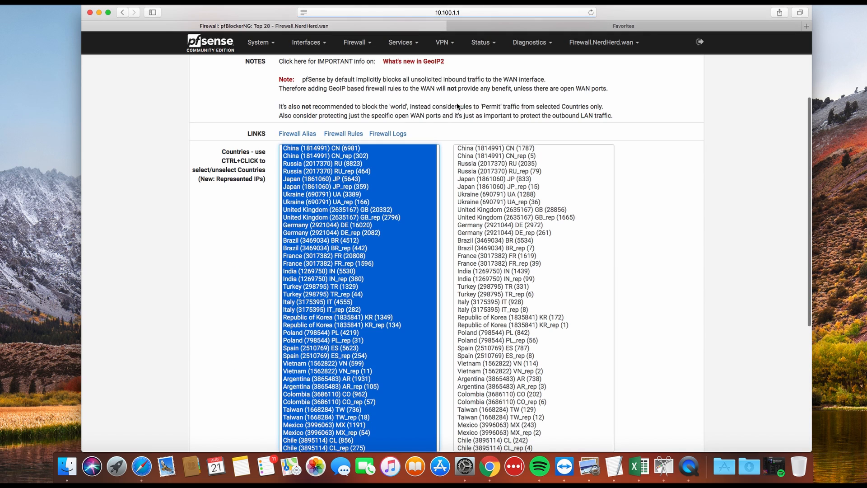
pyautogui.scroll(-3)
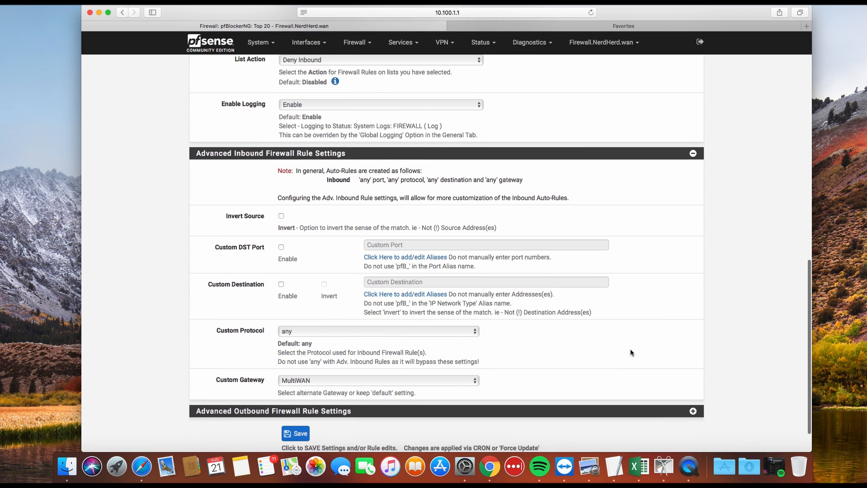
pyautogui.scroll(3)
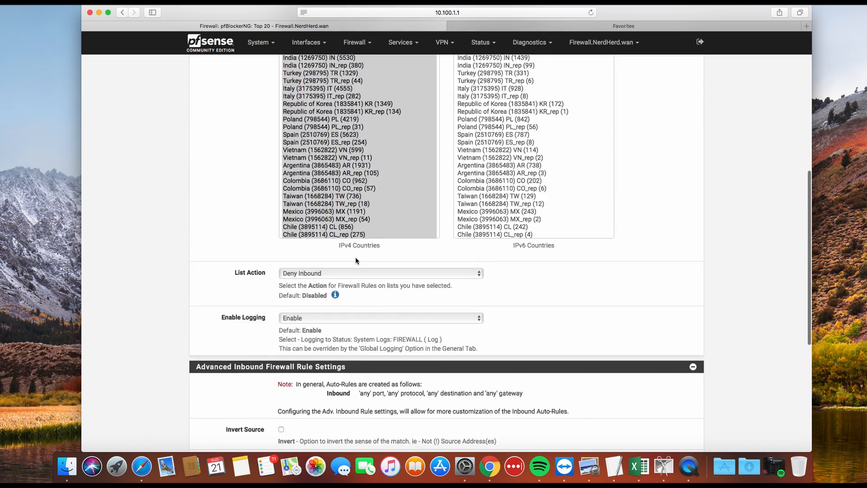
pyautogui.scroll(3)
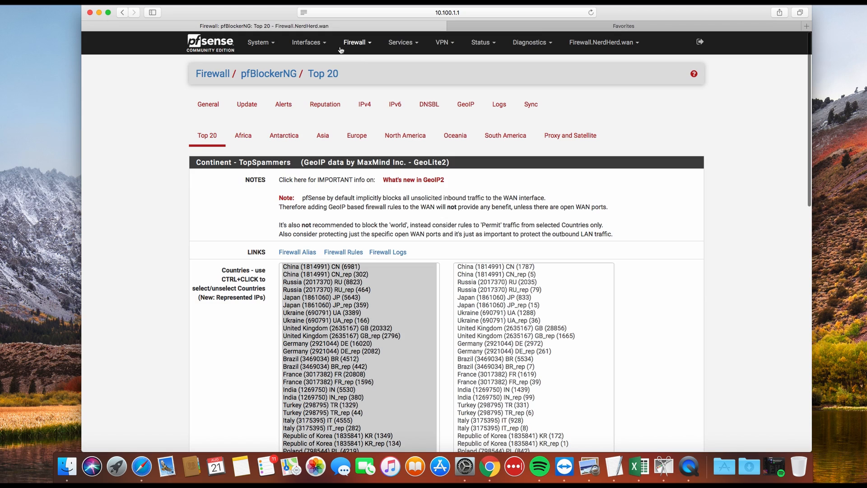
pyautogui.moveTo(314, 46)
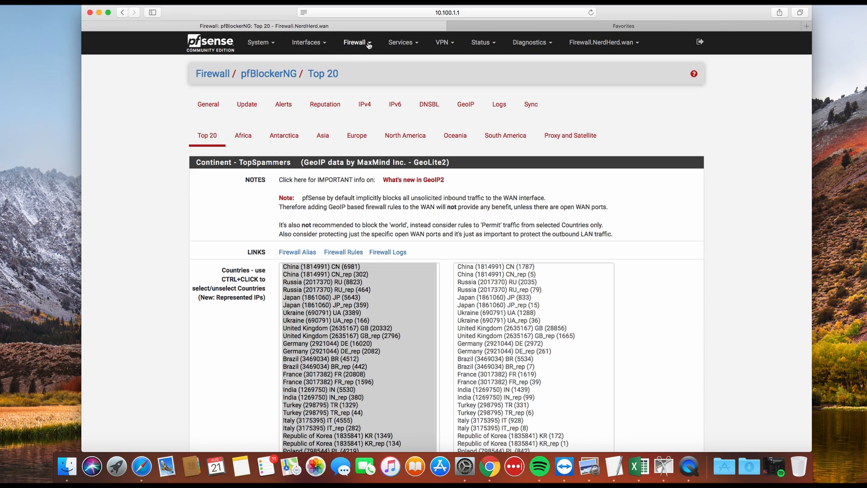
# Reopen pfBlockerNG and verify Advanced Inbound Firewall Rule Settings use MultiWAN as Custom Gateway.
pyautogui.click(357, 42)
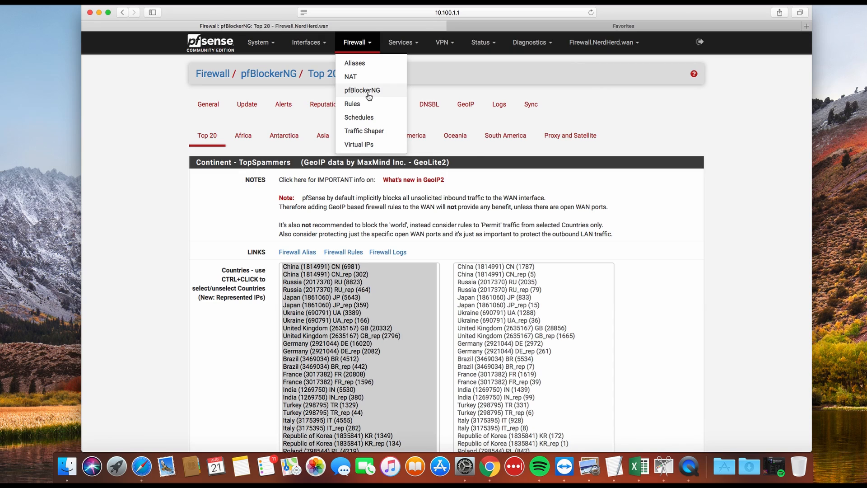
pyautogui.click(470, 154)
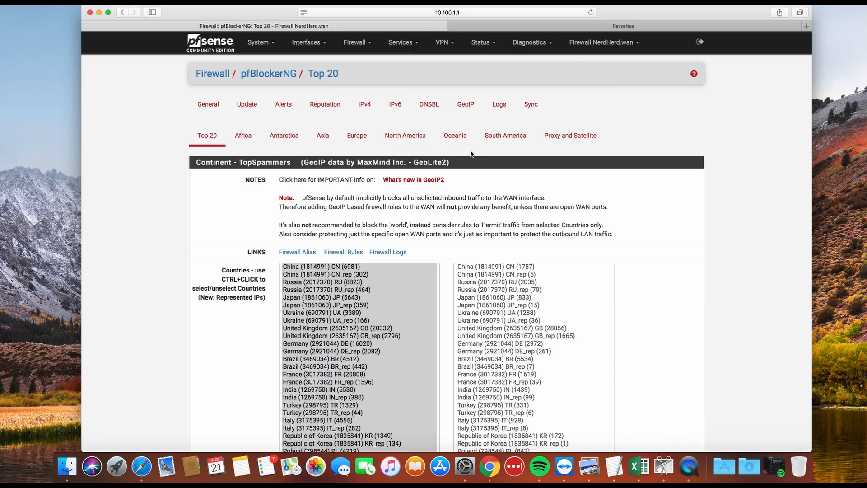
pyautogui.scroll(-3)
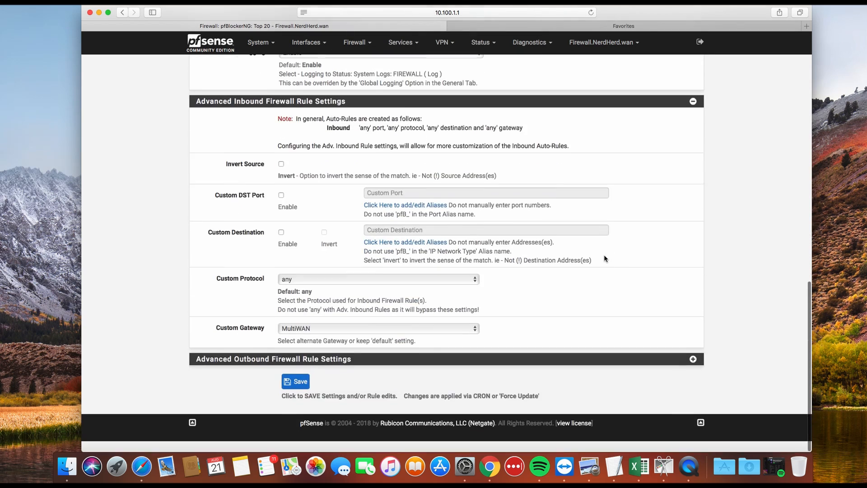
pyautogui.scroll(3)
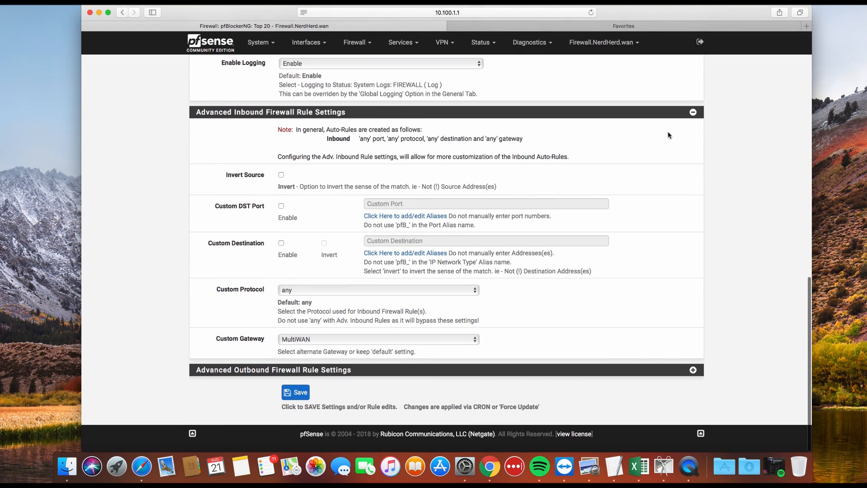
pyautogui.moveTo(303, 341)
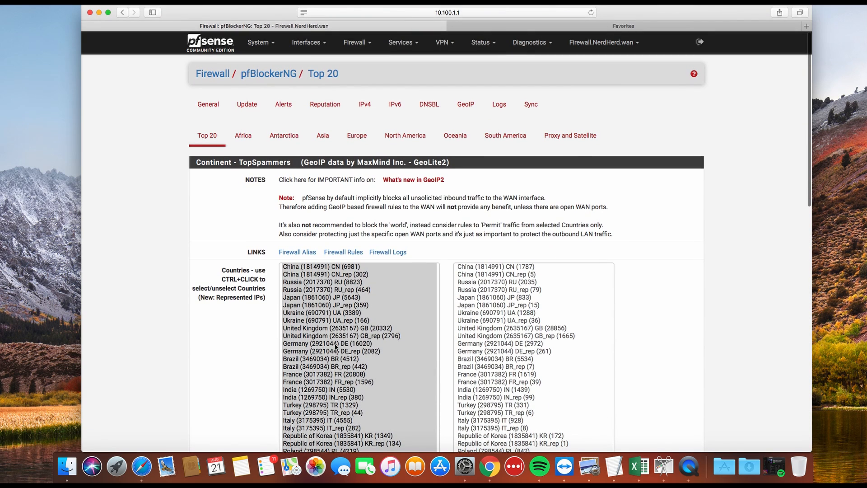
pyautogui.scroll(-3)
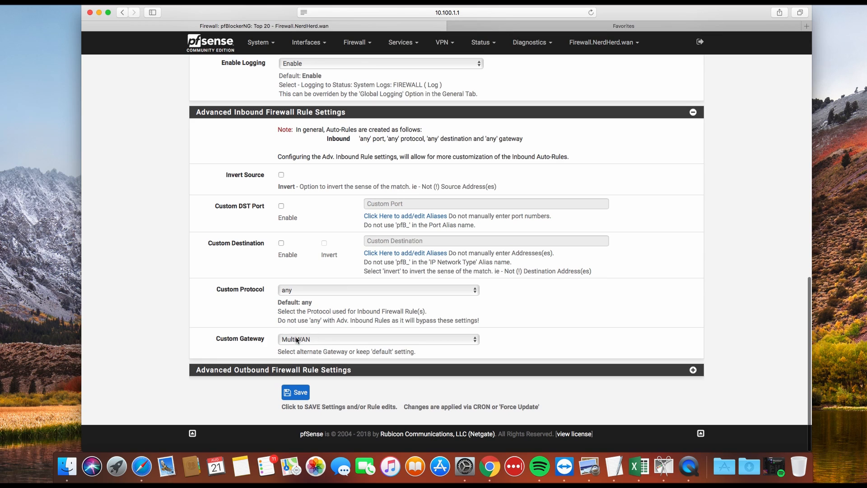
pyautogui.moveTo(358, 309)
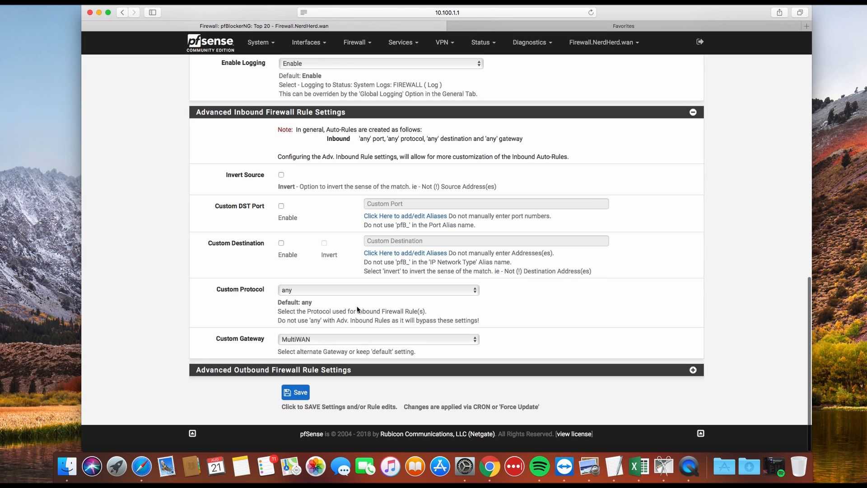
pyautogui.moveTo(358, 292)
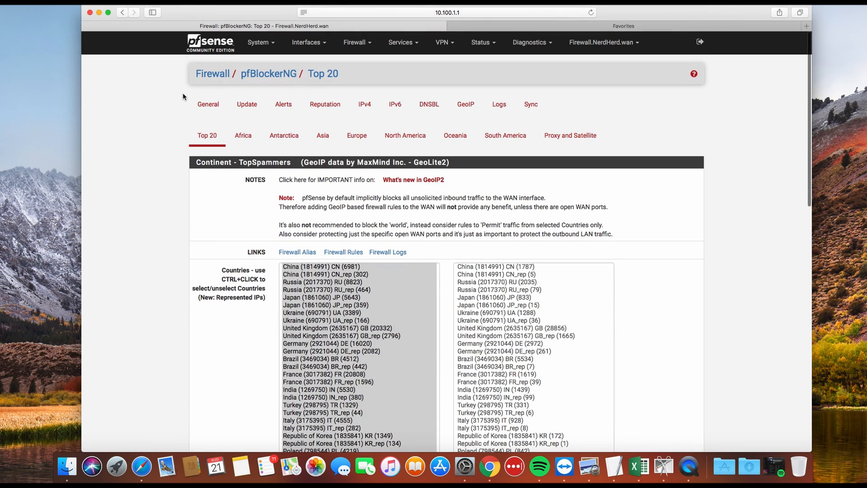
pyautogui.moveTo(258, 42)
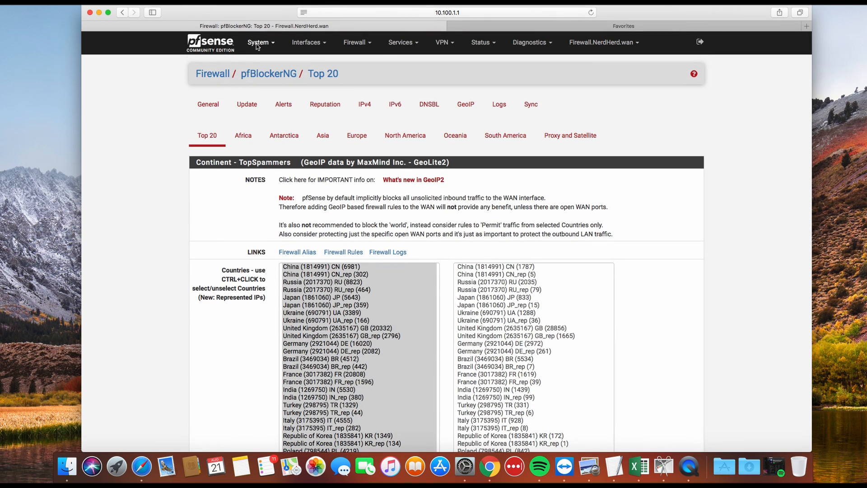
# Show System Advanced Miscellaneous with Load Balancing 'Use sticky connections' left unchecked.
pyautogui.click(259, 42)
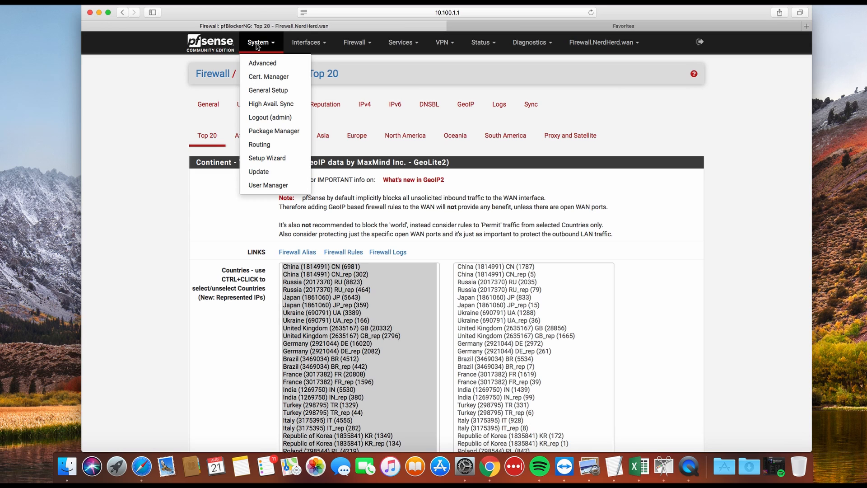
pyautogui.moveTo(267, 184)
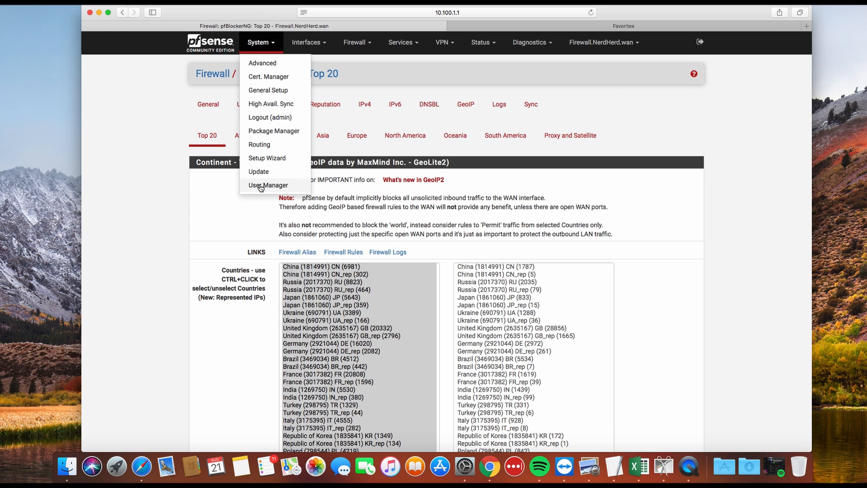
pyautogui.click(262, 63)
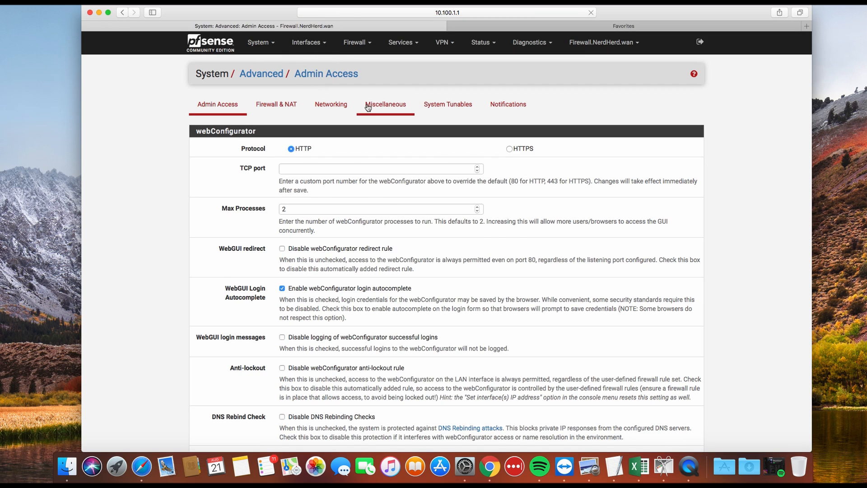
pyautogui.click(384, 104)
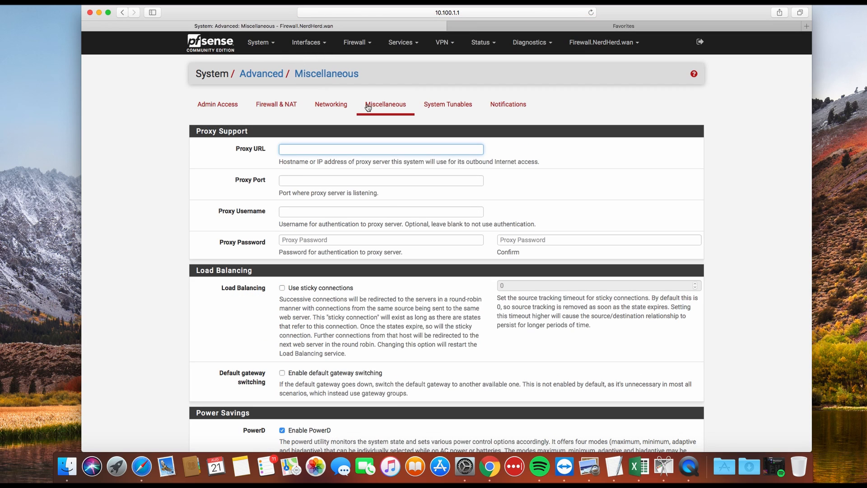
pyautogui.moveTo(357, 131)
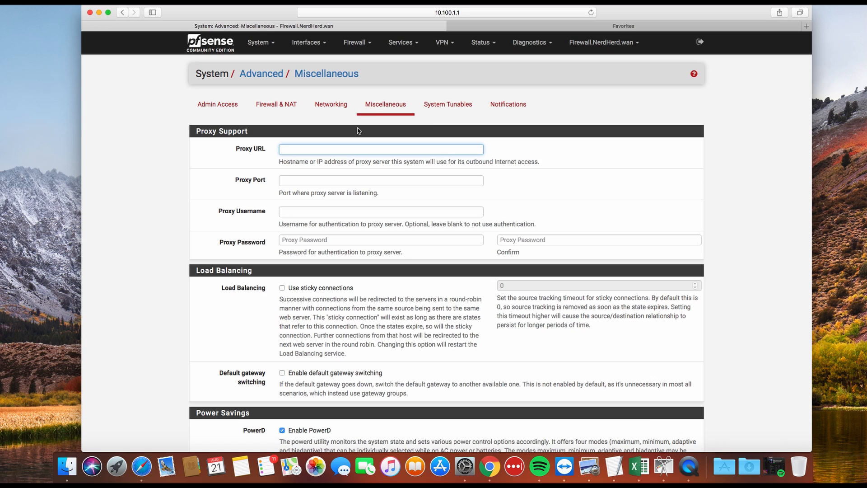
pyautogui.moveTo(349, 297)
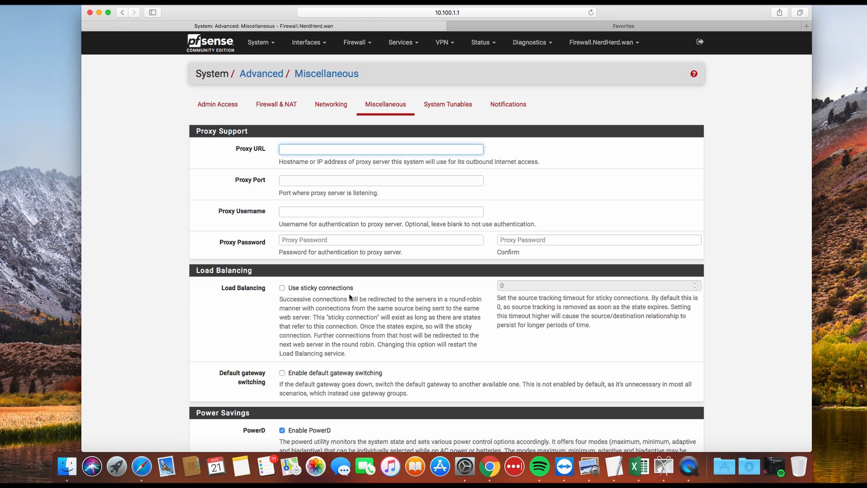
pyautogui.moveTo(307, 294)
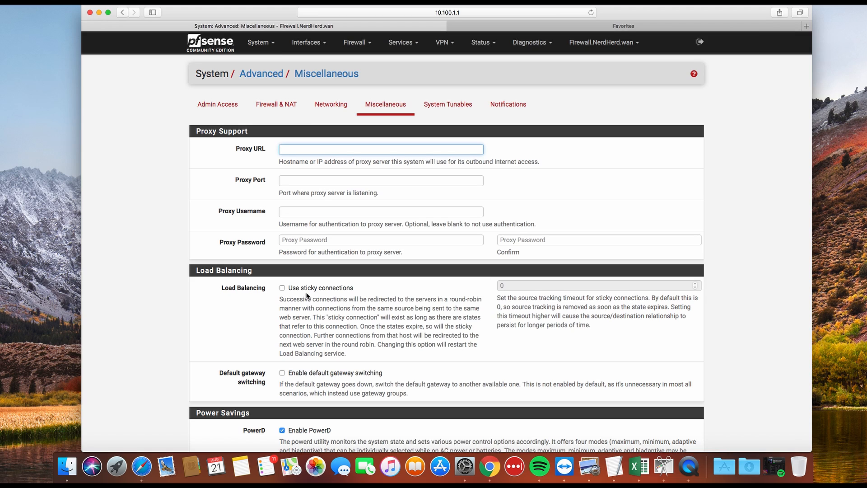
pyautogui.moveTo(284, 299)
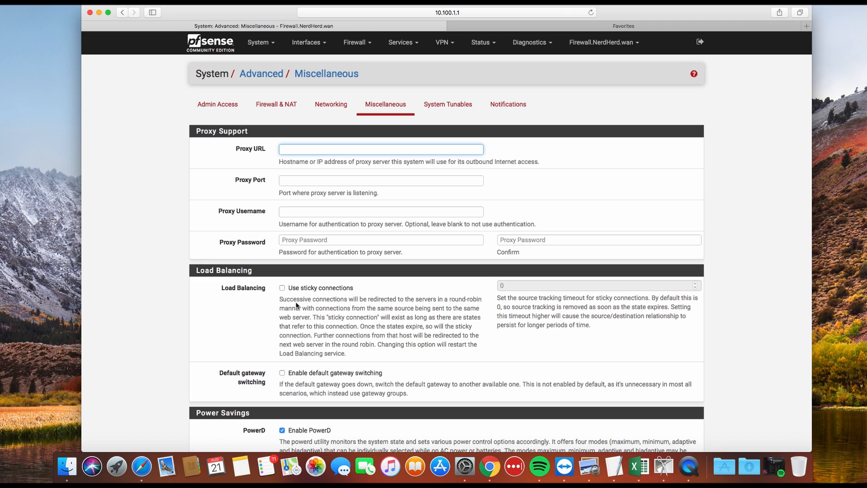
pyautogui.moveTo(293, 303)
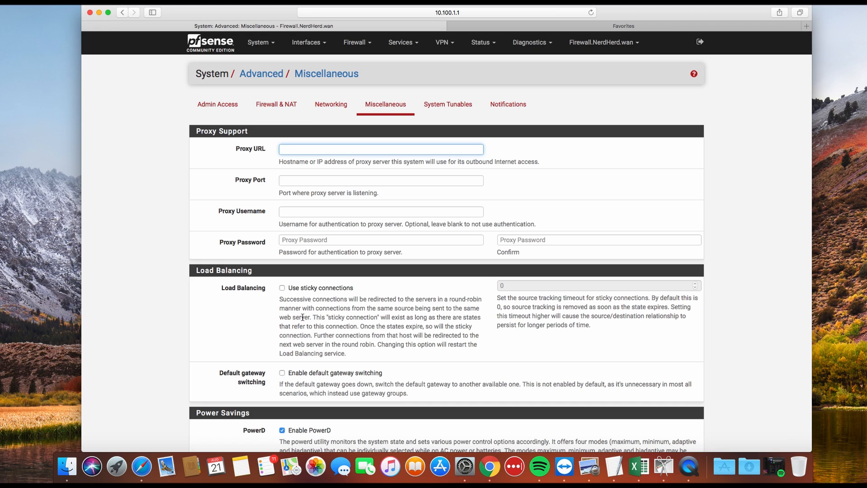
pyautogui.moveTo(282, 290)
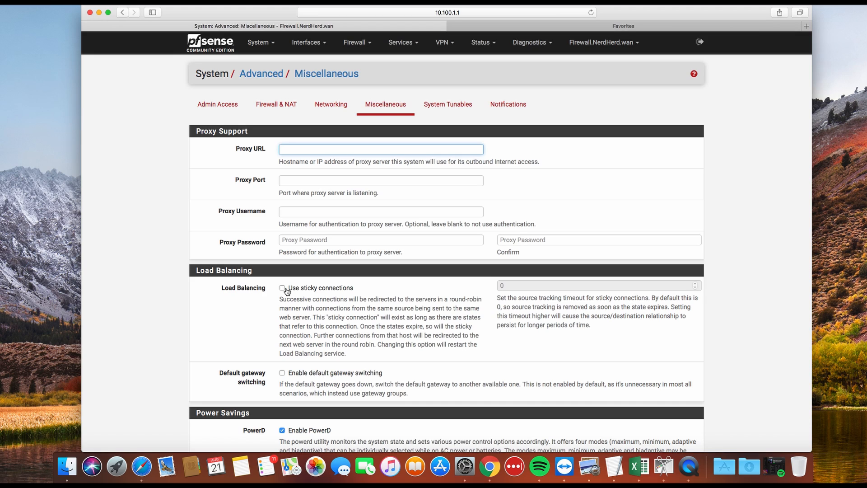
pyautogui.moveTo(322, 286)
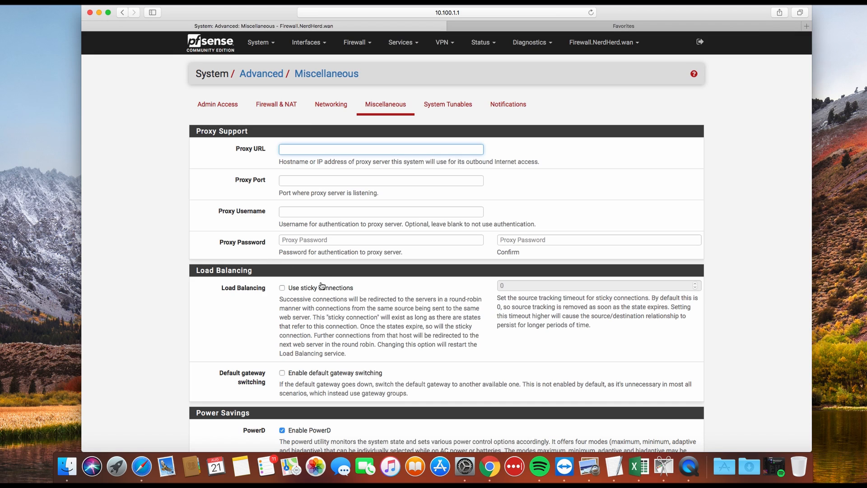
pyautogui.moveTo(331, 281)
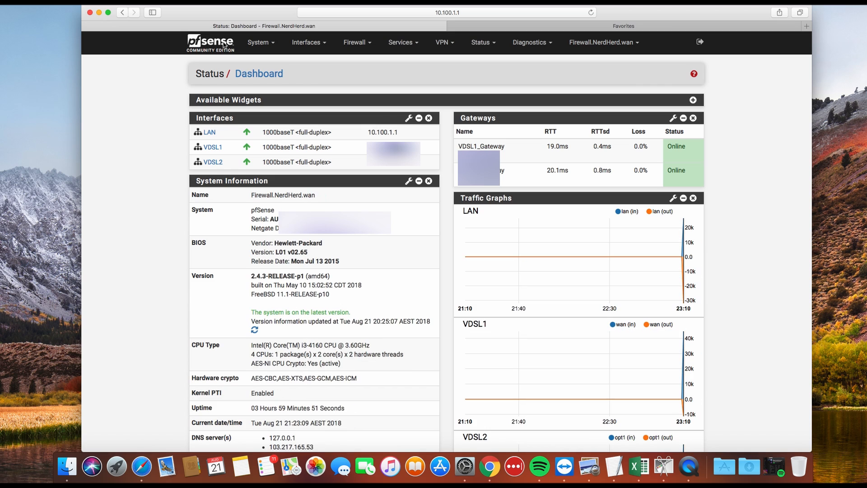
pyautogui.moveTo(598, 235)
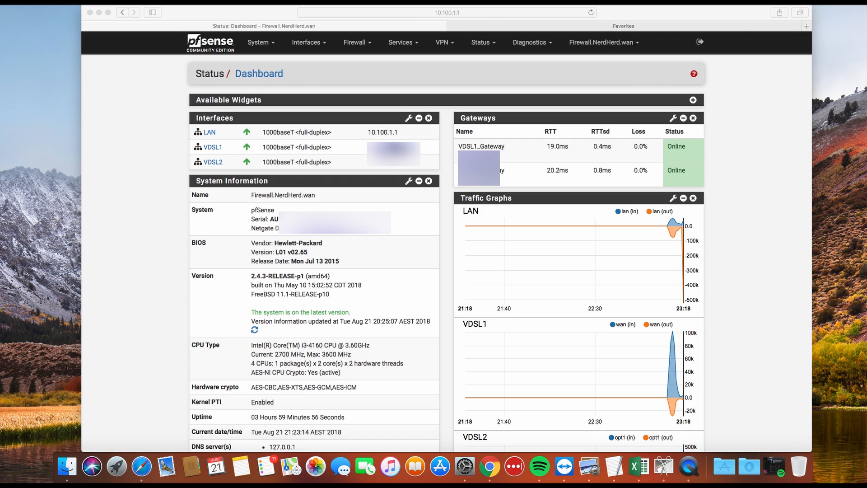
pyautogui.moveTo(749, 16)
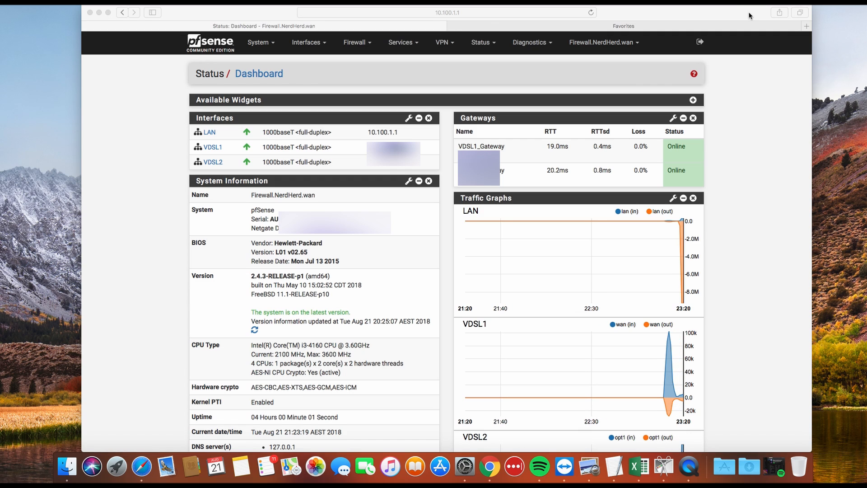